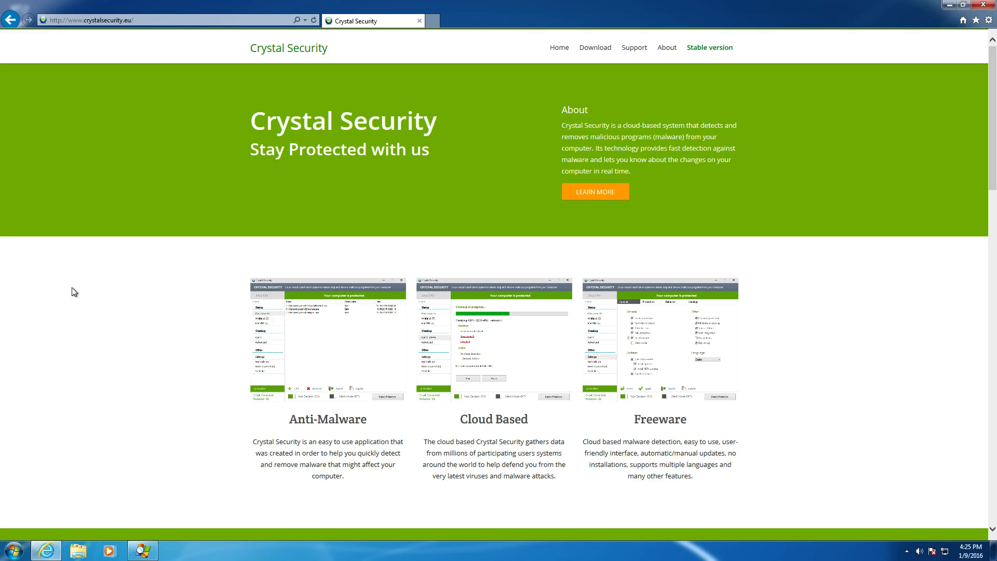
{"action": "mouse_move", "coordinate": [120, 207]}
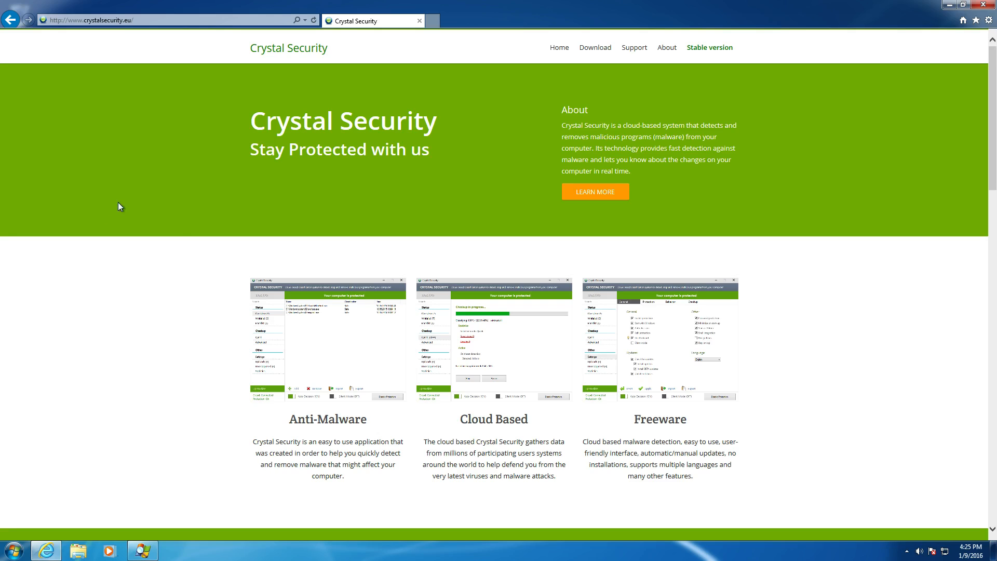
{"action": "mouse_move", "coordinate": [218, 250]}
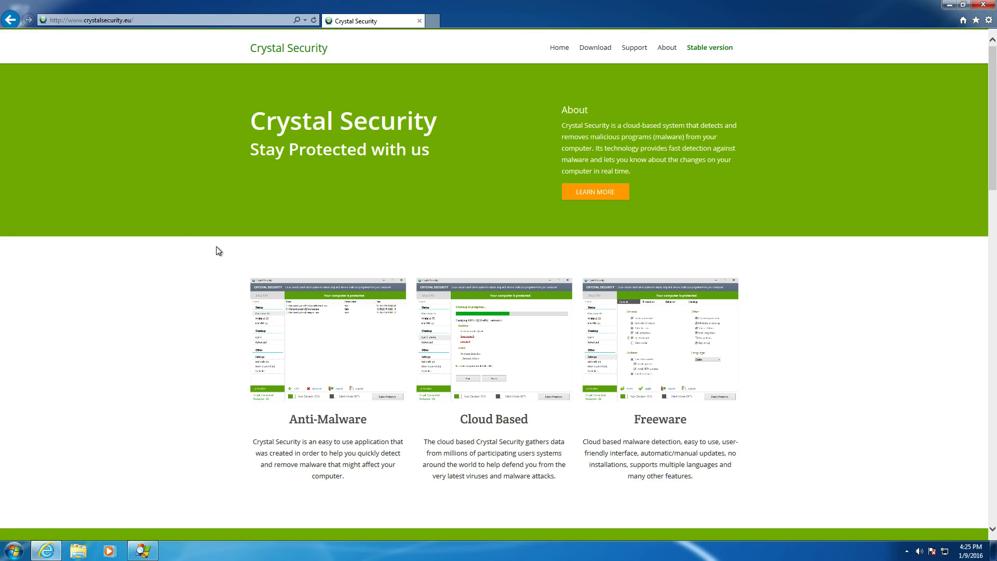
{"action": "mouse_move", "coordinate": [214, 252]}
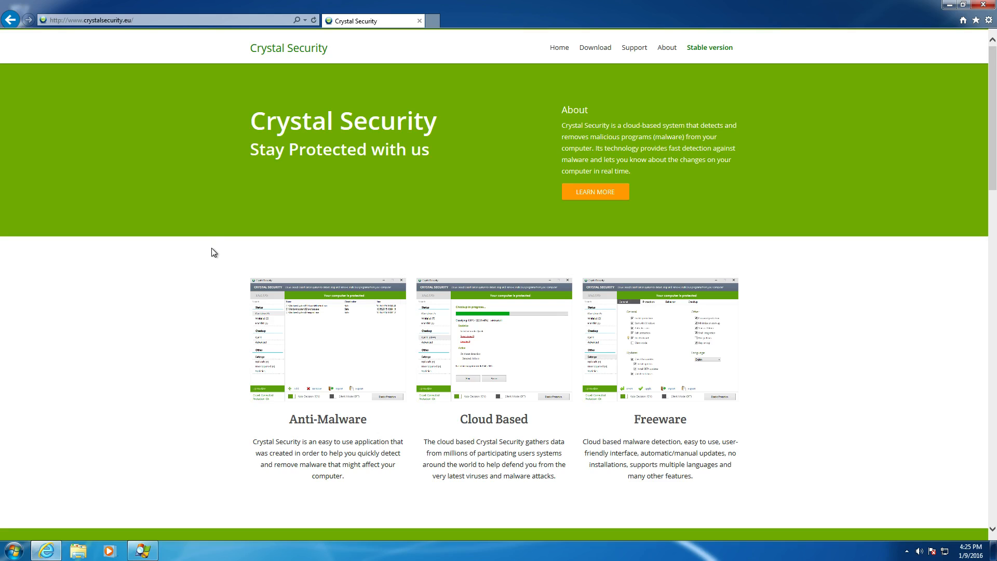
Scroll the crystalsecurity.eu homepage down to the Downloads section listing version 3.5.0.158
{"action": "scroll", "scroll_direction": "down", "scroll_amount": 3}
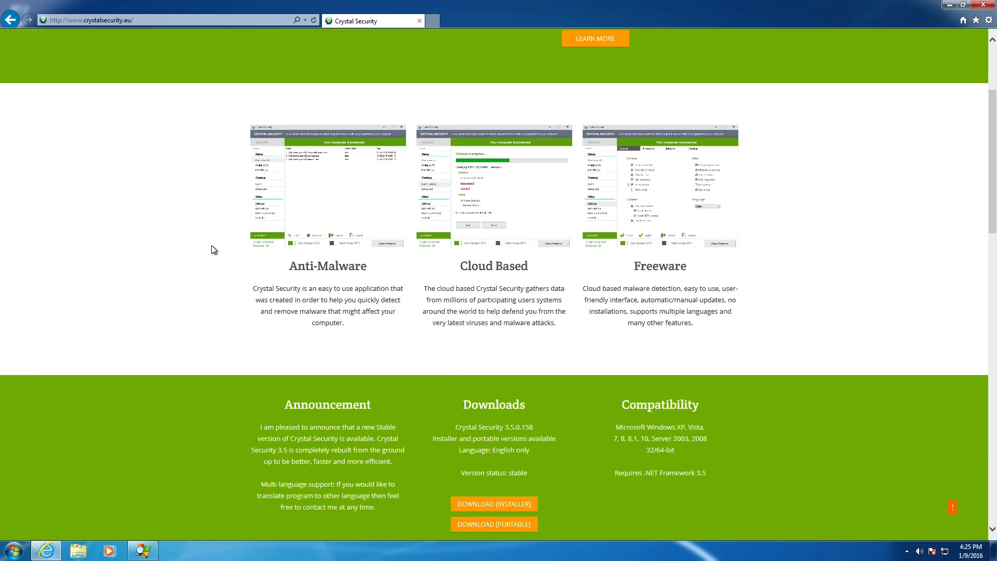
{"action": "scroll", "scroll_direction": "down", "scroll_amount": 3}
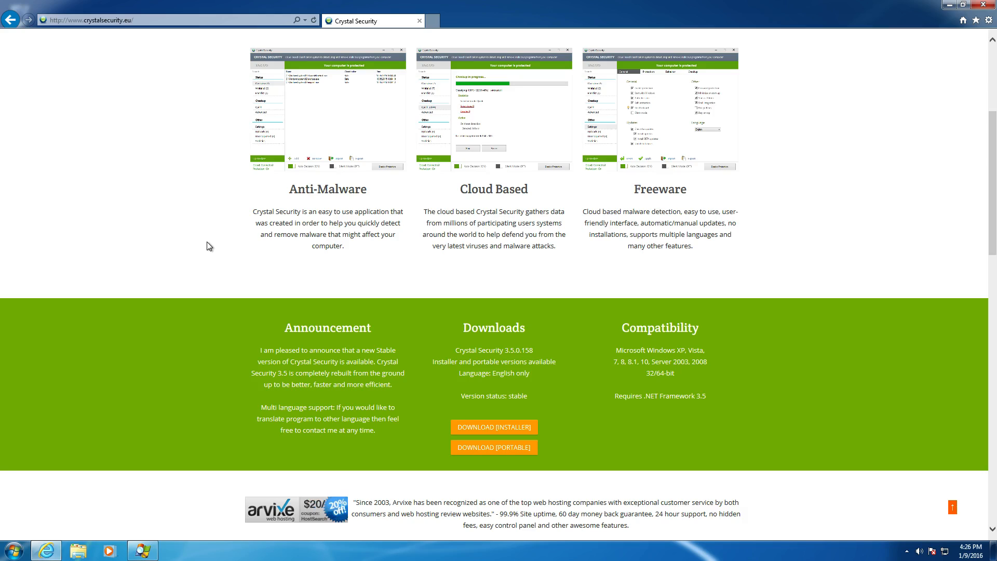
{"action": "mouse_move", "coordinate": [642, 294]}
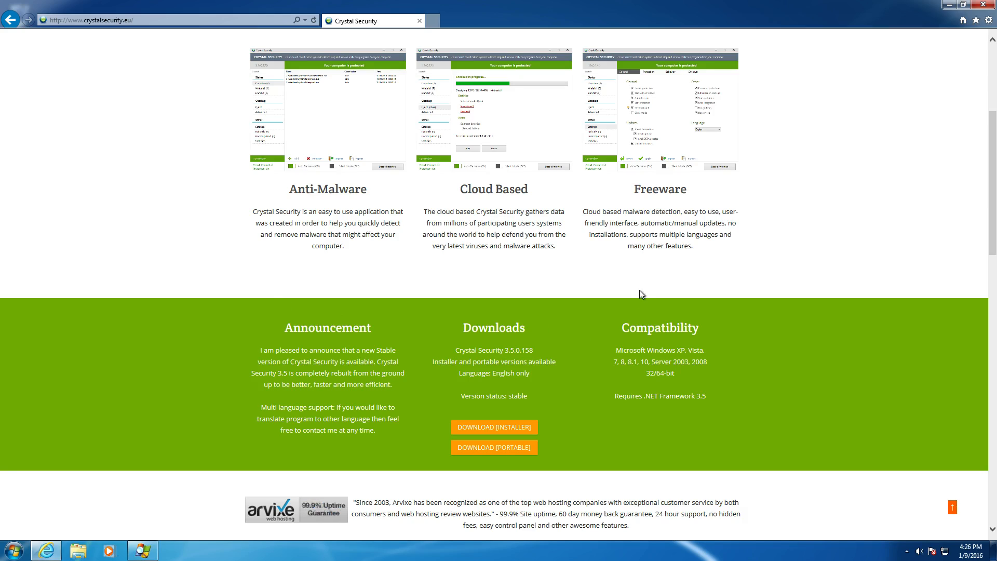
{"action": "scroll", "scroll_direction": "down", "scroll_amount": 3}
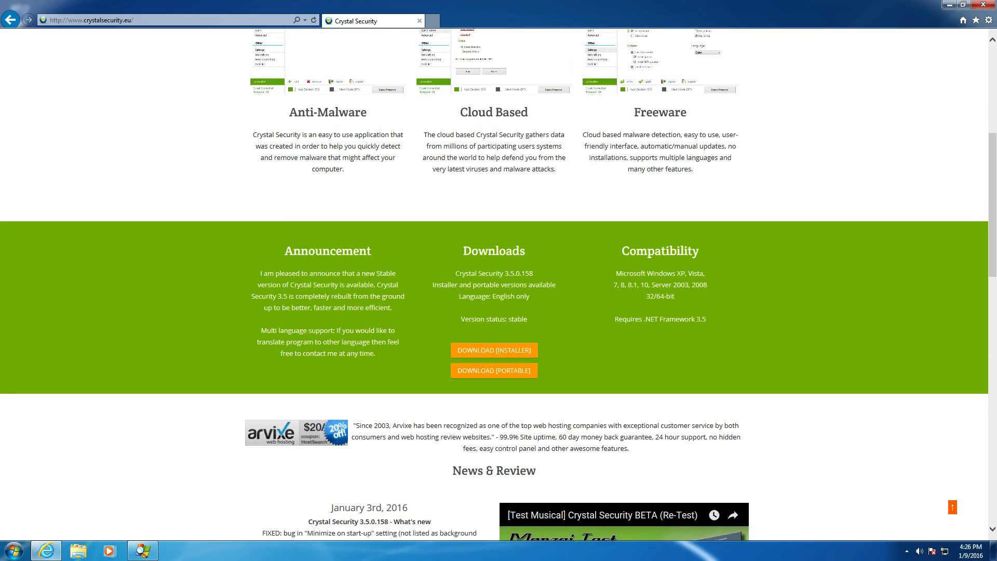
{"action": "mouse_move", "coordinate": [722, 291]}
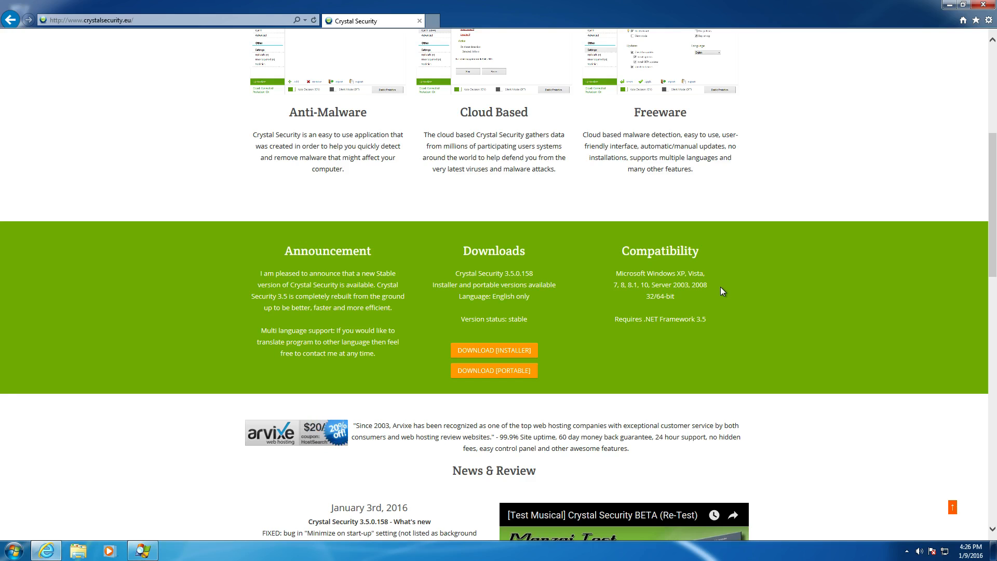
{"action": "mouse_move", "coordinate": [652, 357]}
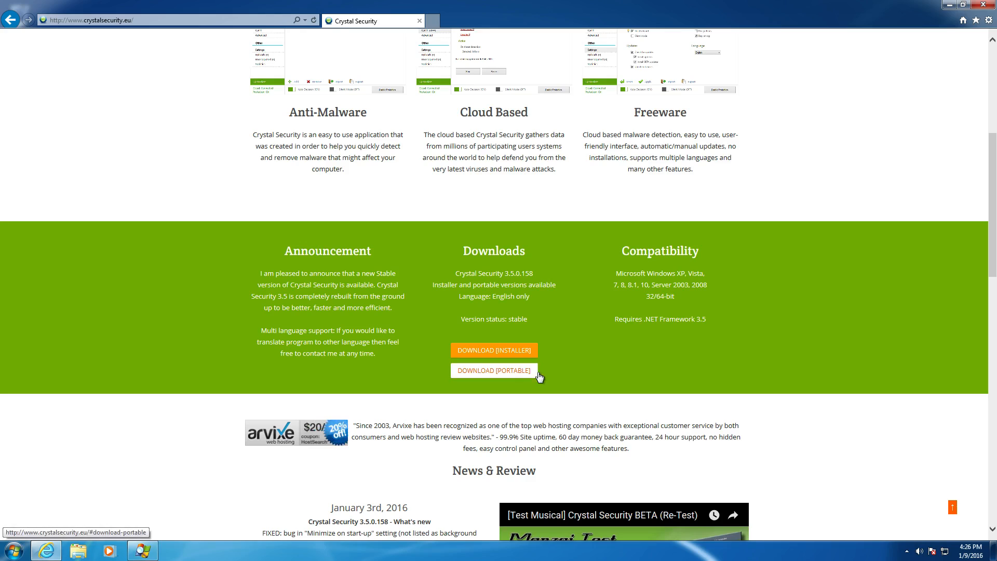
{"action": "mouse_move", "coordinate": [552, 379]}
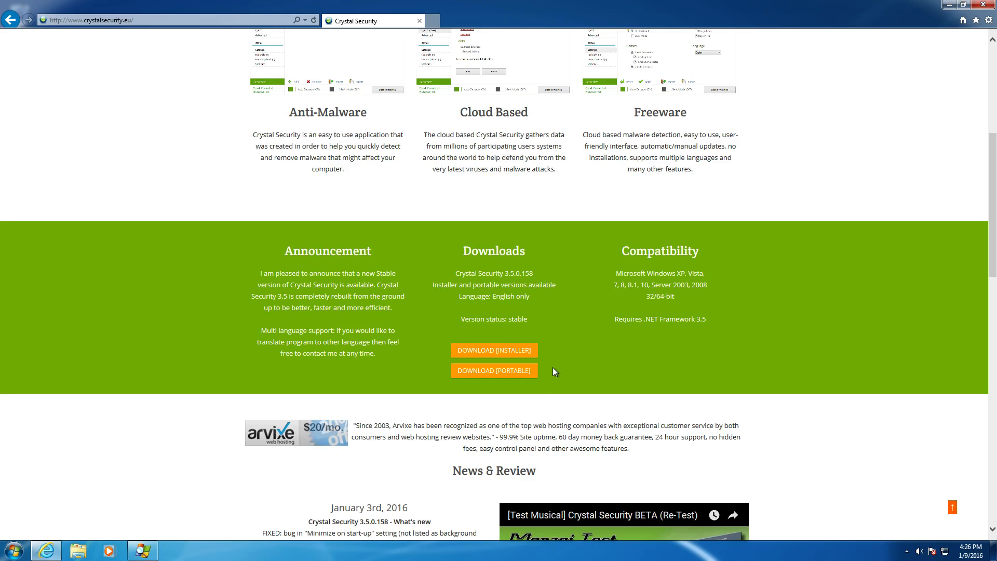
{"action": "mouse_move", "coordinate": [549, 381]}
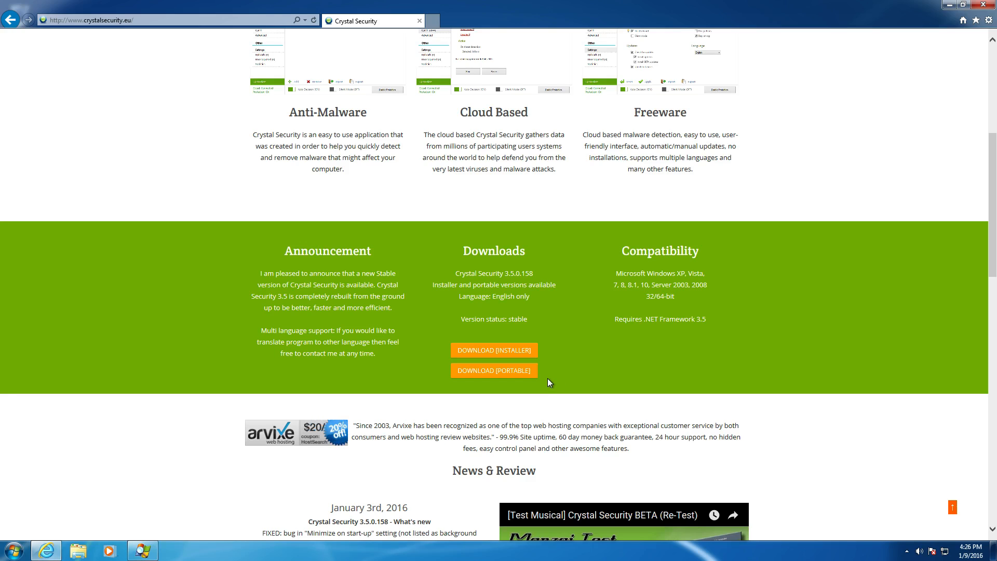
{"action": "mouse_move", "coordinate": [559, 357]}
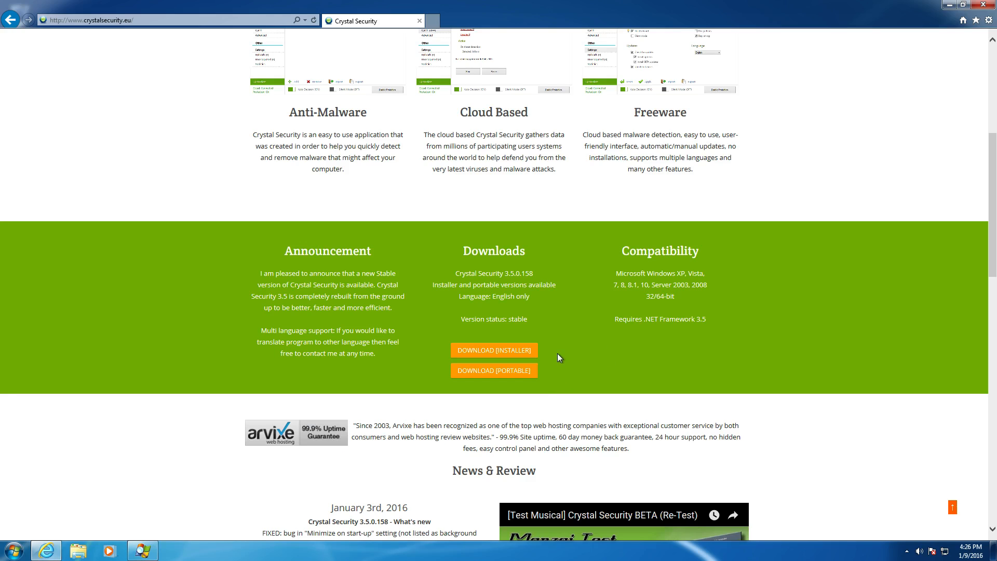
Download the Crystal Security installer, saving it to the desktop
{"action": "left_click", "coordinate": [493, 350]}
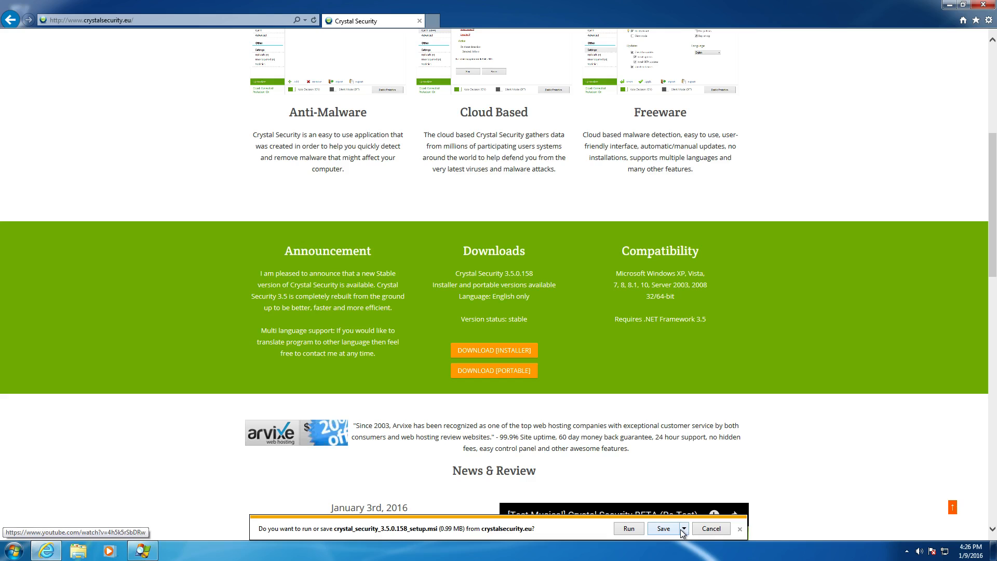
{"action": "left_click", "coordinate": [664, 529]}
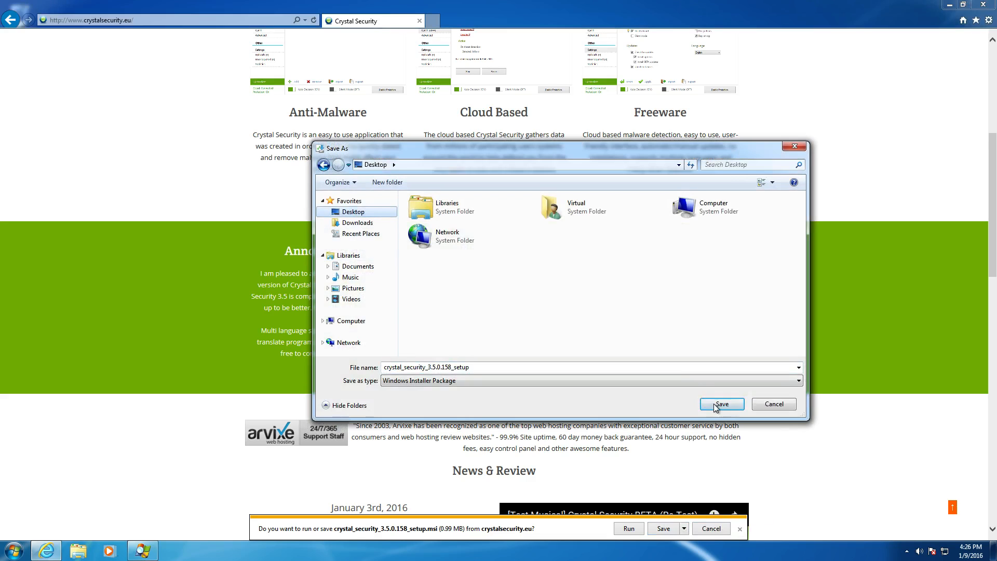
{"action": "left_click", "coordinate": [721, 404]}
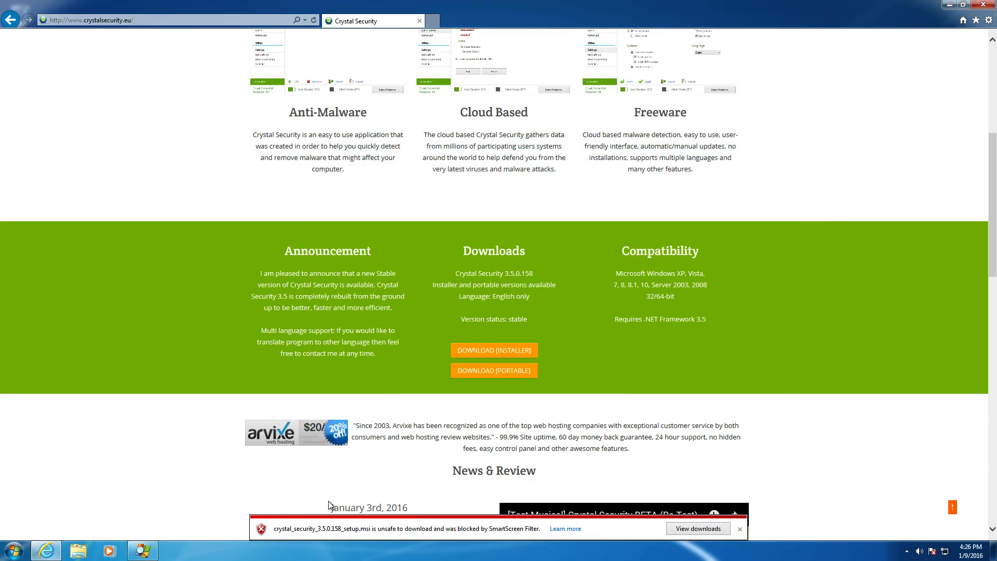
From the downloads list, allow the SmartScreen-blocked installer to download anyway and close the list
{"action": "left_click", "coordinate": [697, 529]}
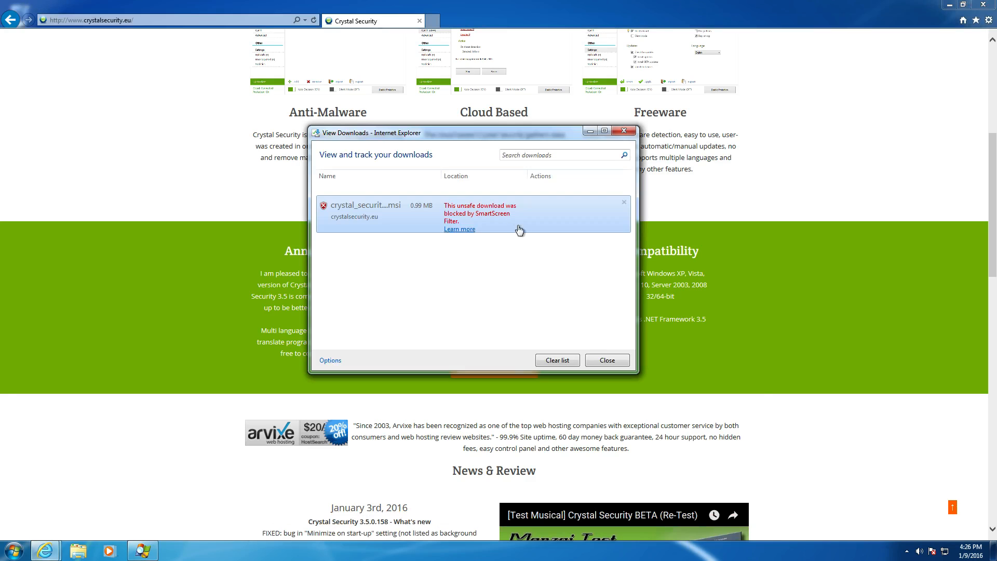
{"action": "mouse_move", "coordinate": [503, 222]}
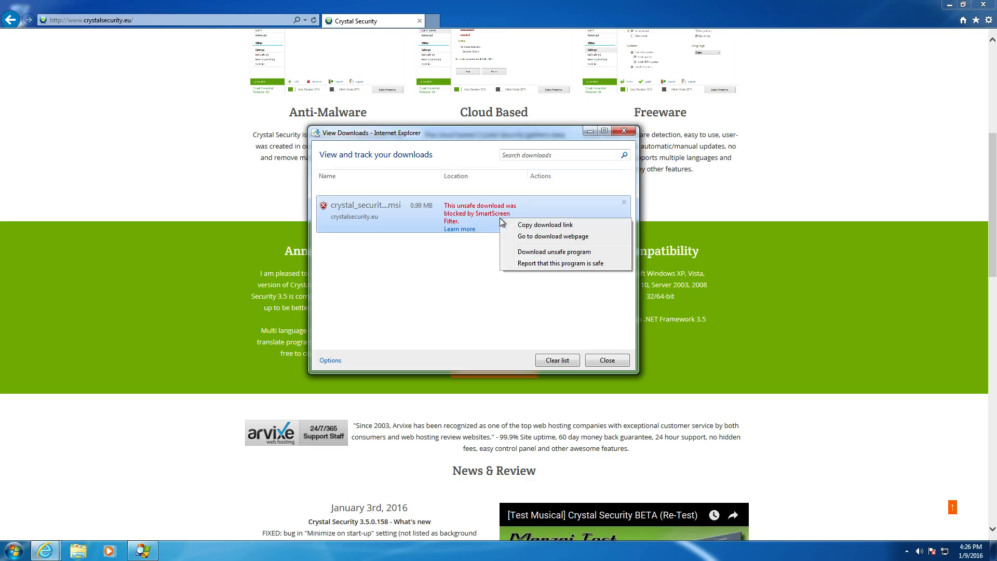
{"action": "left_click", "coordinate": [554, 251]}
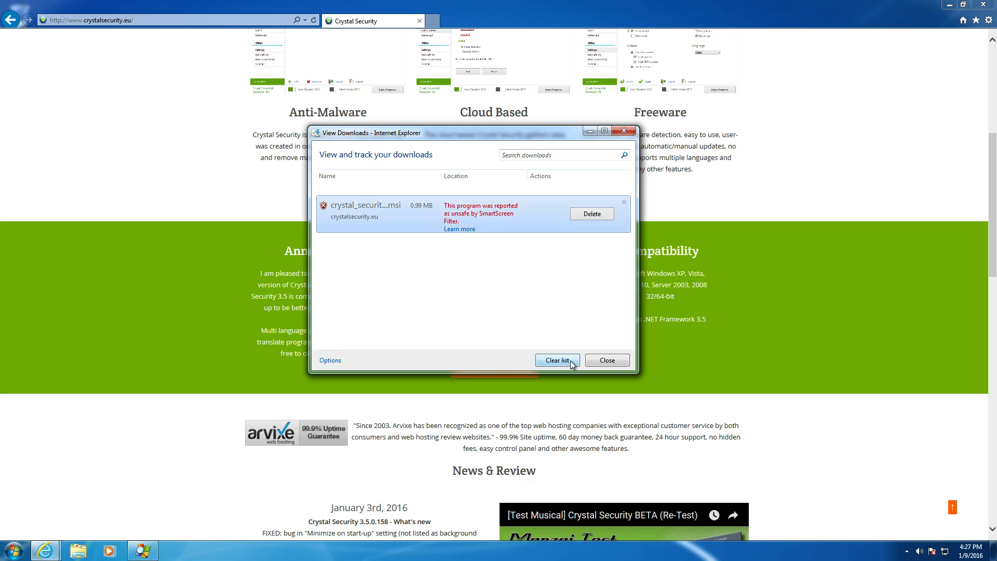
{"action": "left_click", "coordinate": [605, 360]}
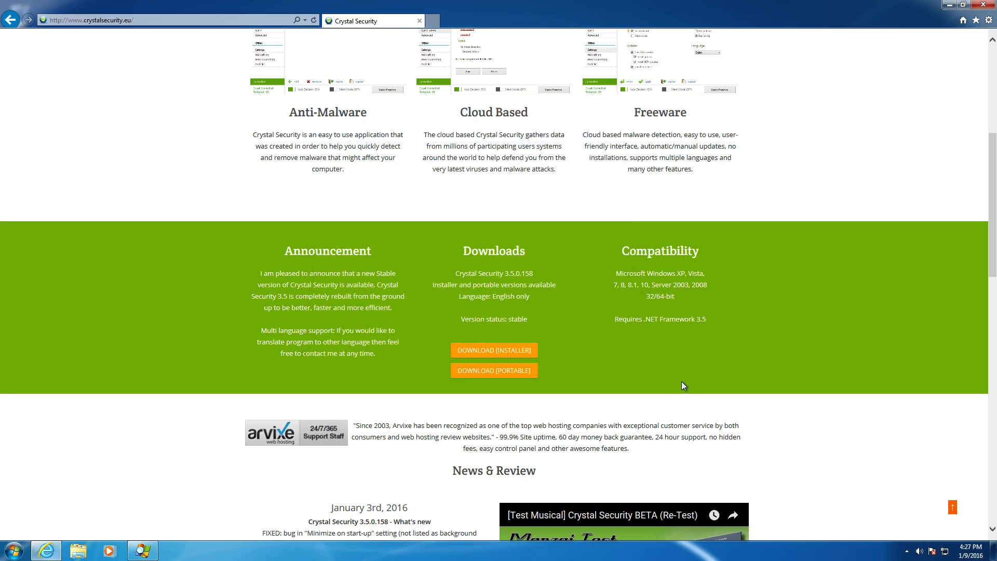
{"action": "mouse_move", "coordinate": [792, 317]}
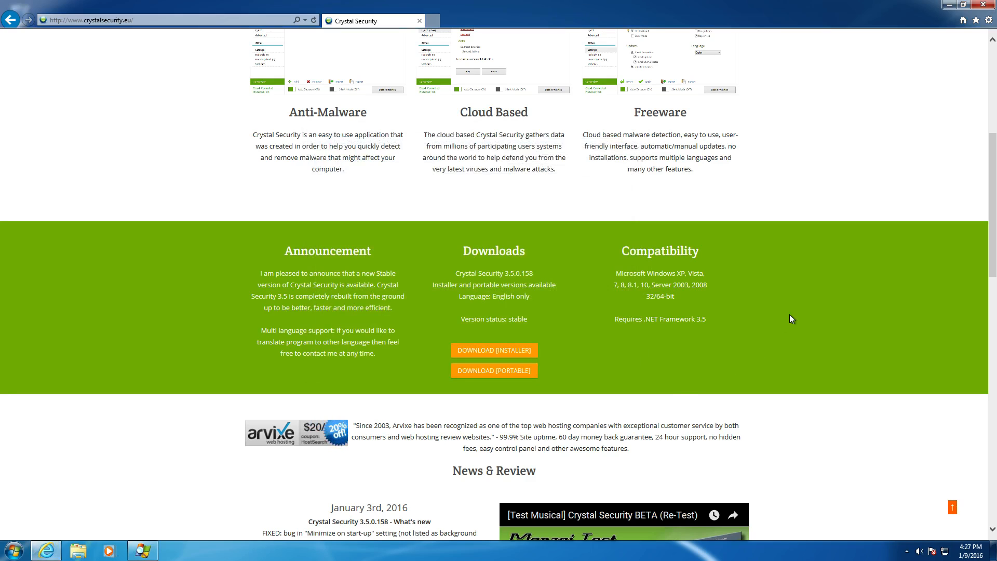
{"action": "scroll", "scroll_direction": "down", "scroll_amount": 3}
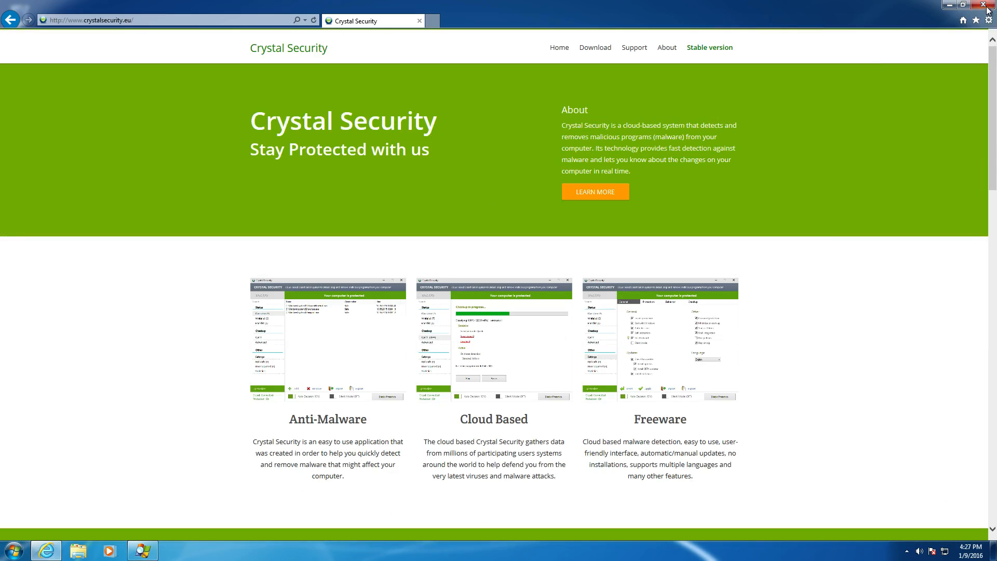
Minimize the browser and bring up the downloaded setup .msi file on the desktop
{"action": "left_click", "coordinate": [987, 5]}
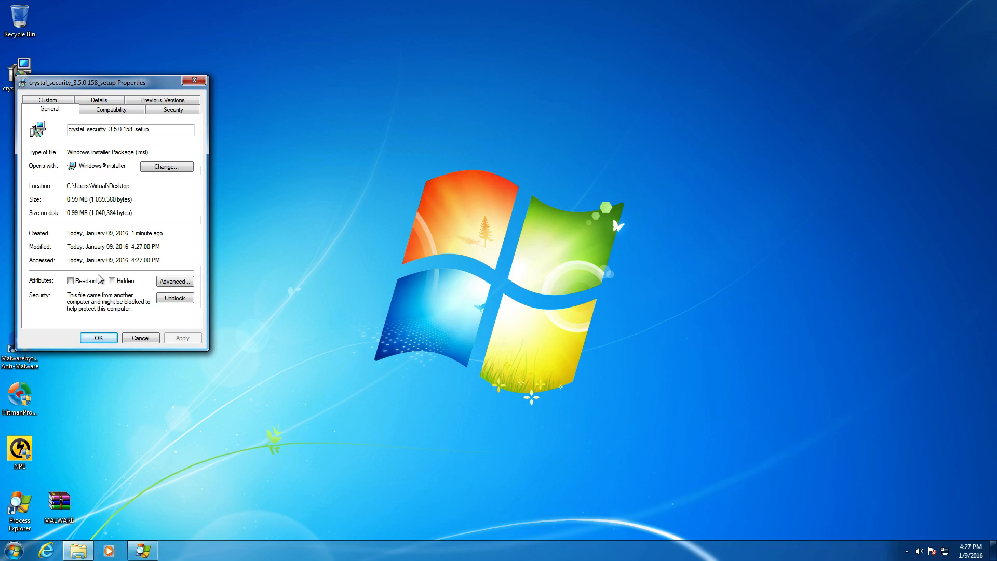
{"action": "mouse_move", "coordinate": [117, 273]}
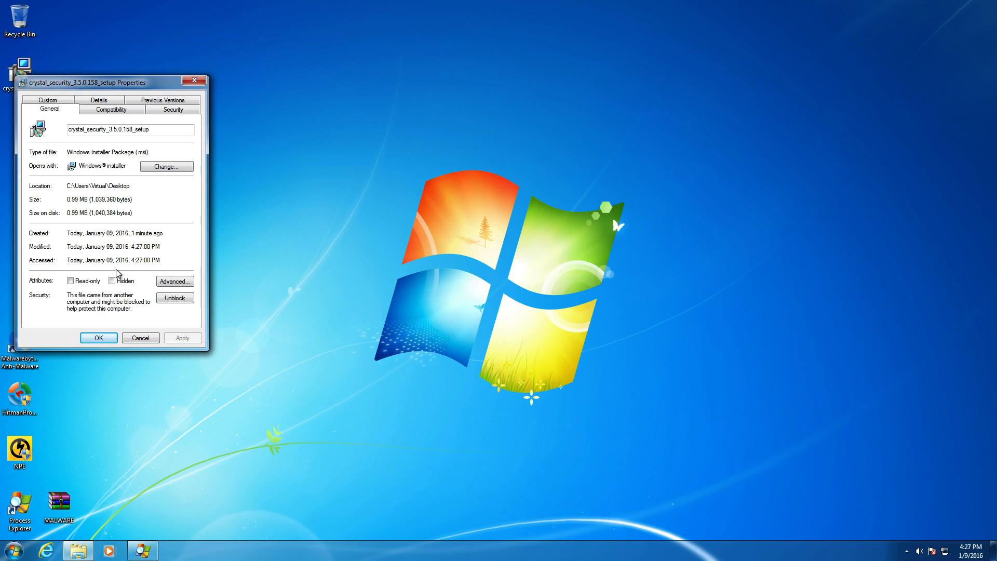
{"action": "double_click", "coordinate": [112, 199]}
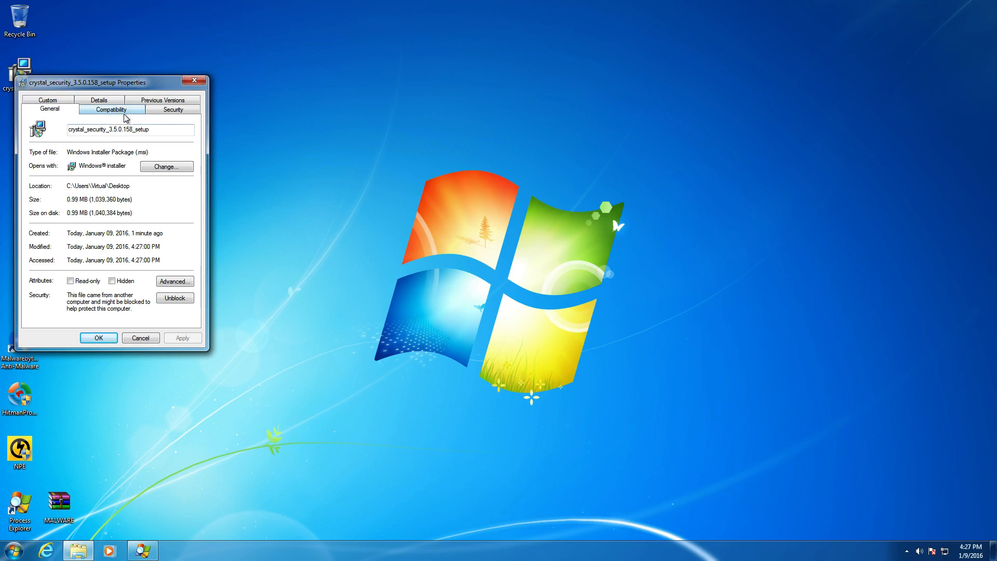
Run the unverified setup, install to the default folder and allow the User Account Control prompt
{"action": "left_click", "coordinate": [98, 338]}
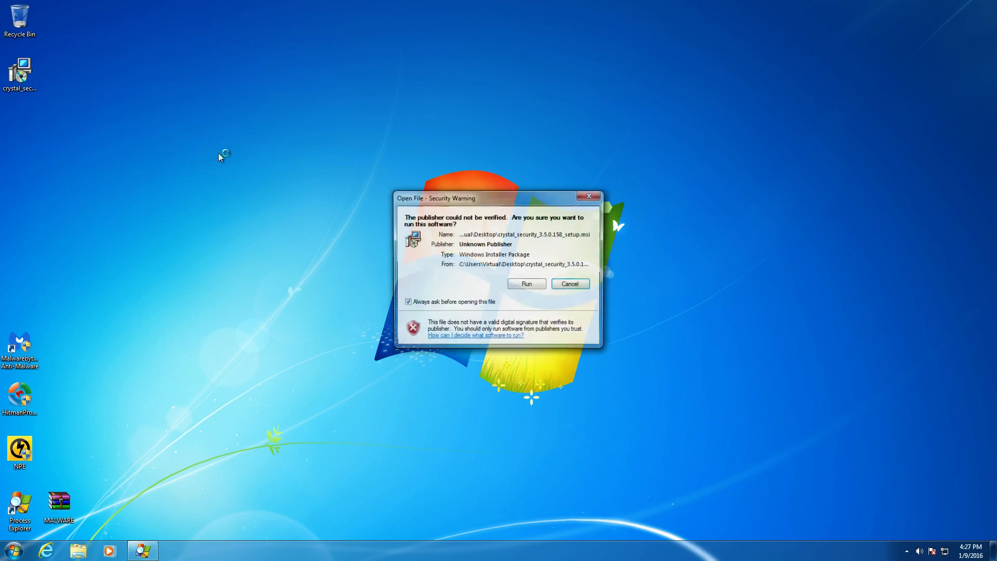
{"action": "left_click", "coordinate": [525, 283]}
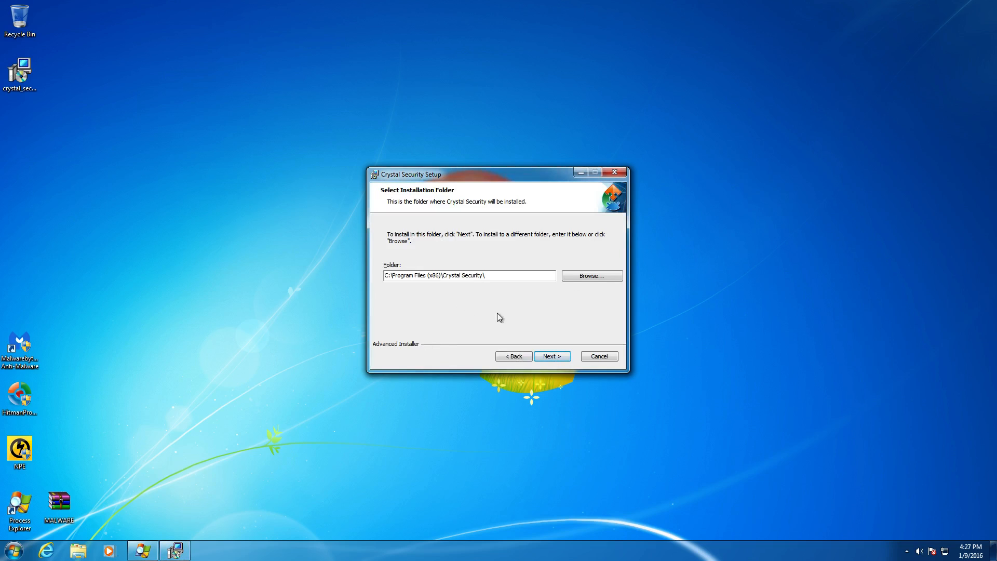
{"action": "left_click", "coordinate": [550, 355]}
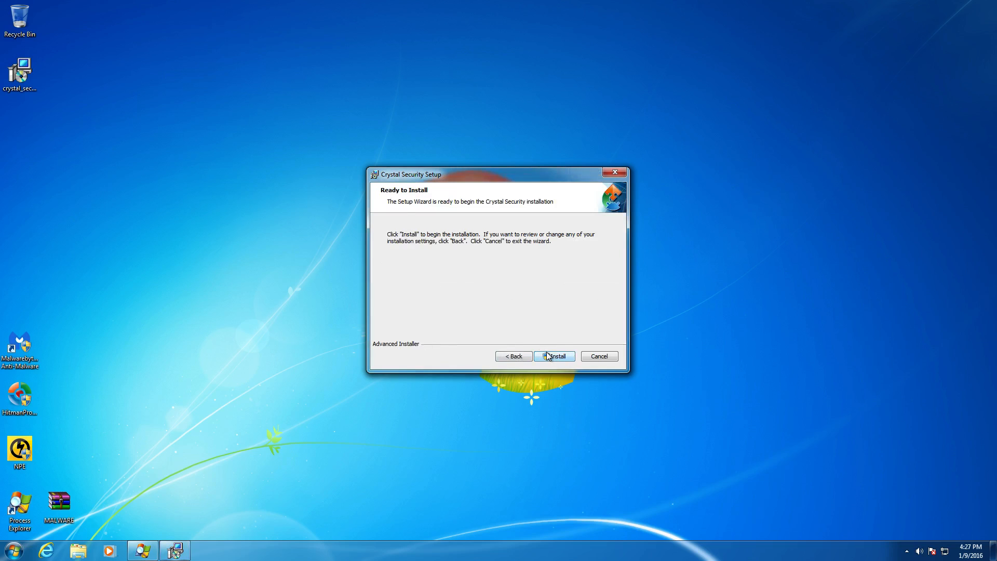
{"action": "left_click", "coordinate": [553, 356]}
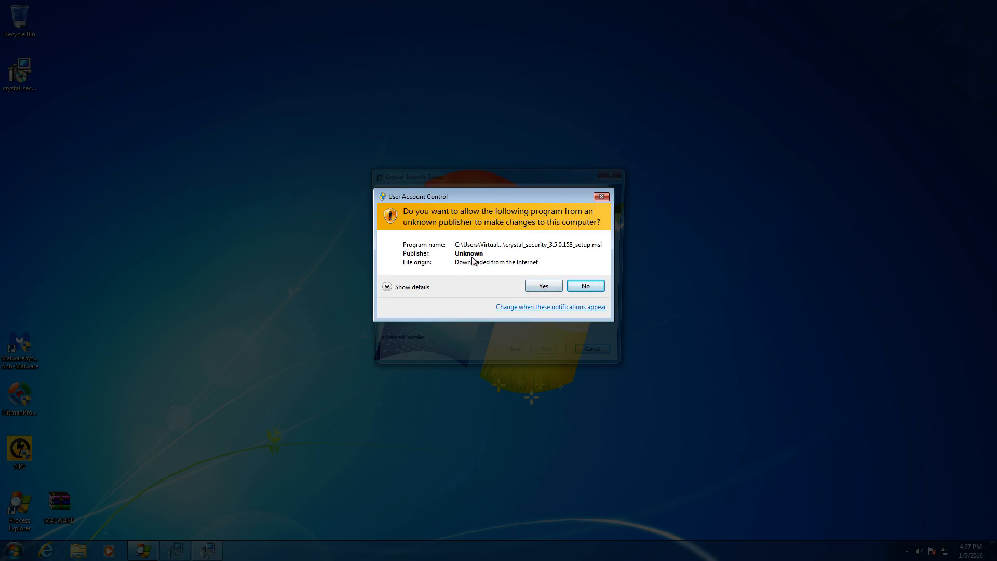
{"action": "left_click", "coordinate": [542, 286]}
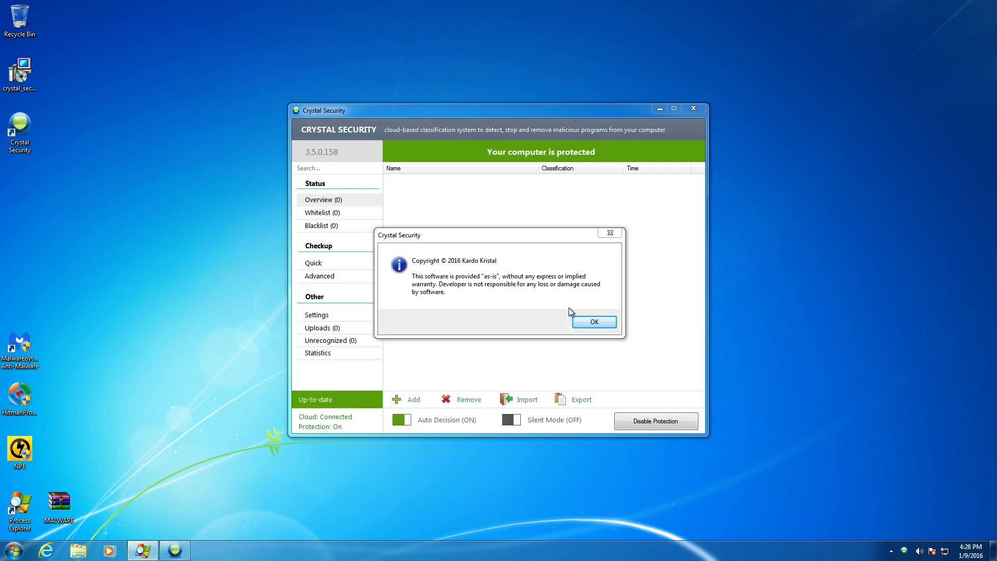
{"action": "mouse_move", "coordinate": [540, 301]}
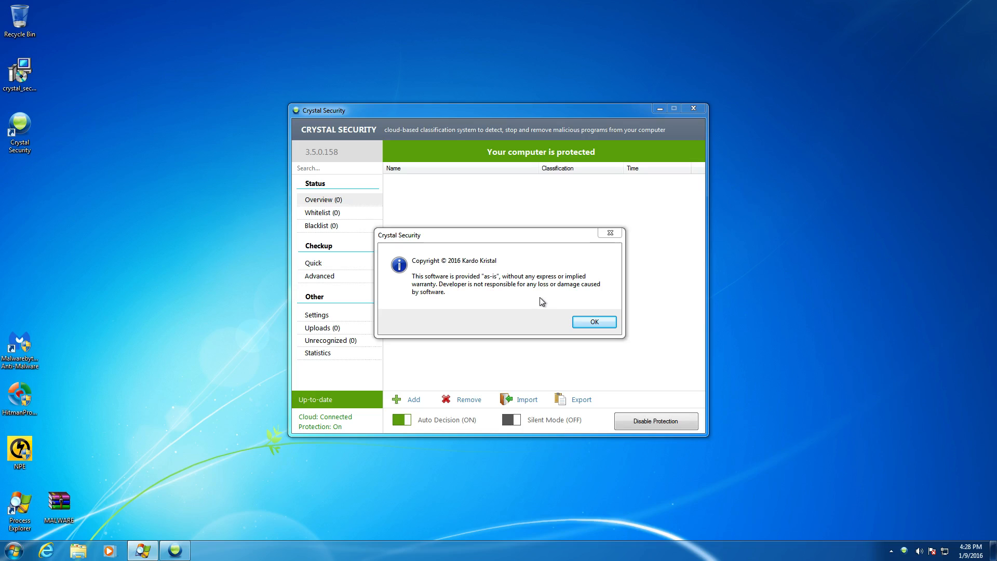
{"action": "mouse_move", "coordinate": [540, 314]}
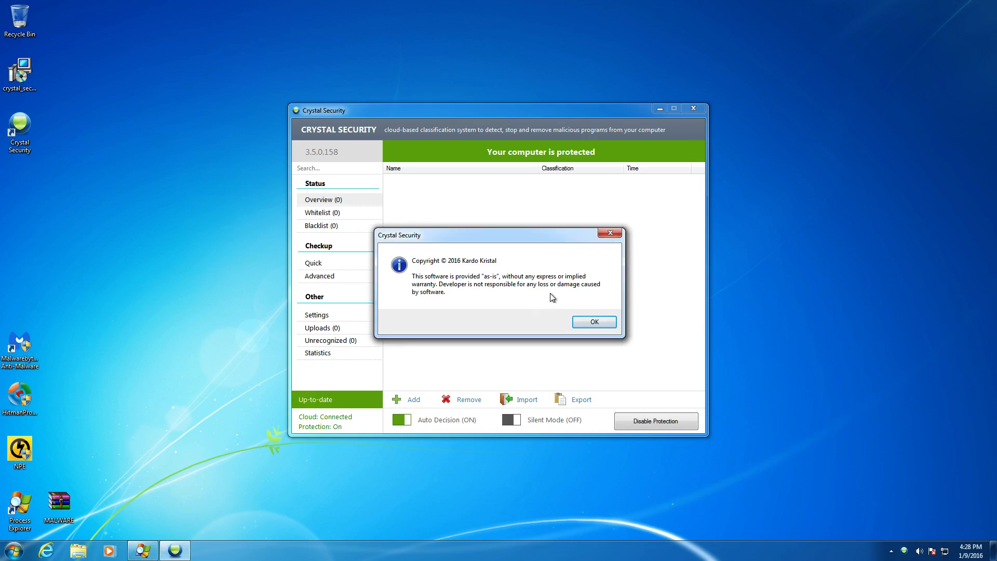
{"action": "mouse_move", "coordinate": [432, 294]}
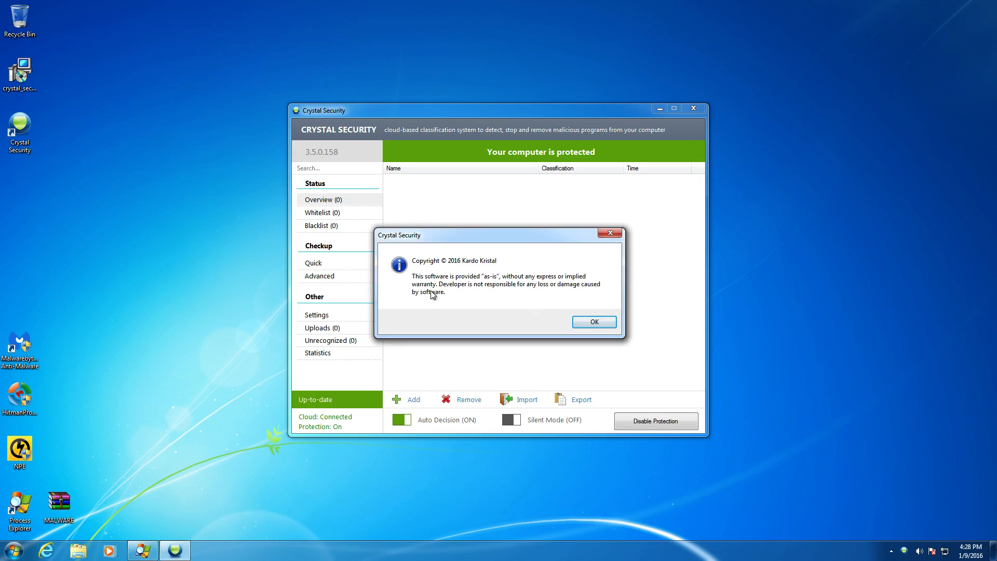
{"action": "mouse_move", "coordinate": [464, 301]}
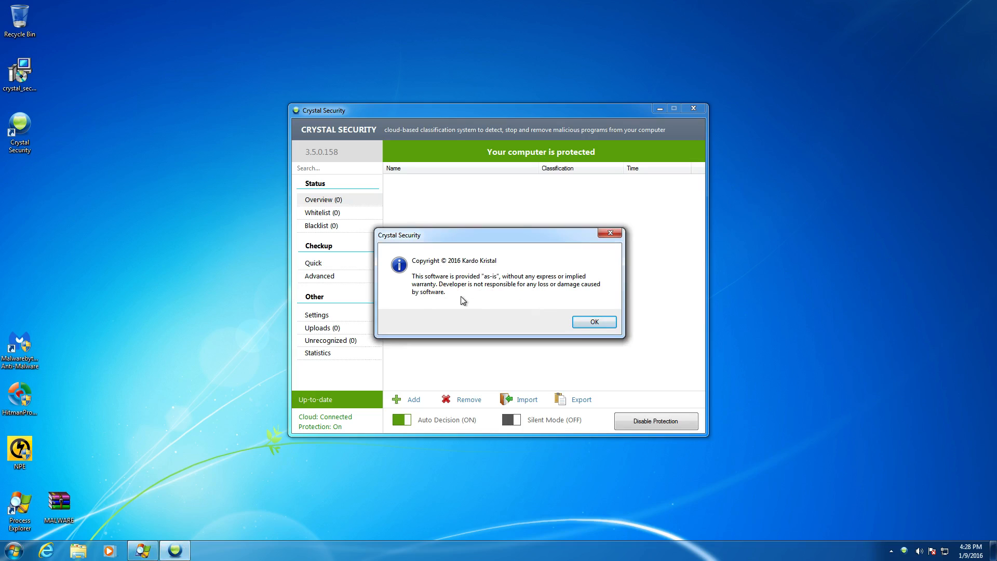
{"action": "mouse_move", "coordinate": [528, 296]}
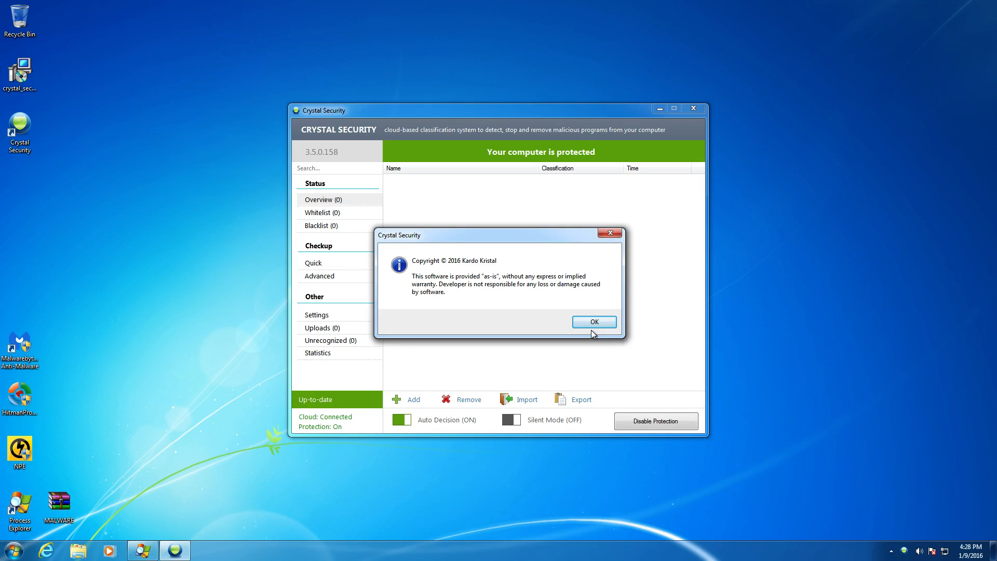
Dismiss the copyright notice with OK, leaving the empty protection overview
{"action": "left_click", "coordinate": [593, 321]}
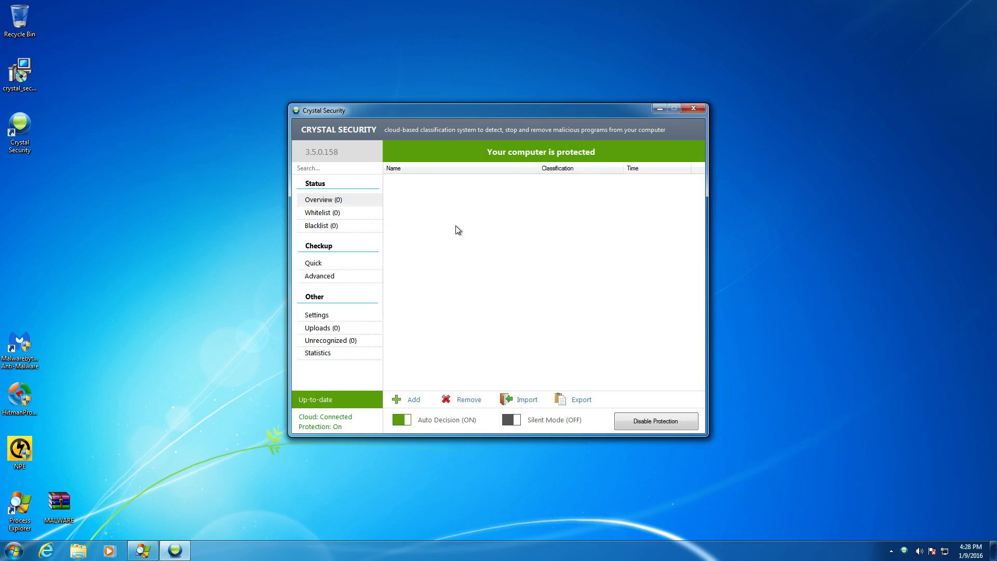
{"action": "mouse_move", "coordinate": [530, 324]}
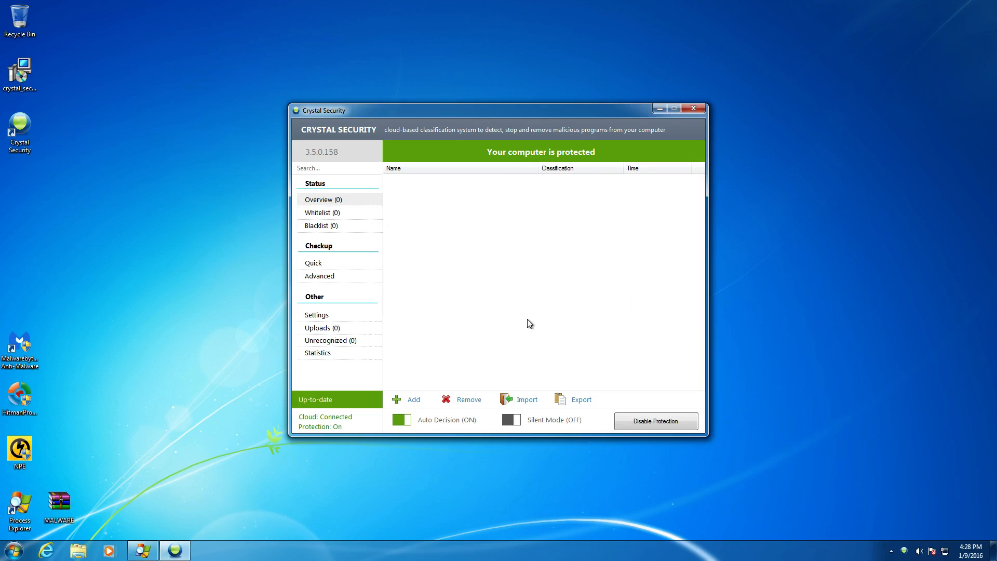
{"action": "mouse_move", "coordinate": [516, 255]}
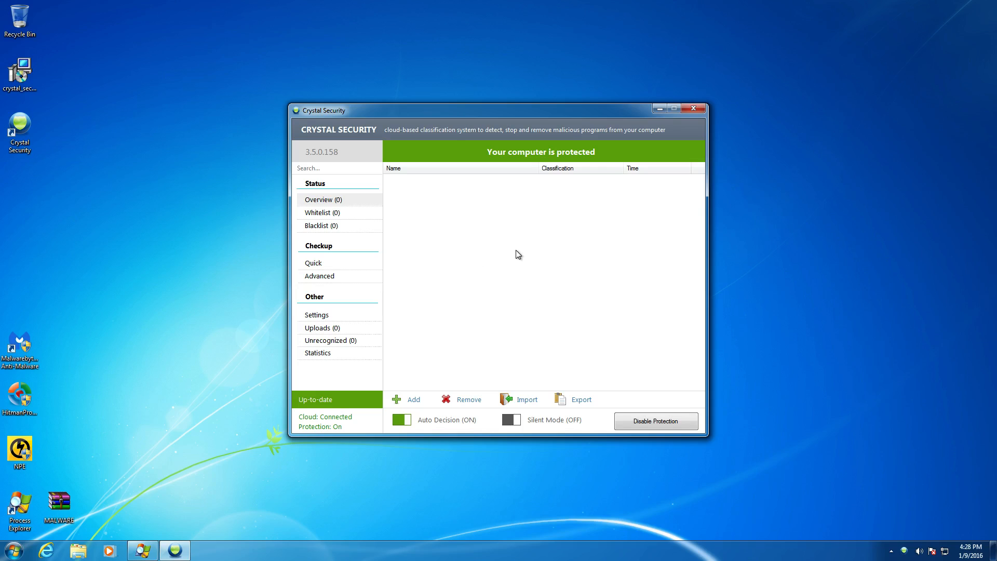
{"action": "mouse_move", "coordinate": [503, 222]}
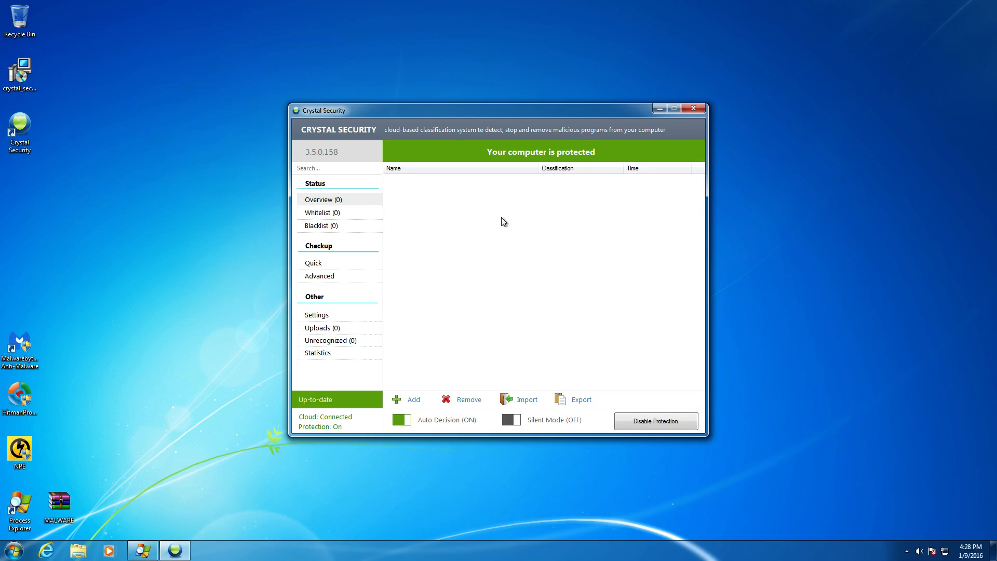
{"action": "mouse_move", "coordinate": [395, 174]}
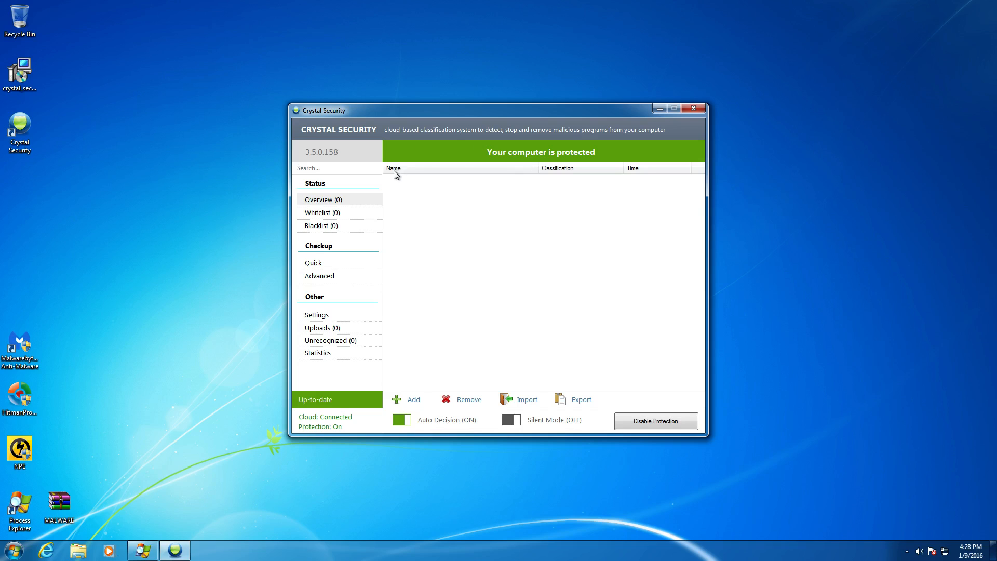
{"action": "mouse_move", "coordinate": [407, 257]}
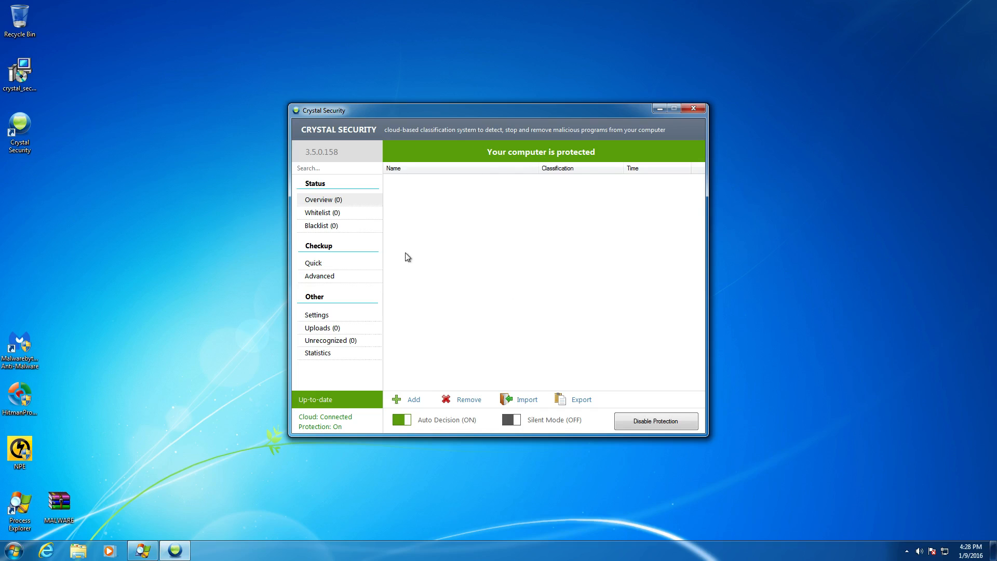
{"action": "mouse_move", "coordinate": [449, 340]}
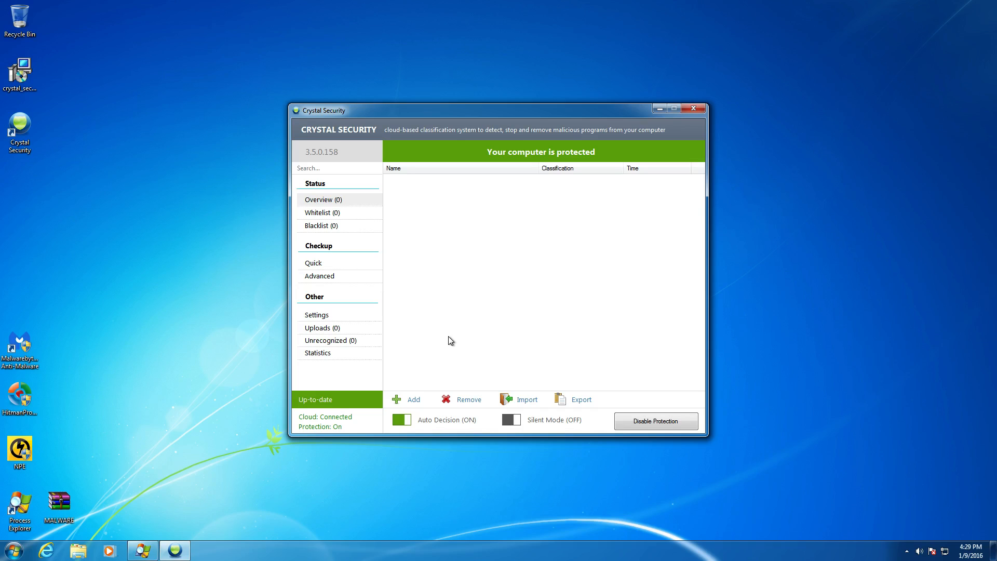
{"action": "mouse_move", "coordinate": [442, 304]}
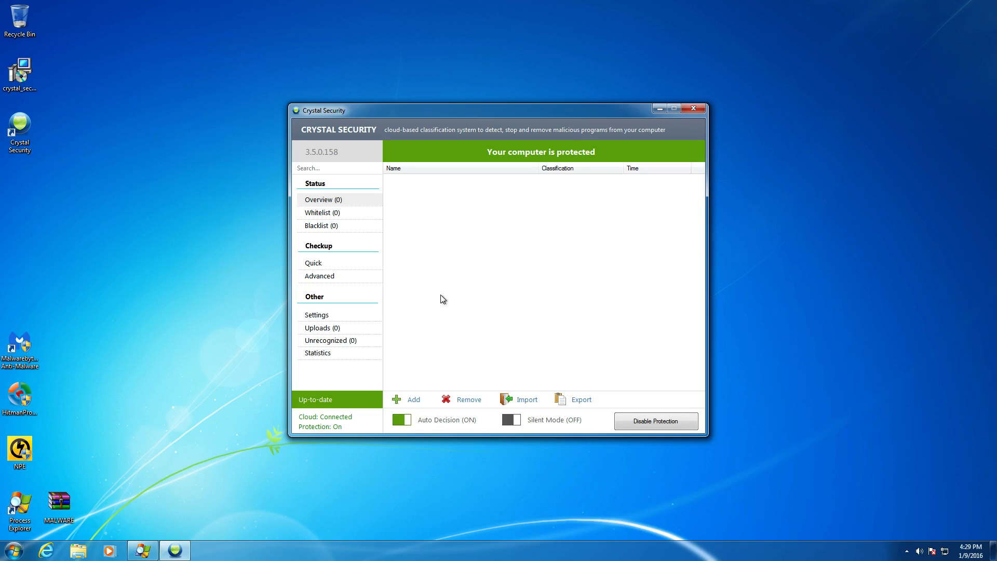
{"action": "mouse_move", "coordinate": [553, 287]}
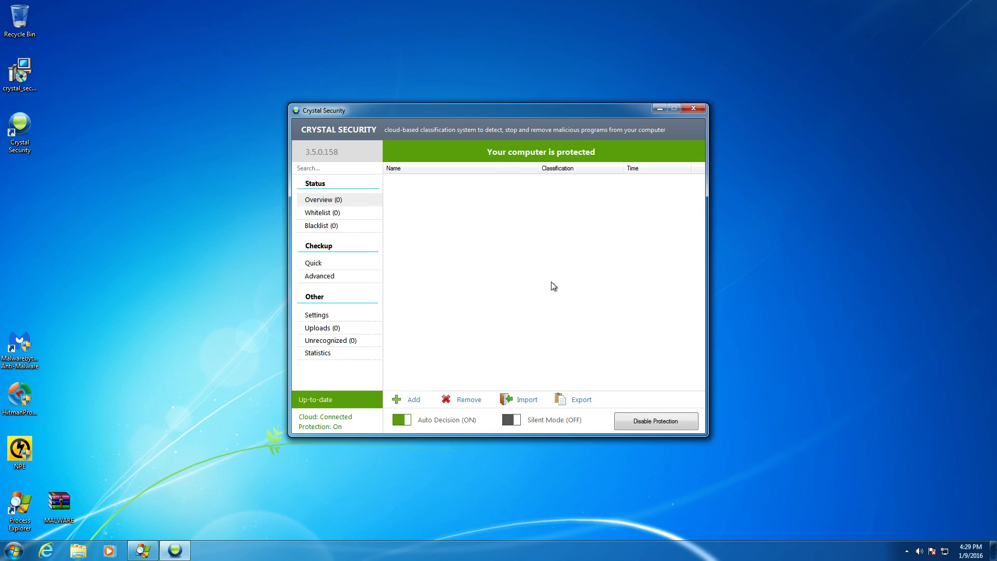
{"action": "mouse_move", "coordinate": [554, 213]}
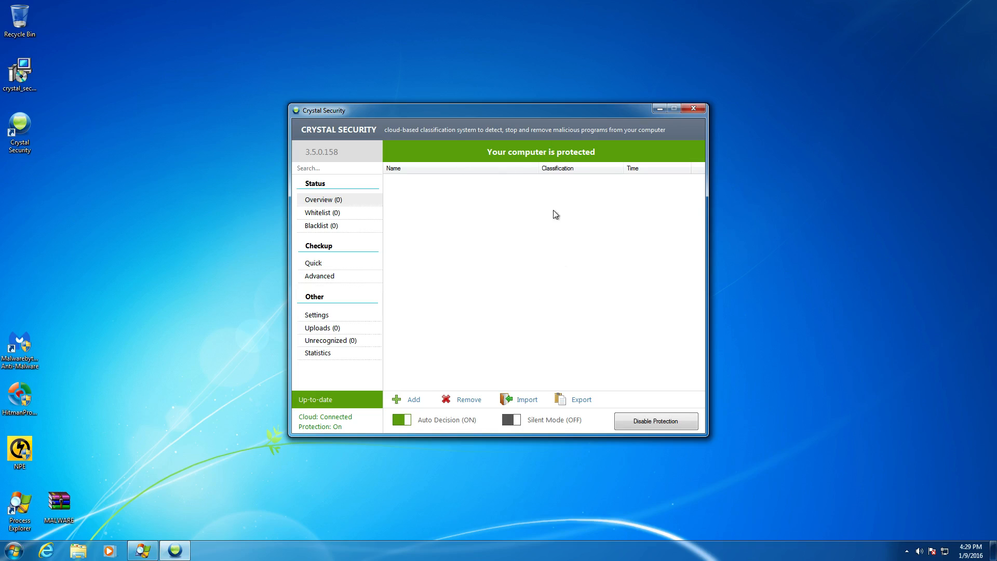
{"action": "mouse_move", "coordinate": [544, 306]}
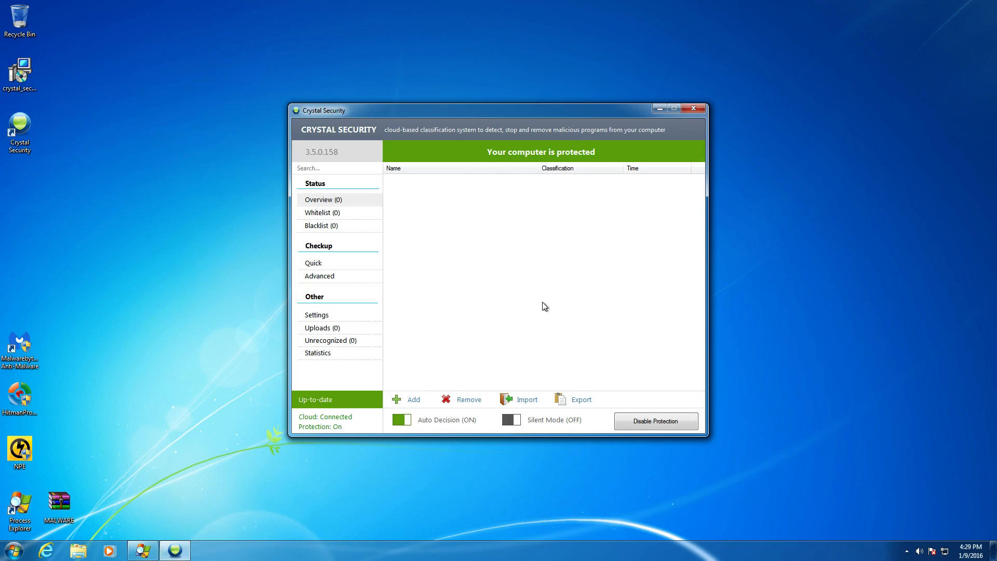
{"action": "mouse_move", "coordinate": [545, 425]}
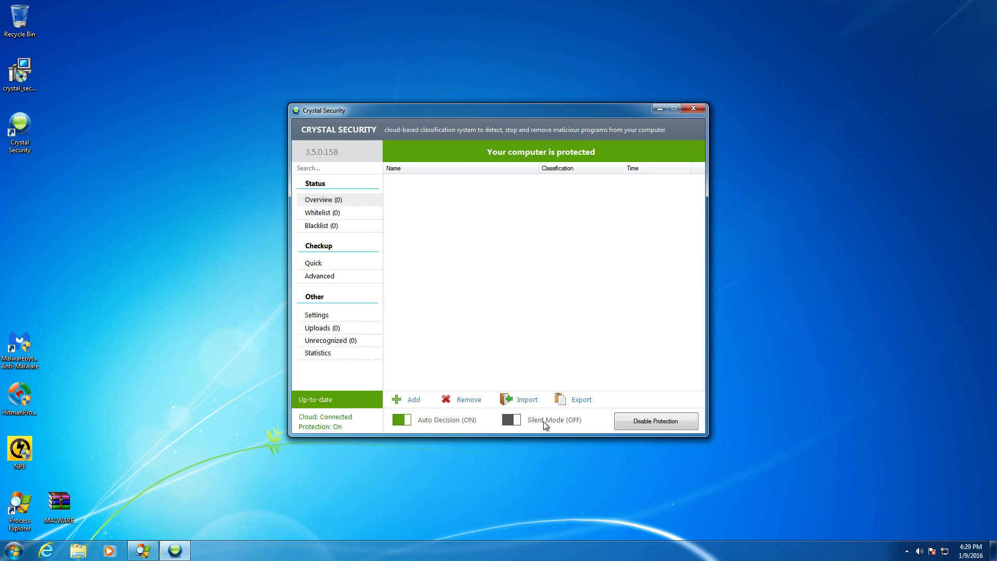
{"action": "mouse_move", "coordinate": [545, 432]}
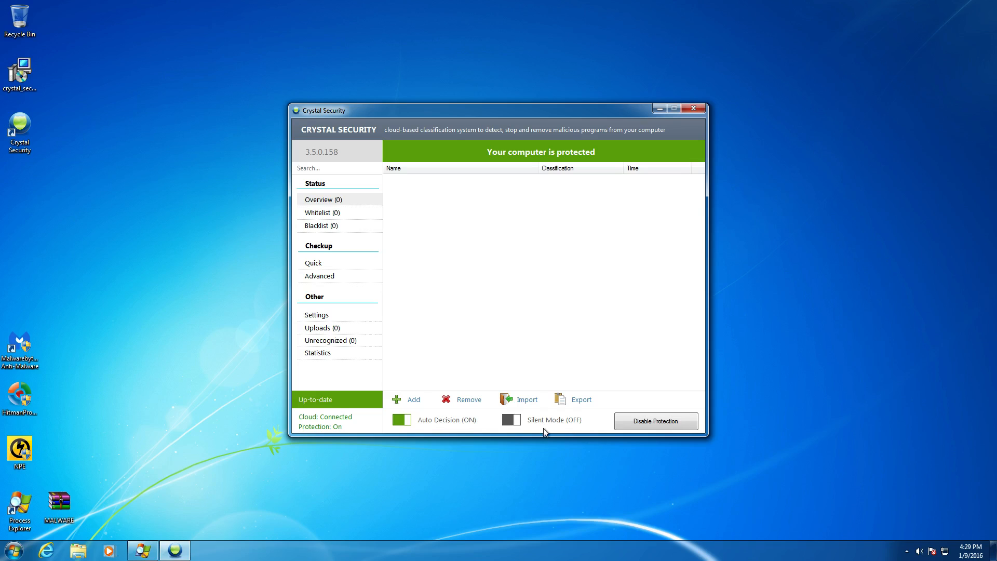
{"action": "mouse_move", "coordinate": [492, 445]}
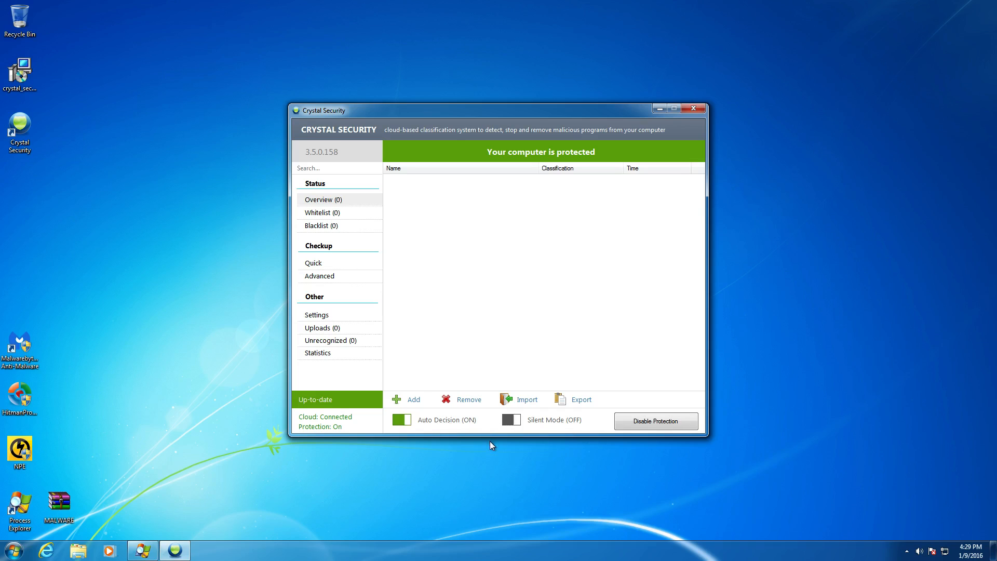
{"action": "mouse_move", "coordinate": [474, 436]}
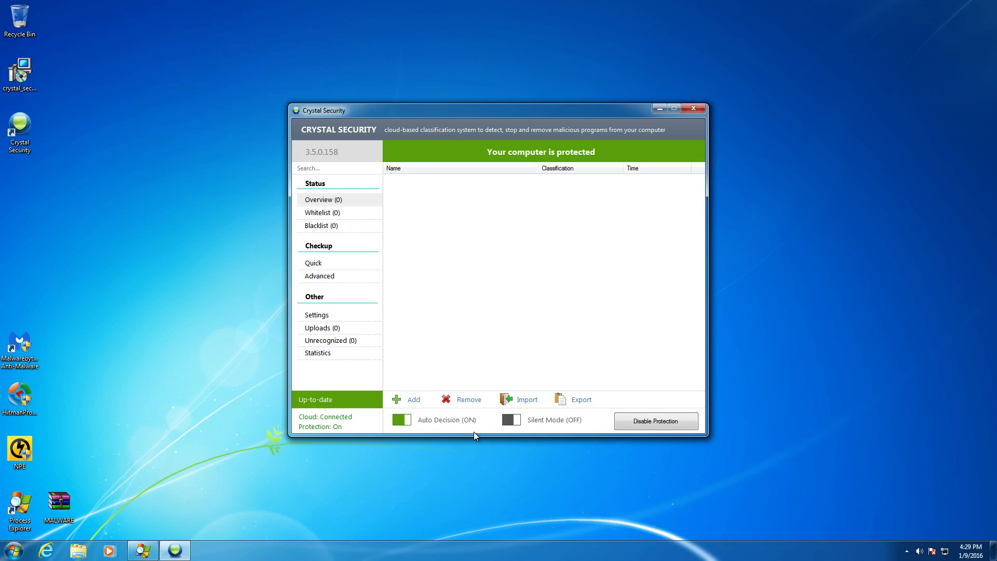
{"action": "mouse_move", "coordinate": [498, 438]}
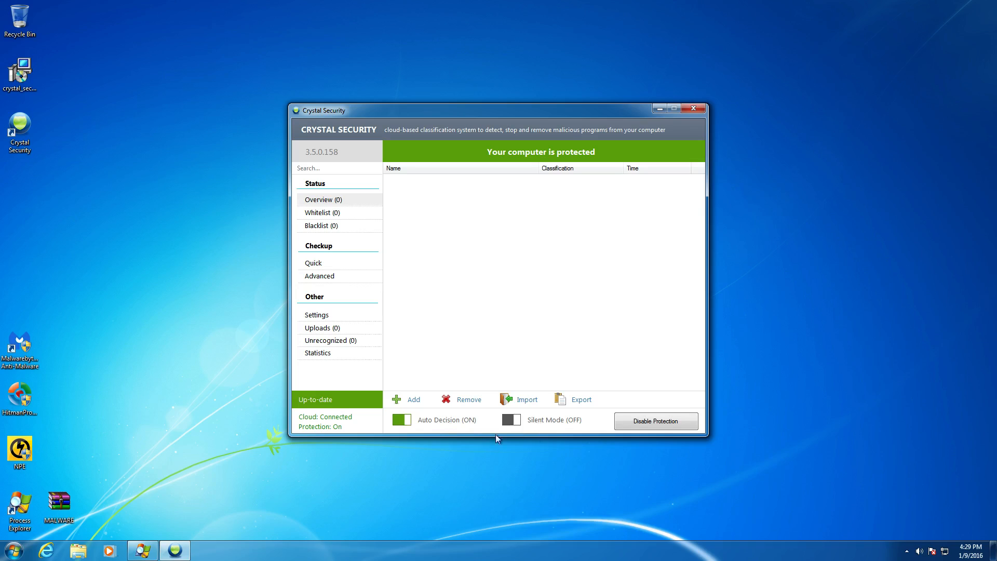
{"action": "mouse_move", "coordinate": [450, 418]}
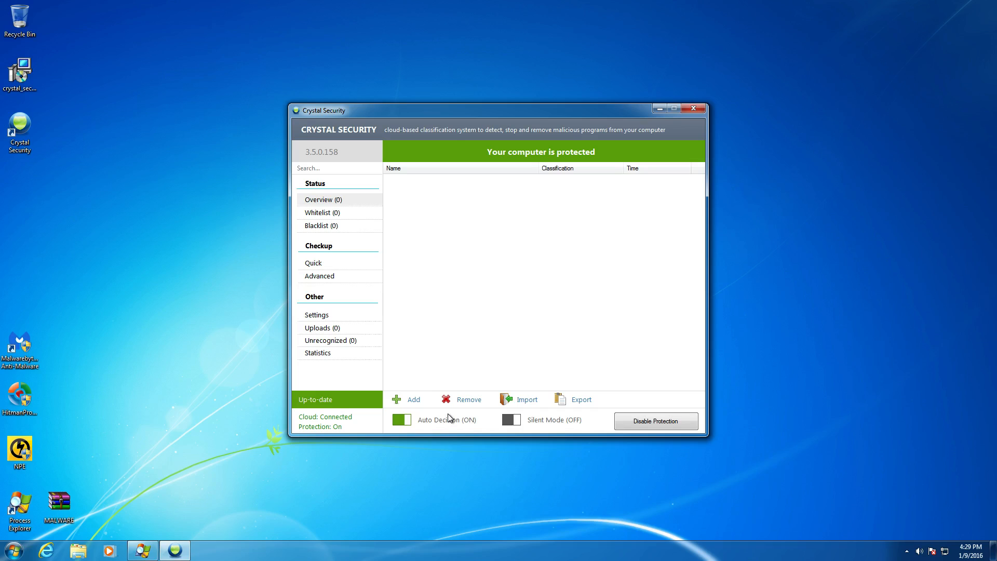
{"action": "mouse_move", "coordinate": [543, 417]}
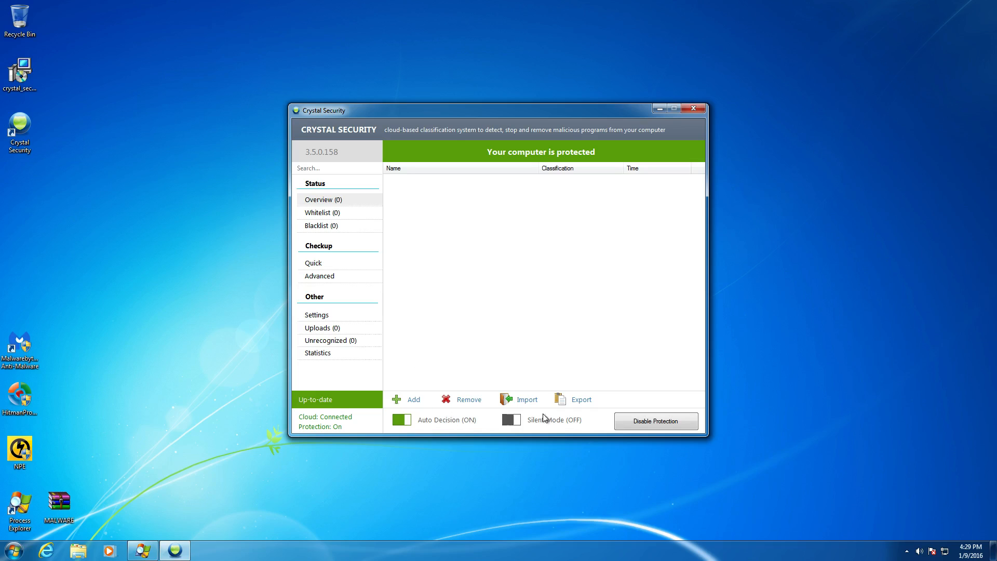
{"action": "mouse_move", "coordinate": [517, 389]}
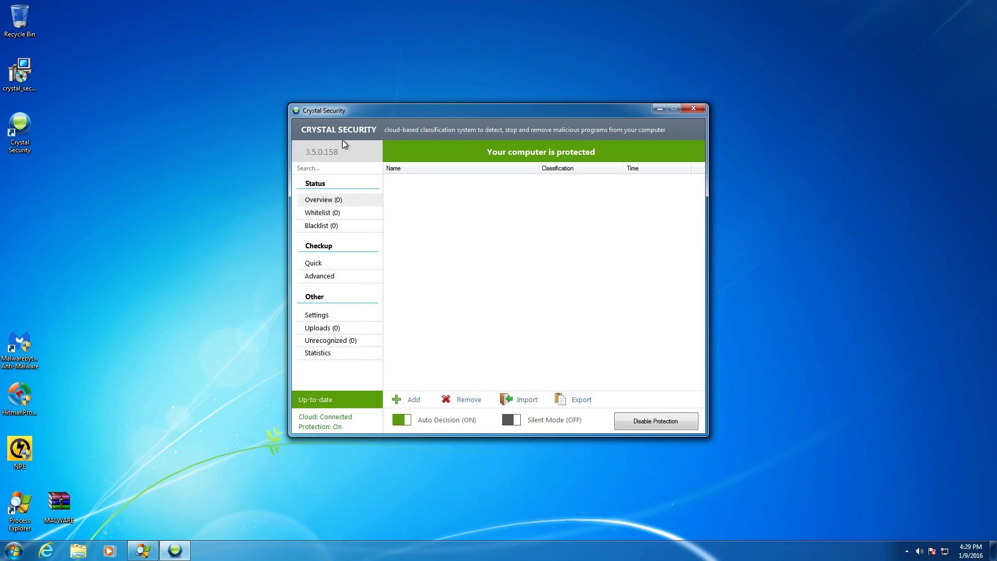
{"action": "left_click", "coordinate": [318, 245]}
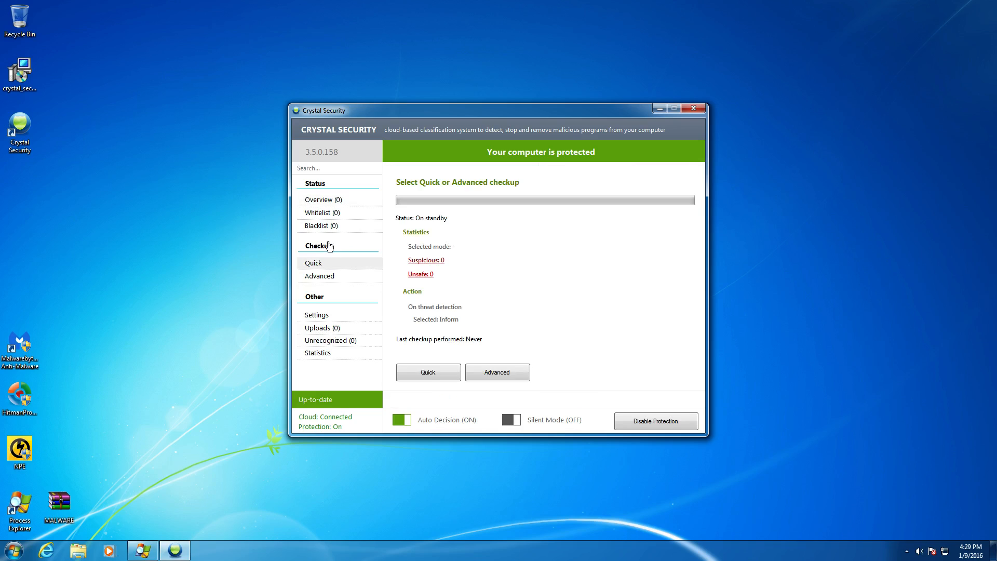
{"action": "mouse_move", "coordinate": [315, 280]}
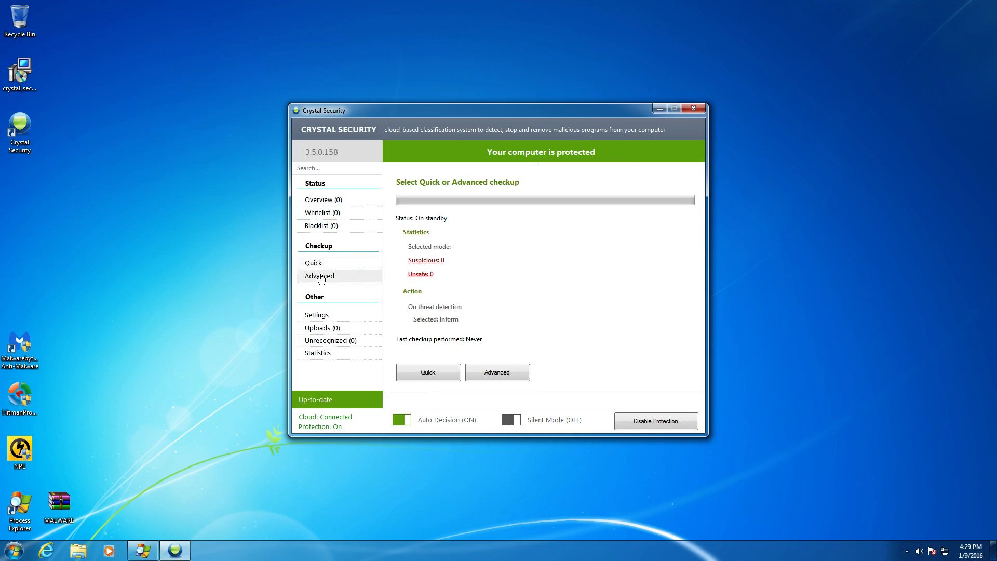
{"action": "mouse_move", "coordinate": [312, 263]}
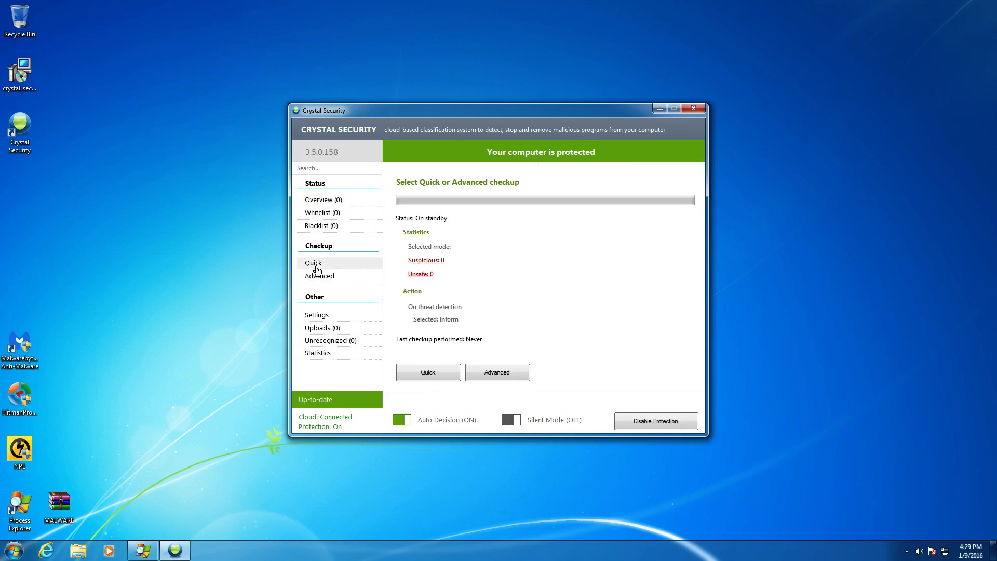
{"action": "left_click", "coordinate": [330, 340]}
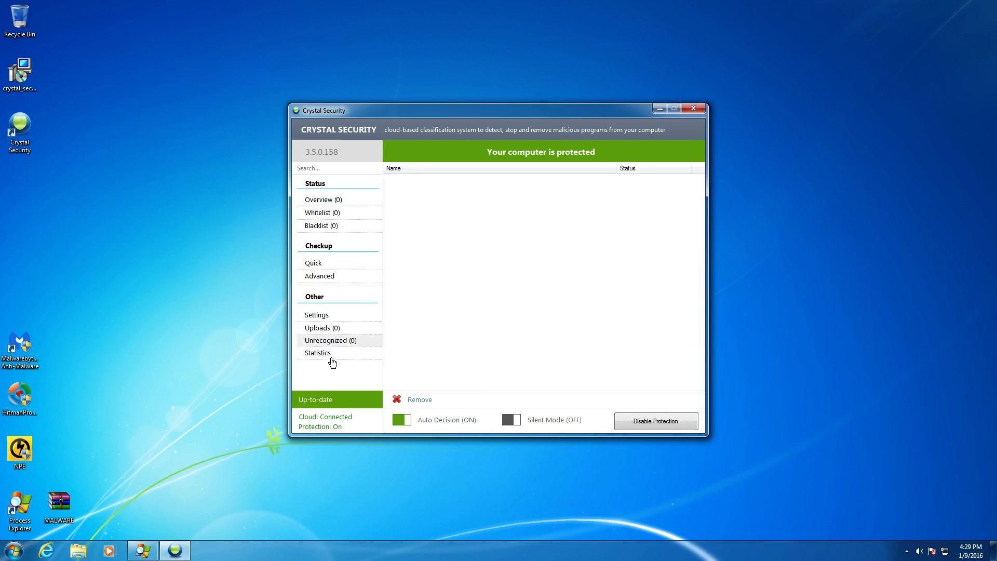
{"action": "left_click", "coordinate": [318, 353]}
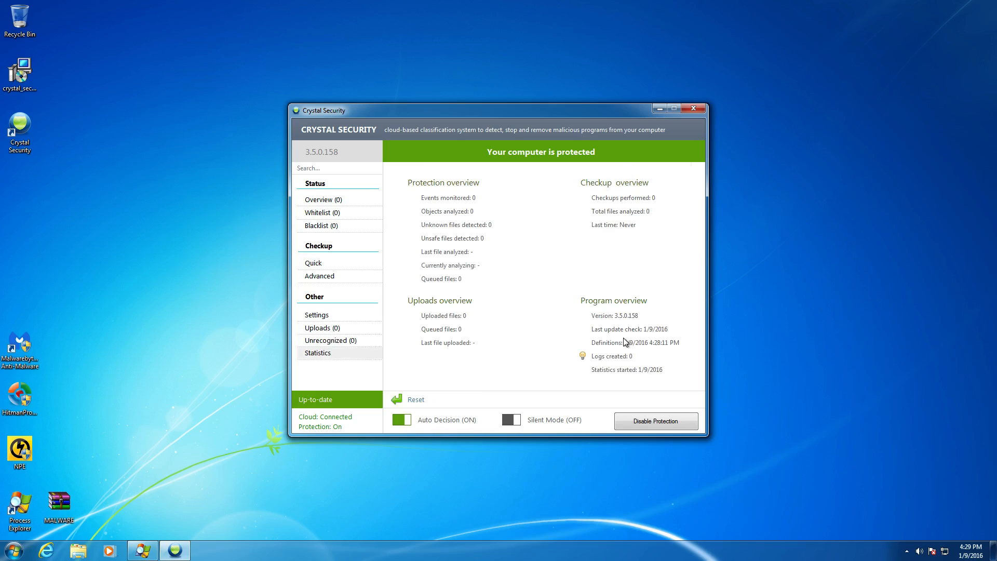
{"action": "mouse_move", "coordinate": [641, 330]}
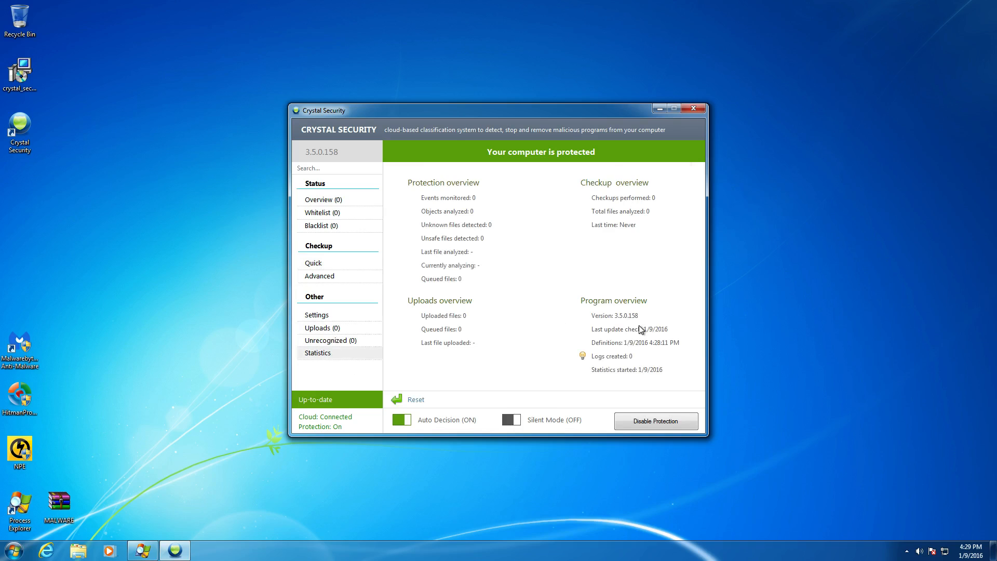
{"action": "mouse_move", "coordinate": [667, 335]}
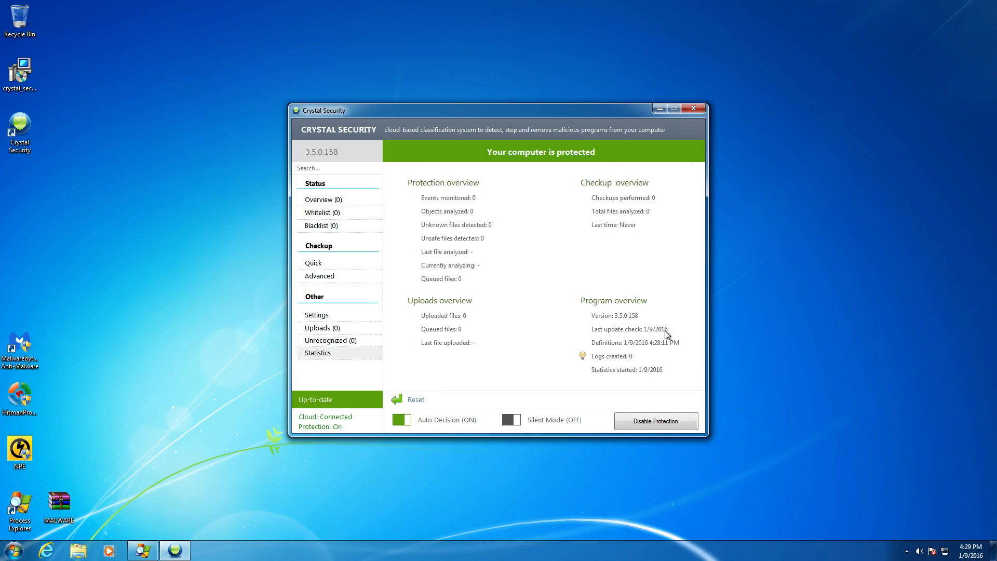
{"action": "mouse_move", "coordinate": [675, 350]}
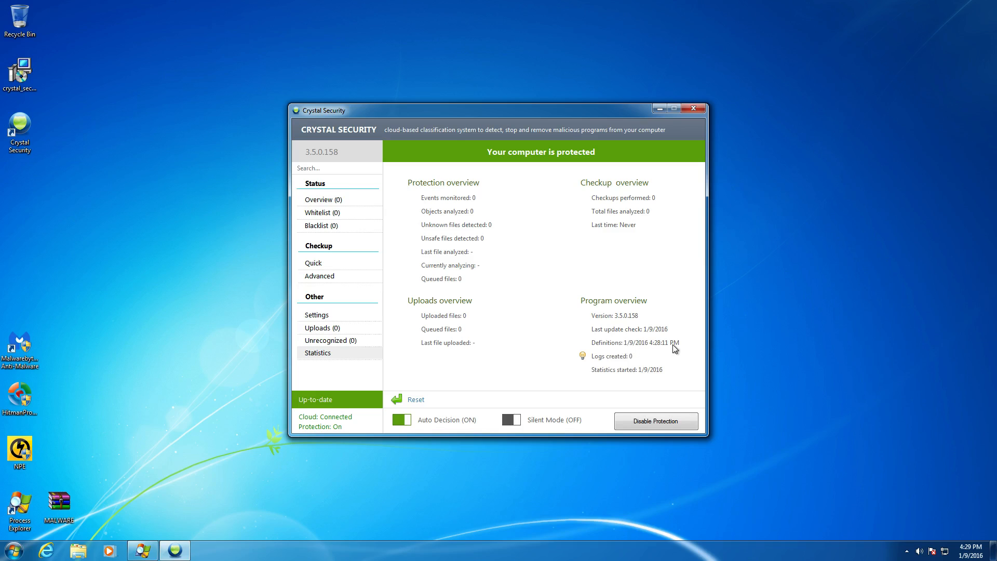
{"action": "mouse_move", "coordinate": [686, 362]}
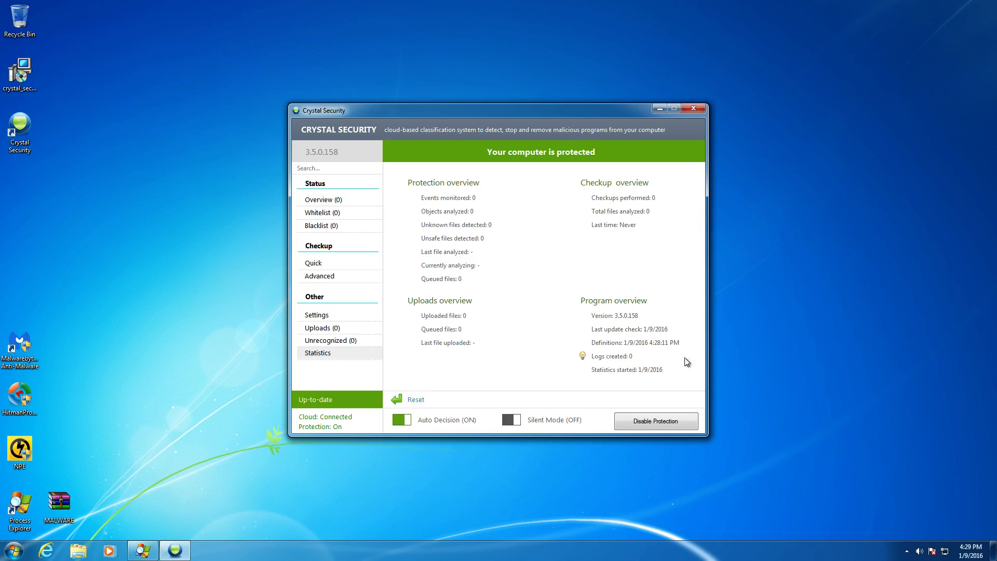
{"action": "mouse_move", "coordinate": [675, 349]}
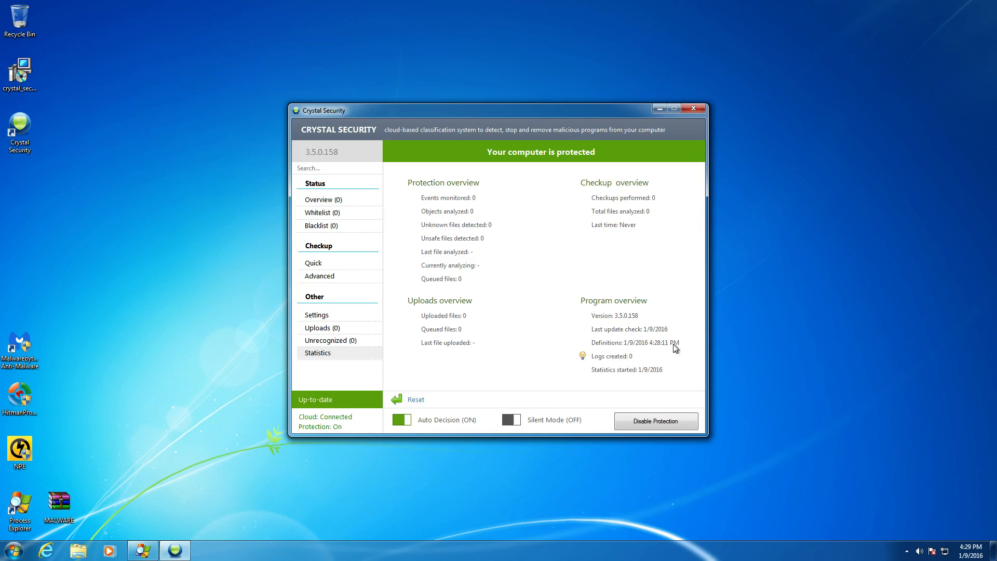
{"action": "mouse_move", "coordinate": [373, 344]}
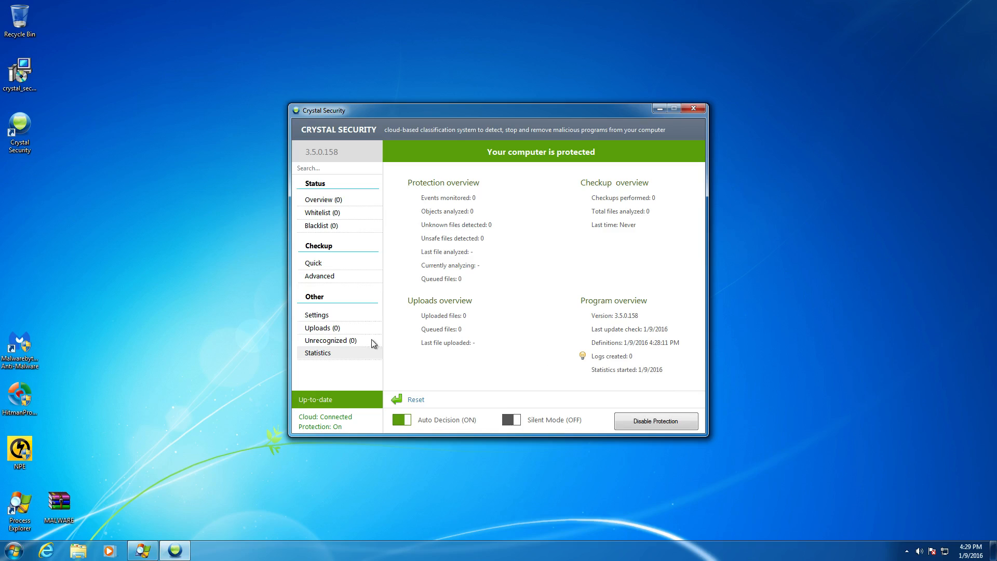
{"action": "mouse_move", "coordinate": [479, 224]}
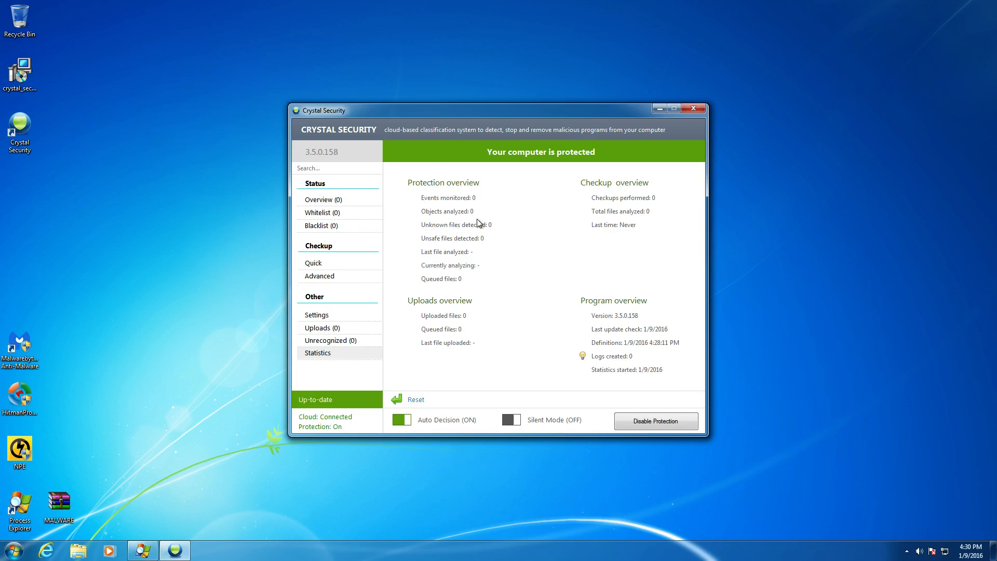
{"action": "mouse_move", "coordinate": [468, 272]}
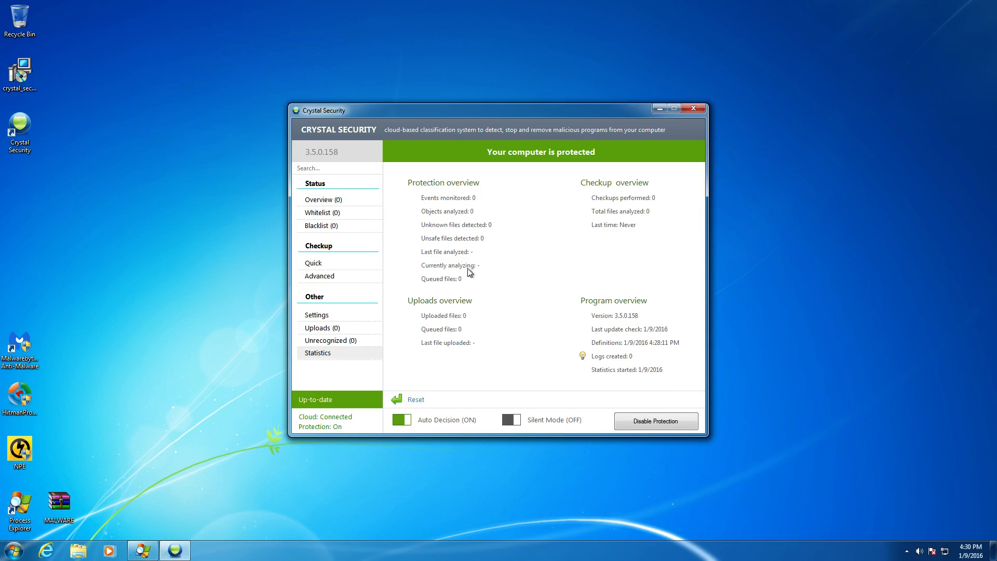
In Settings > General, enable Start with Windows, Minimize on start-up and Shell integration
{"action": "left_click", "coordinate": [316, 313]}
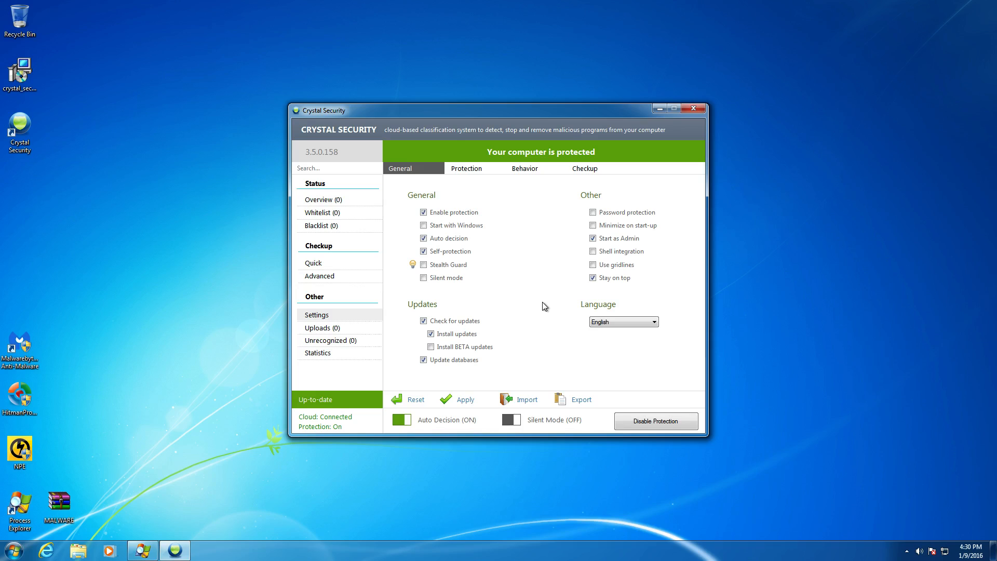
{"action": "mouse_move", "coordinate": [545, 270]}
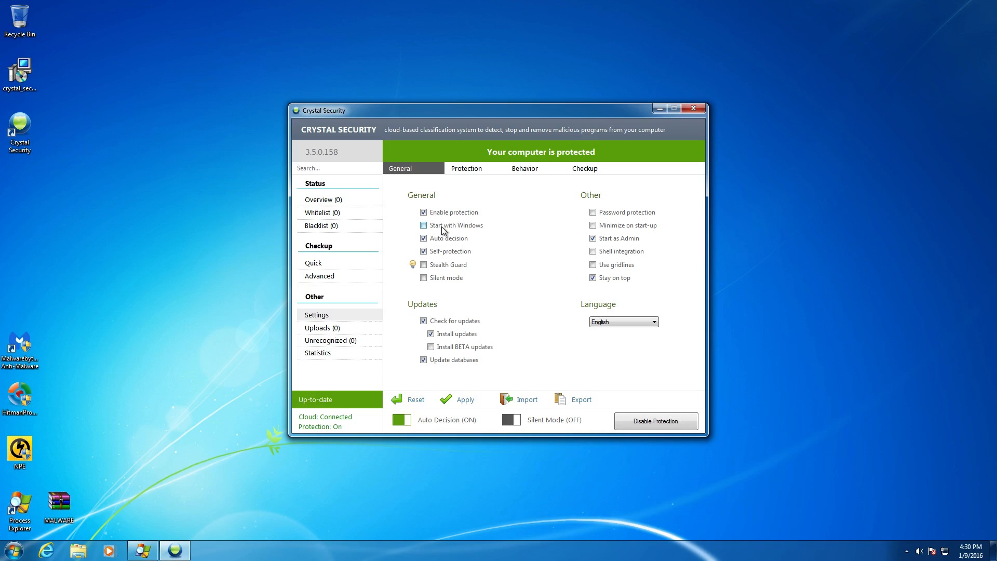
{"action": "left_click", "coordinate": [423, 225]}
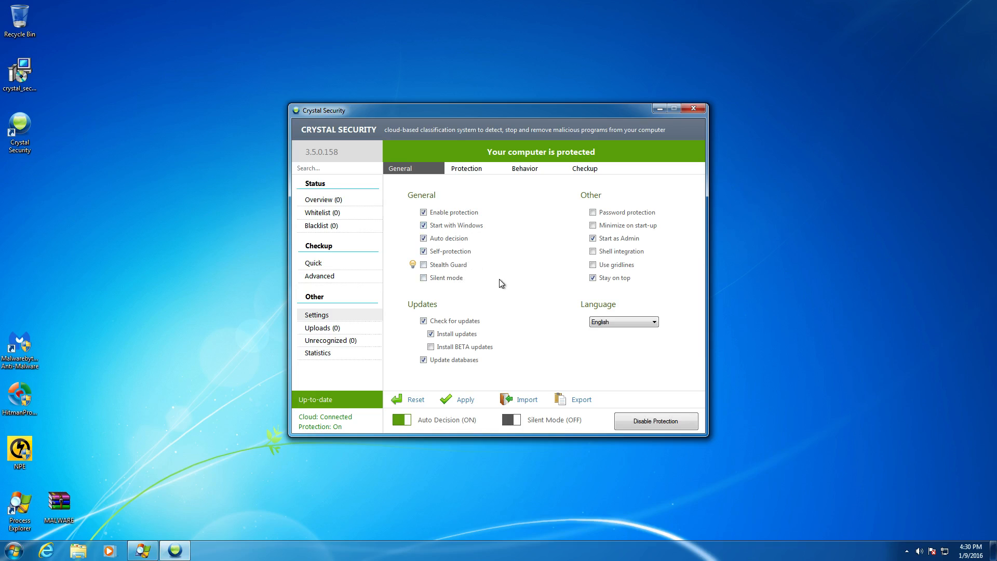
{"action": "mouse_move", "coordinate": [593, 403]}
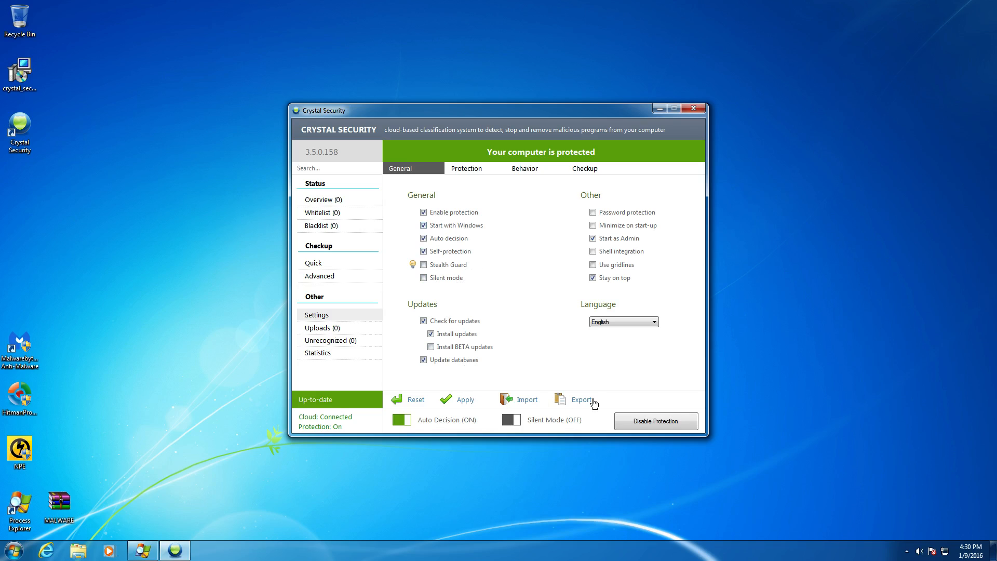
{"action": "mouse_move", "coordinate": [648, 225]}
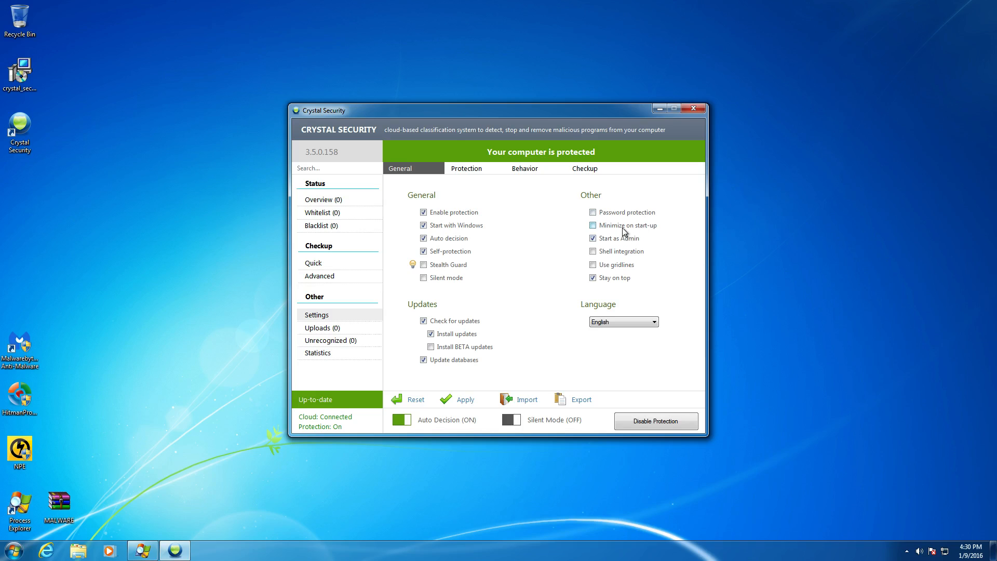
{"action": "left_click", "coordinate": [593, 226]}
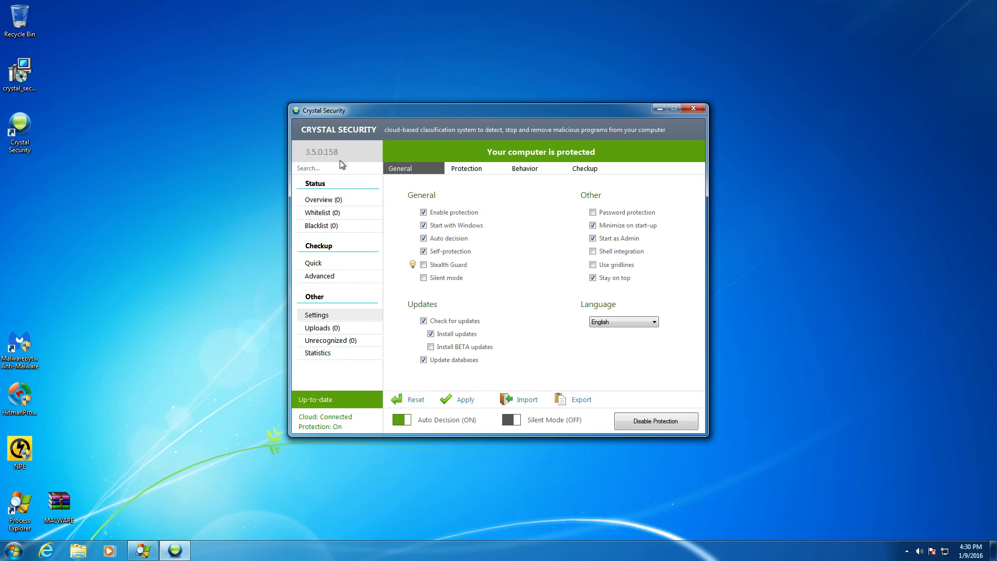
{"action": "mouse_move", "coordinate": [892, 554]}
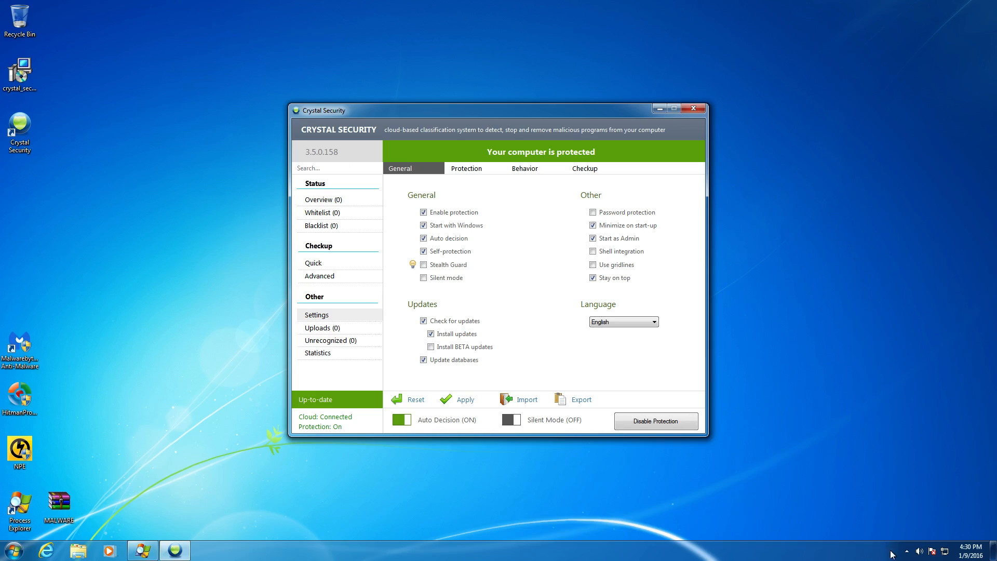
{"action": "left_click", "coordinate": [906, 551]}
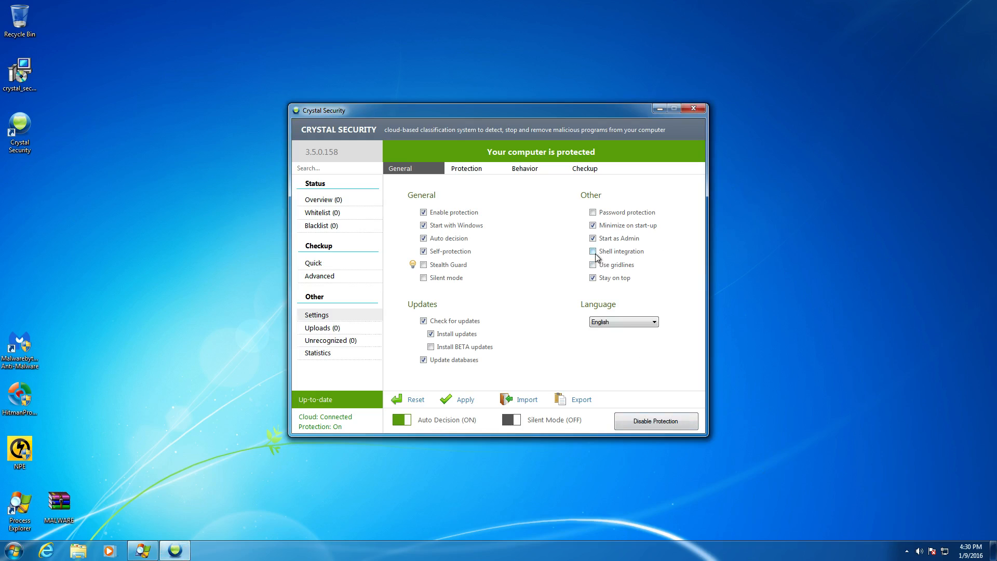
{"action": "left_click", "coordinate": [593, 251]}
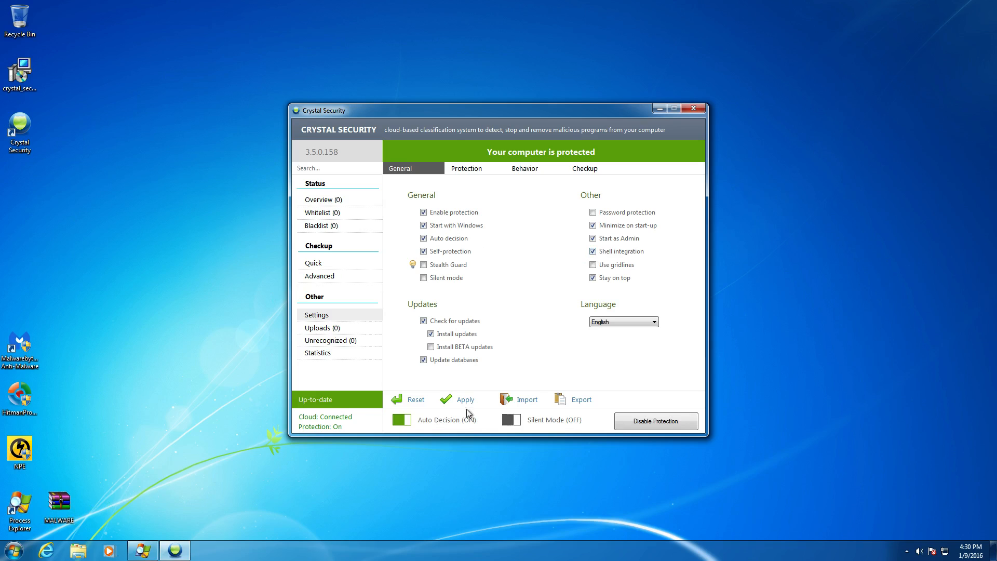
{"action": "mouse_move", "coordinate": [506, 263]}
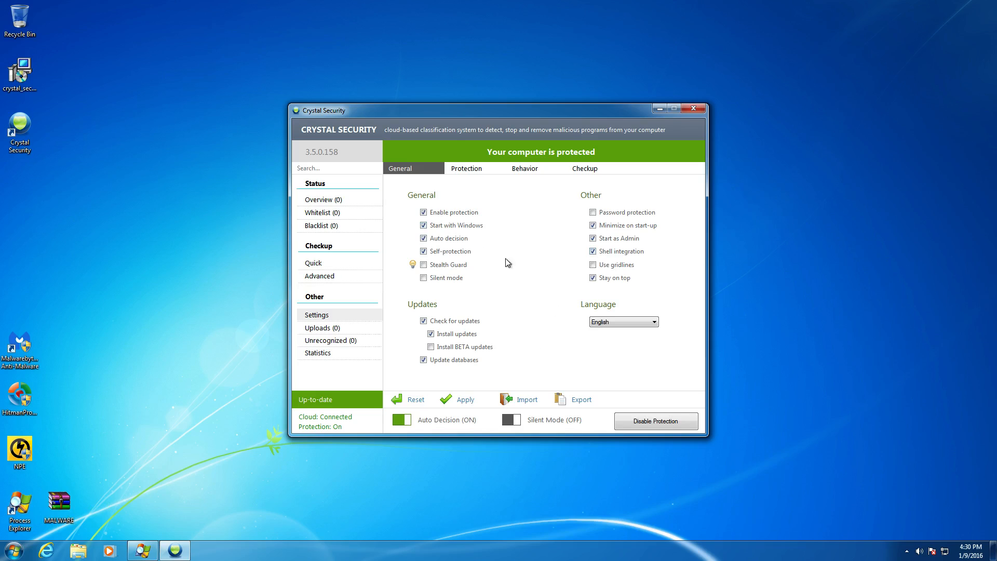
{"action": "mouse_move", "coordinate": [643, 362]}
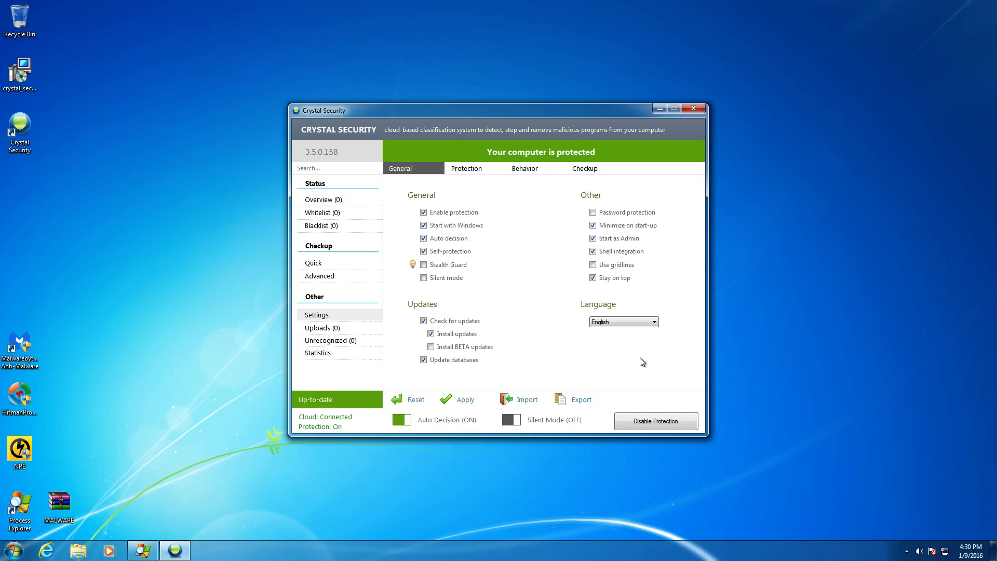
{"action": "mouse_move", "coordinate": [465, 233]}
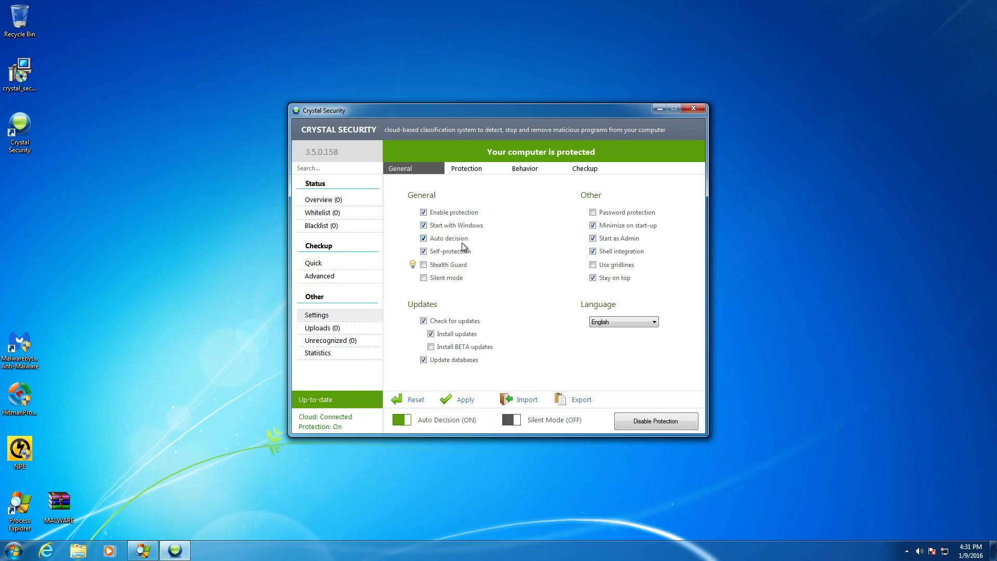
{"action": "mouse_move", "coordinate": [477, 245]}
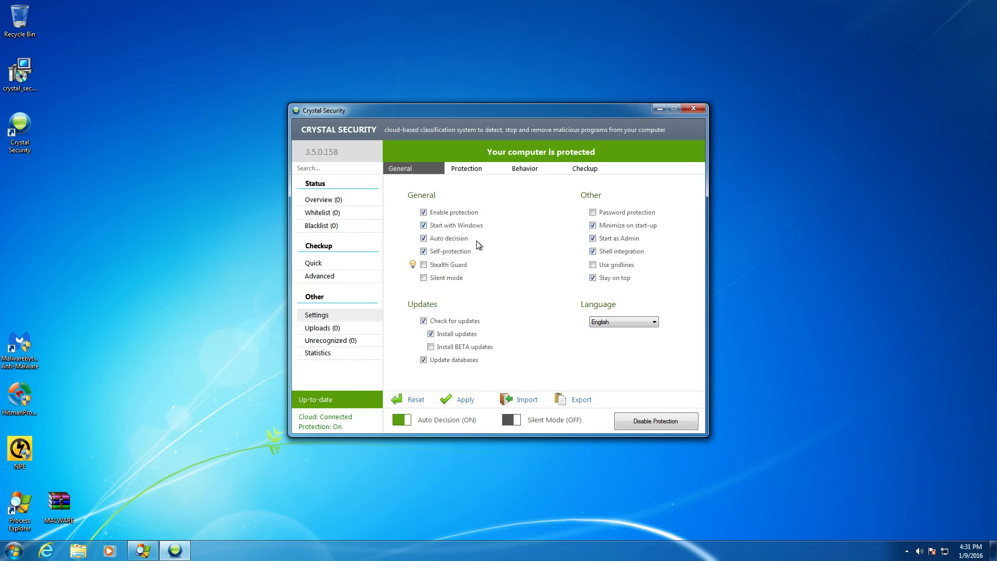
{"action": "mouse_move", "coordinate": [475, 276]}
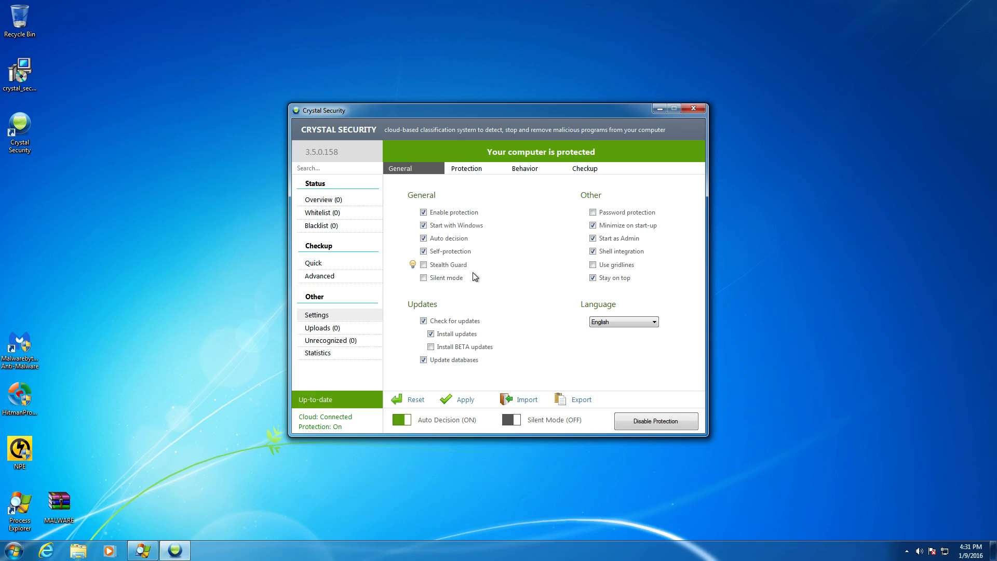
{"action": "mouse_move", "coordinate": [491, 410]}
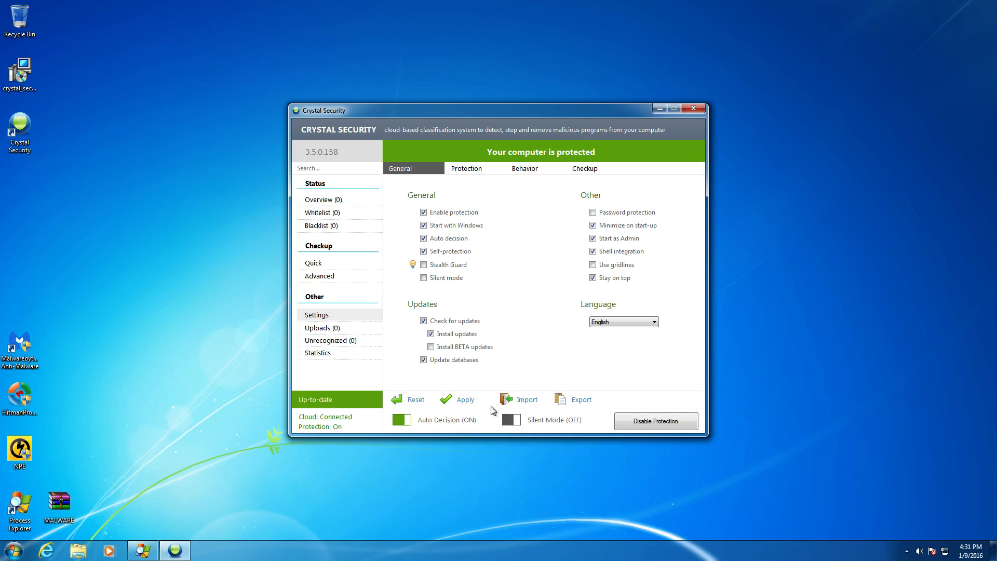
Apply the changed general settings, starting the database update
{"action": "left_click", "coordinate": [465, 399]}
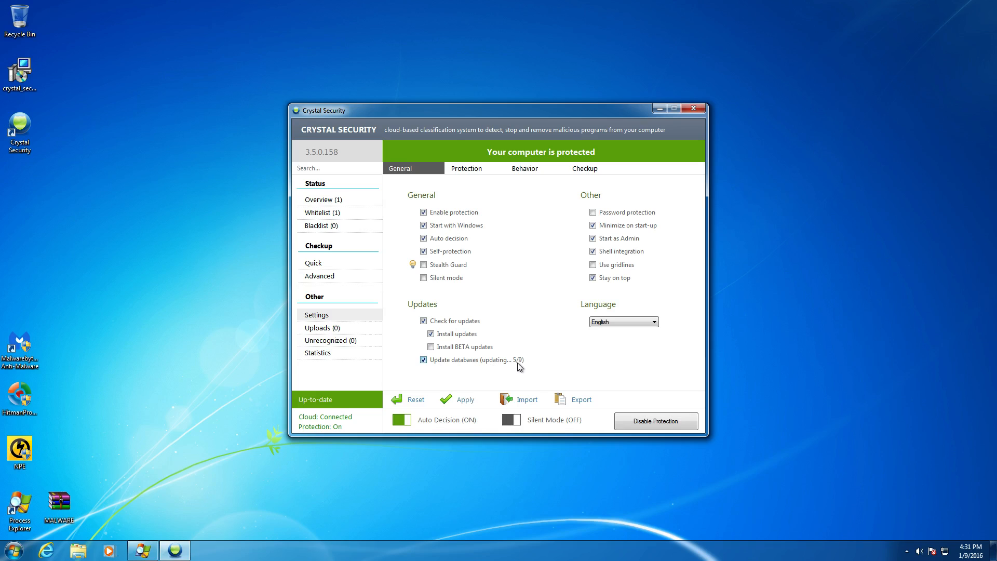
{"action": "mouse_move", "coordinate": [469, 171]}
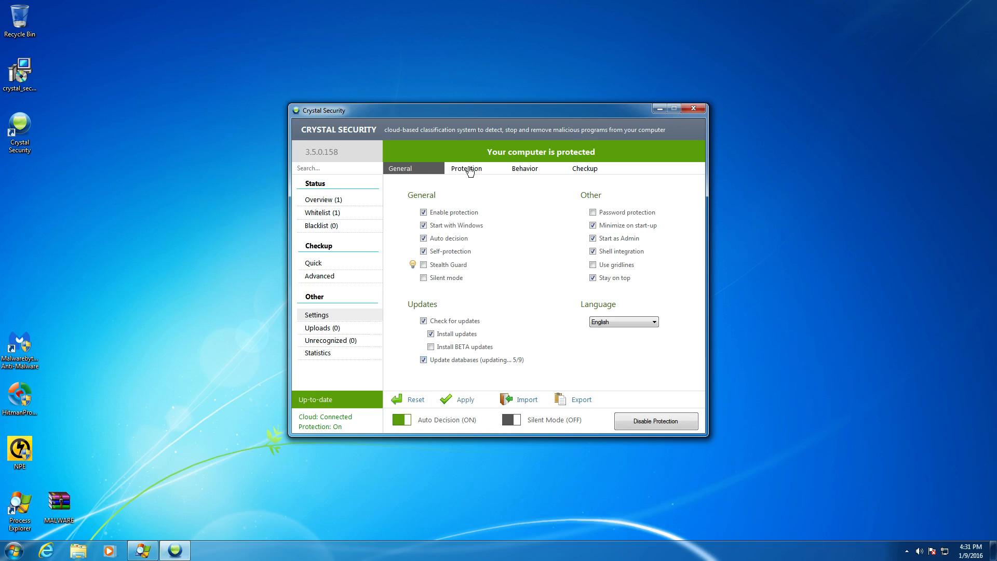
{"action": "left_click", "coordinate": [467, 169]}
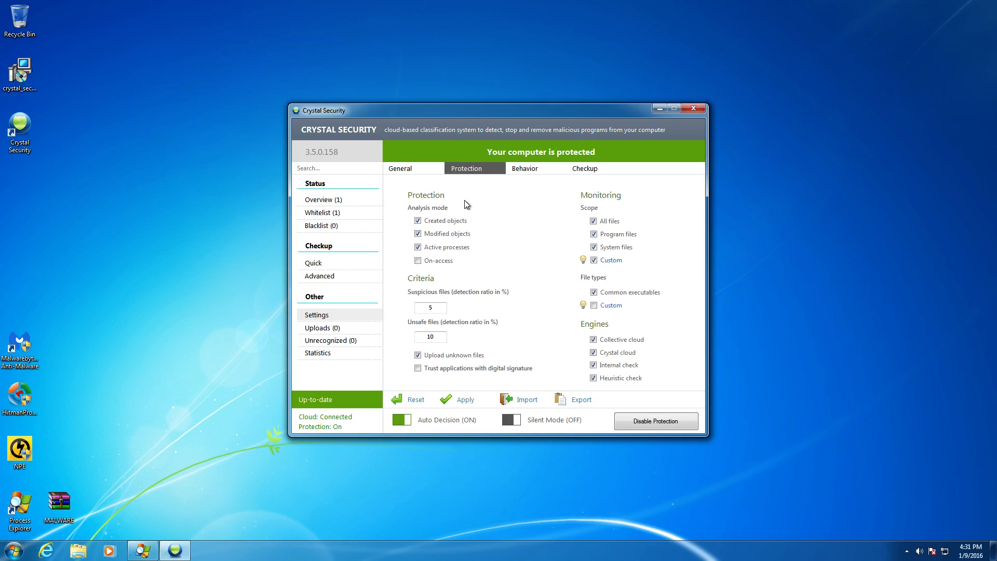
{"action": "mouse_move", "coordinate": [513, 249]}
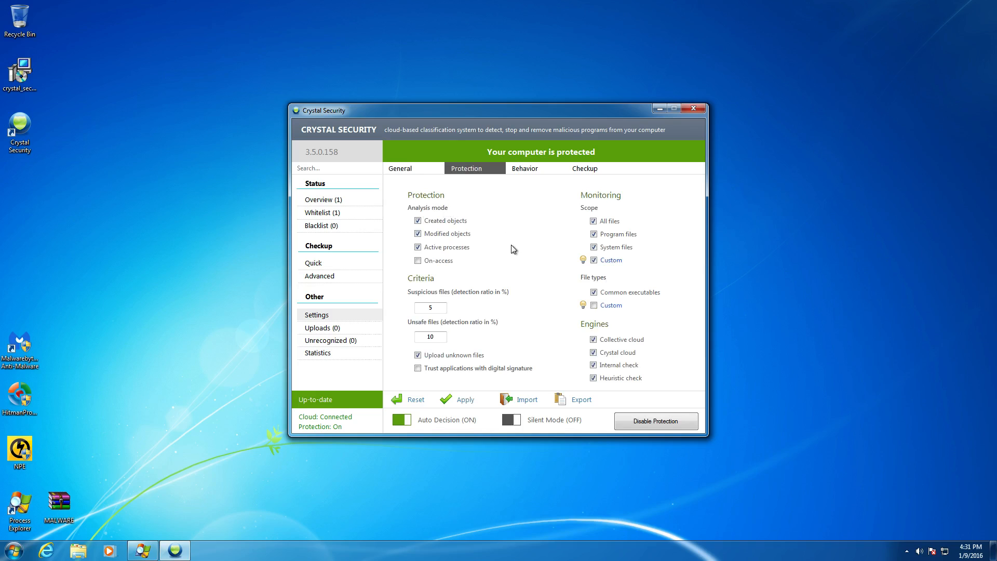
{"action": "mouse_move", "coordinate": [555, 265]}
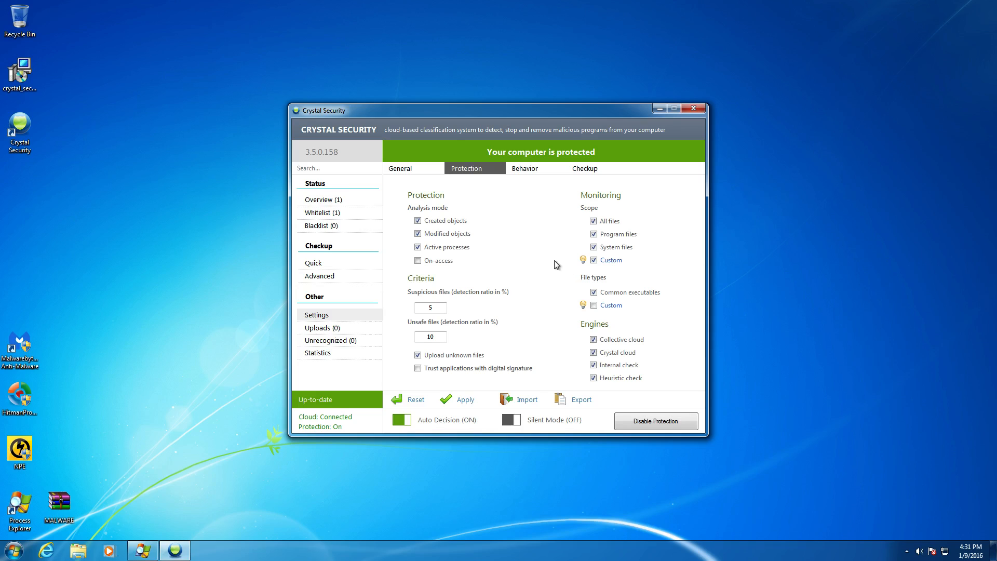
{"action": "mouse_move", "coordinate": [485, 273]}
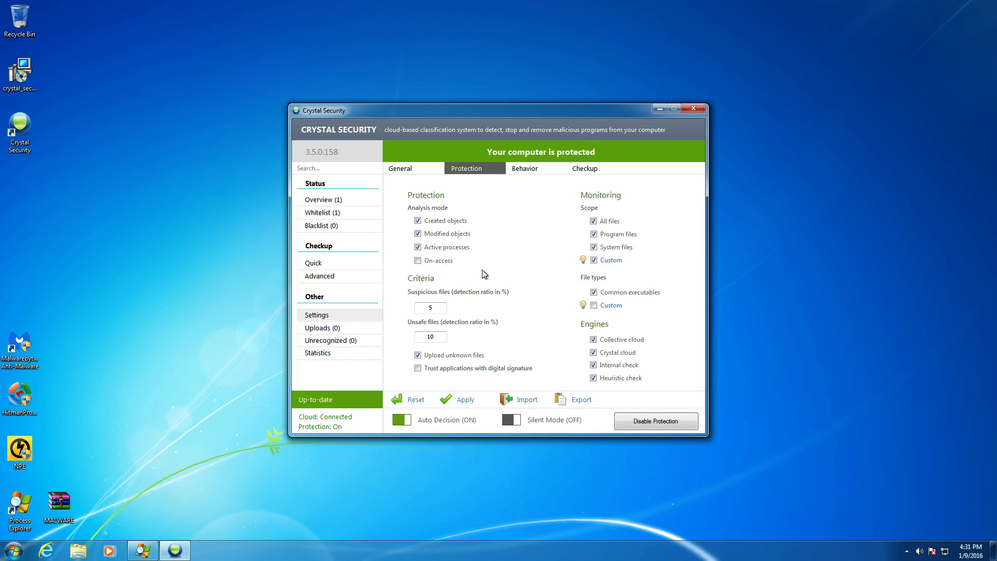
{"action": "mouse_move", "coordinate": [512, 274]}
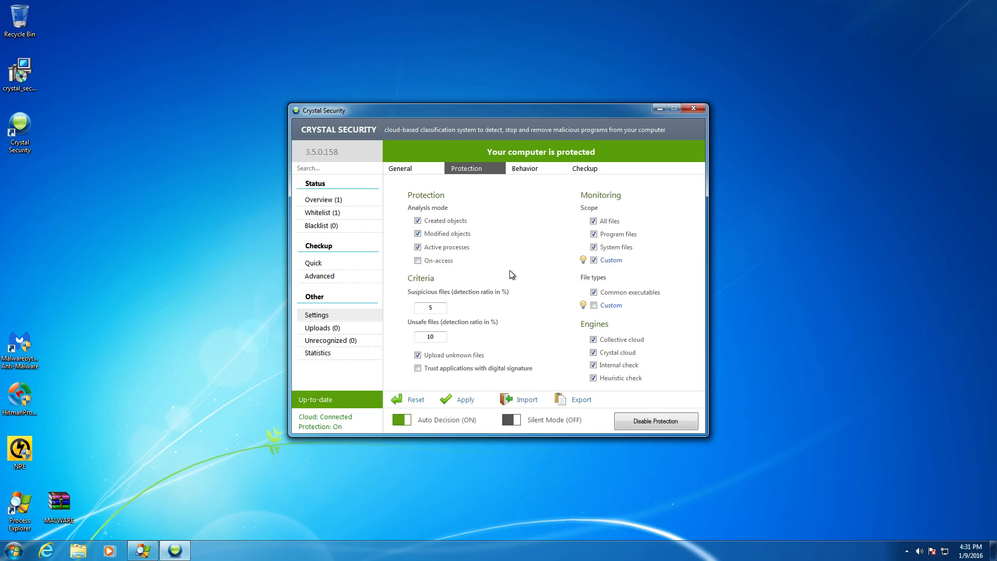
{"action": "mouse_move", "coordinate": [532, 280]}
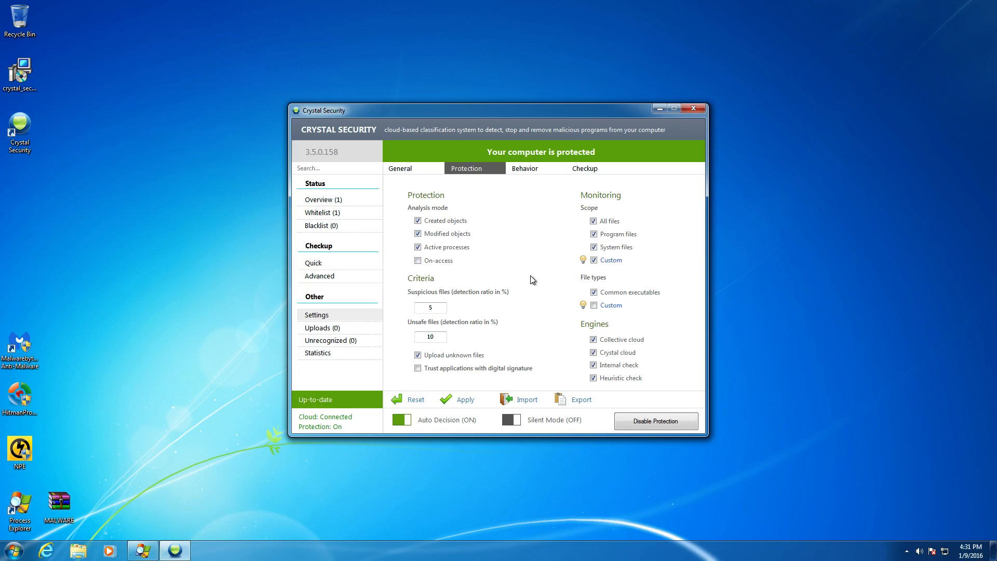
{"action": "mouse_move", "coordinate": [612, 196]}
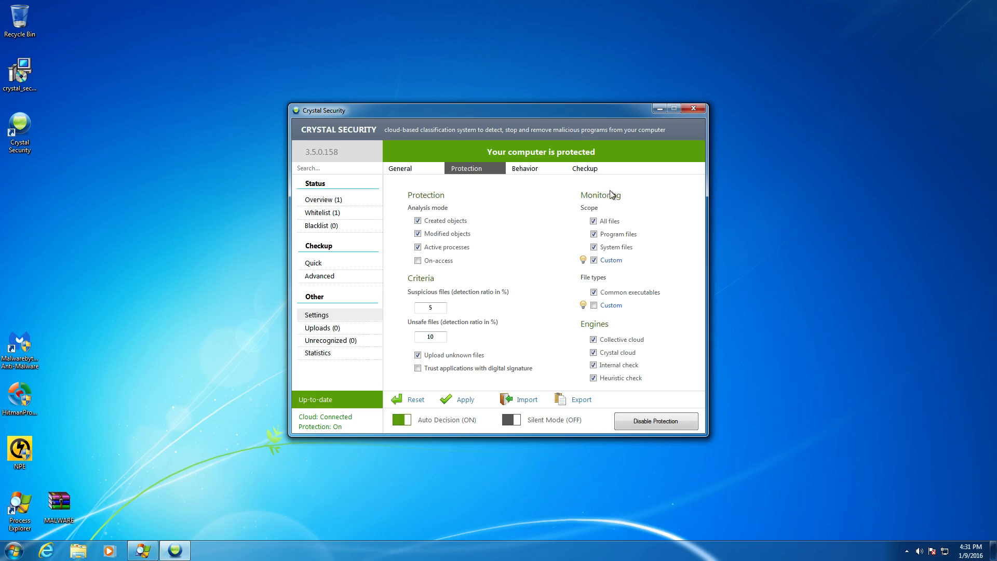
{"action": "mouse_move", "coordinate": [652, 250]}
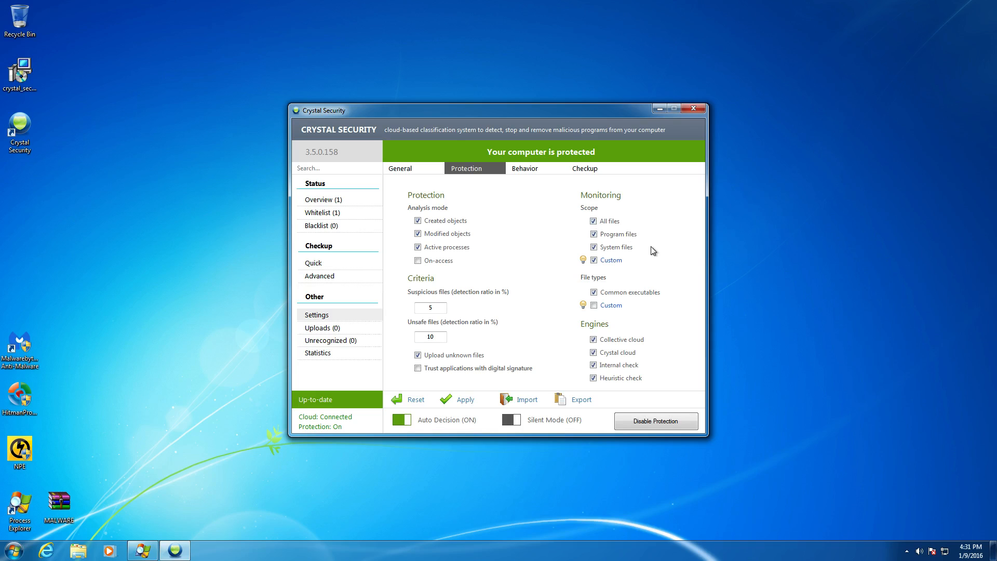
{"action": "mouse_move", "coordinate": [641, 247]}
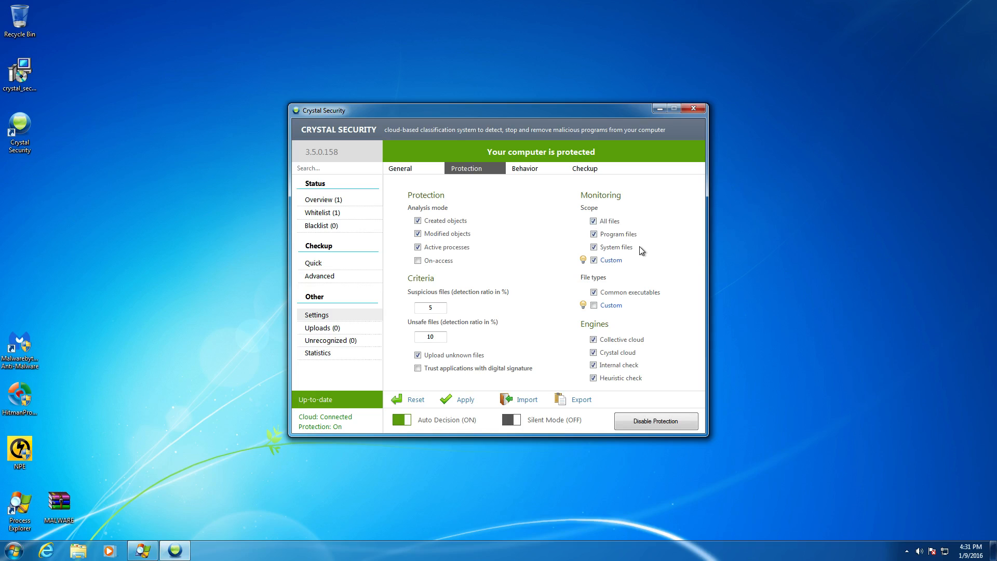
{"action": "mouse_move", "coordinate": [643, 333]}
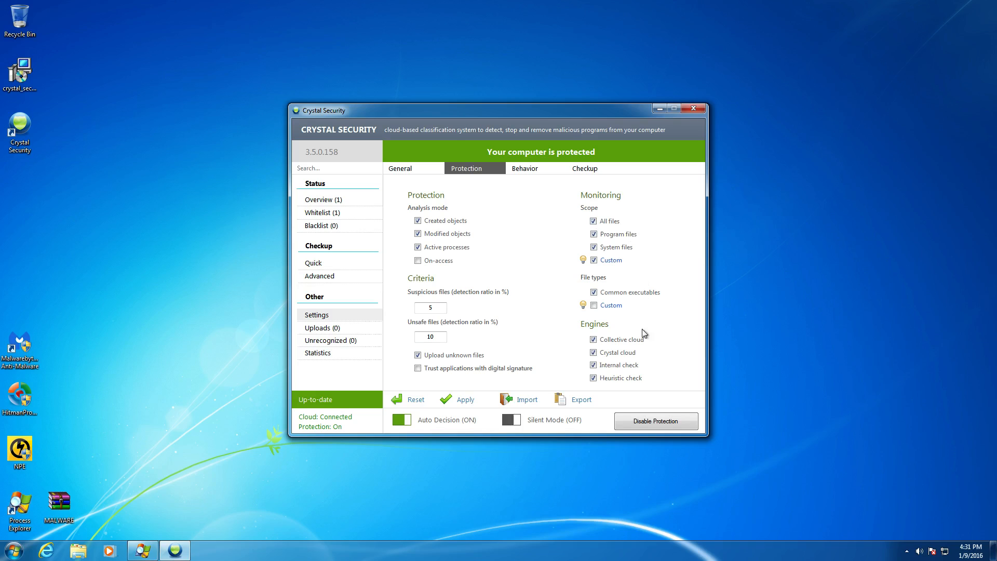
{"action": "mouse_move", "coordinate": [633, 335]}
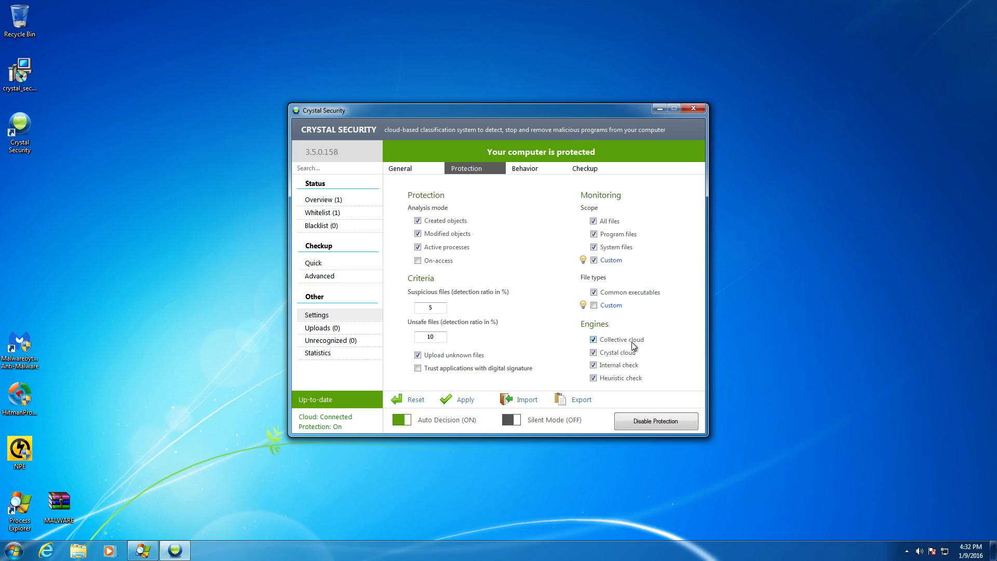
{"action": "mouse_move", "coordinate": [647, 344]}
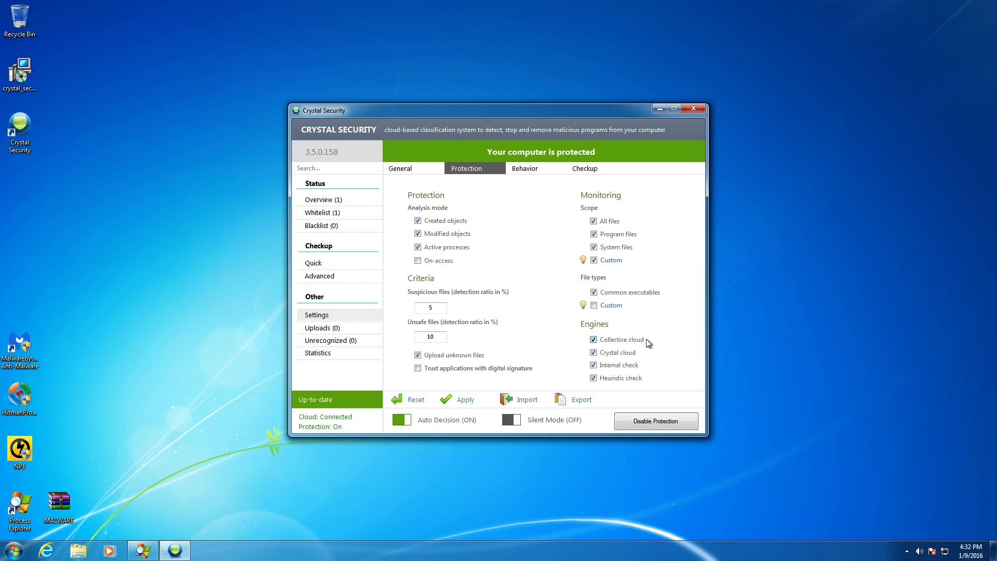
{"action": "mouse_move", "coordinate": [659, 344]}
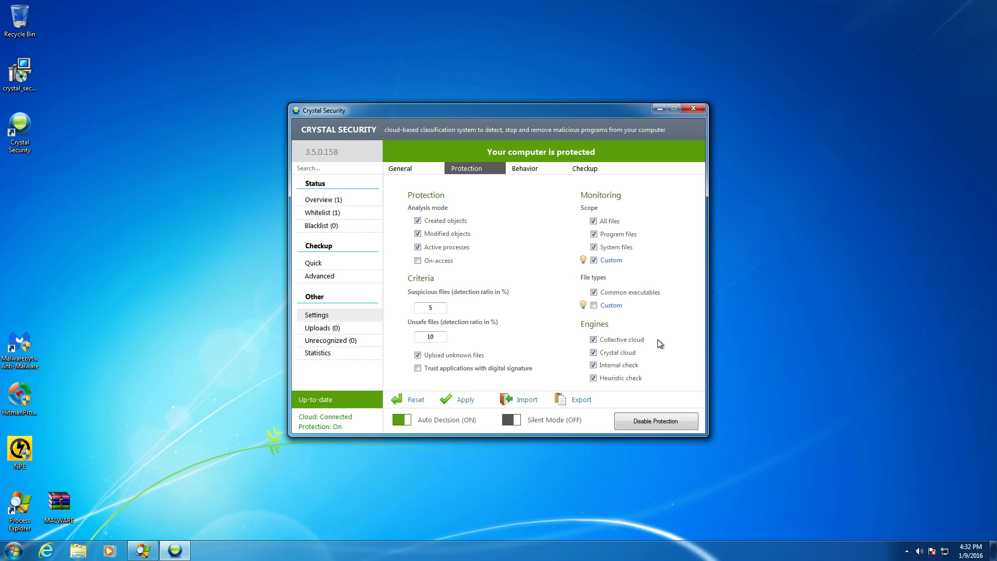
{"action": "mouse_move", "coordinate": [558, 246]}
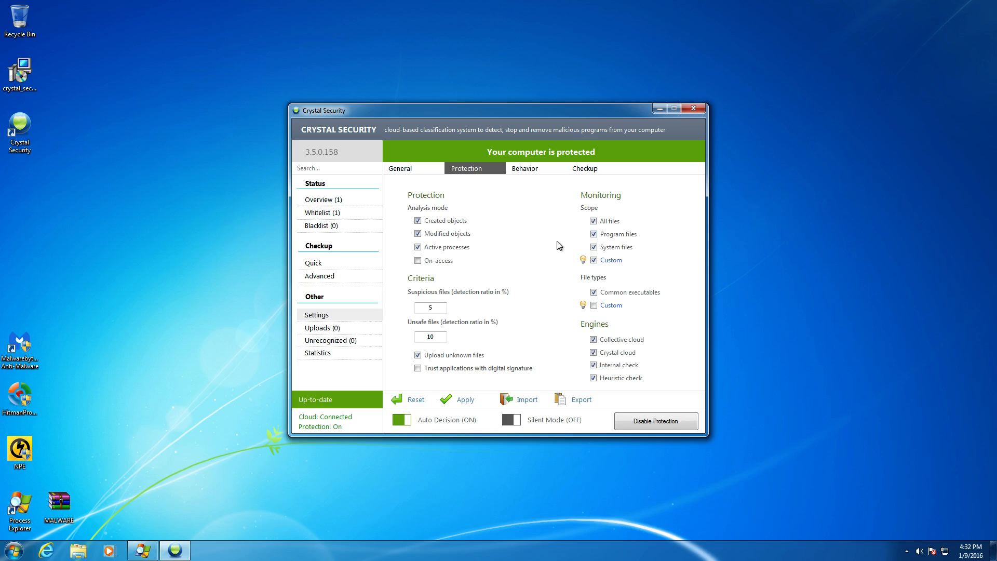
{"action": "mouse_move", "coordinate": [557, 243]}
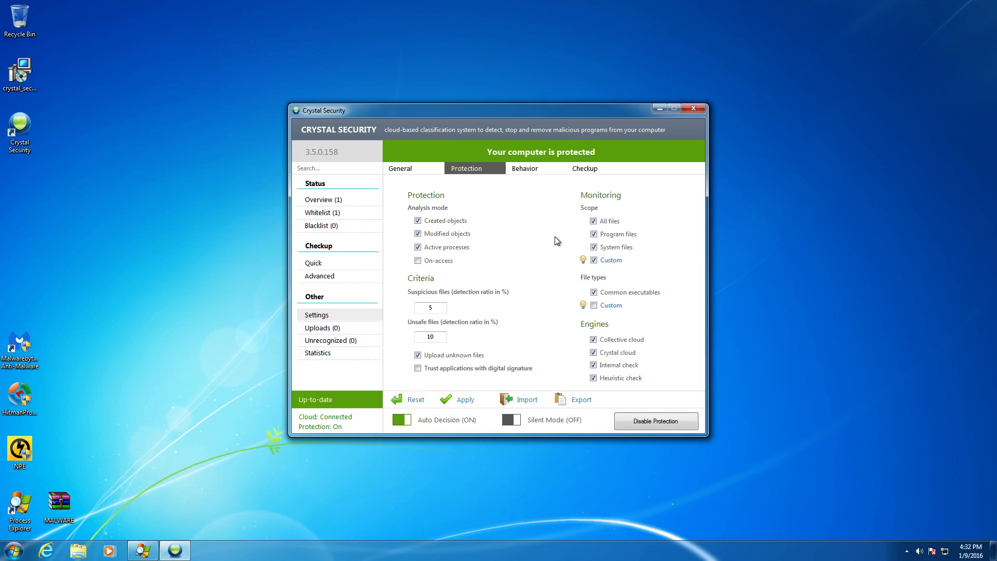
{"action": "mouse_move", "coordinate": [554, 242]}
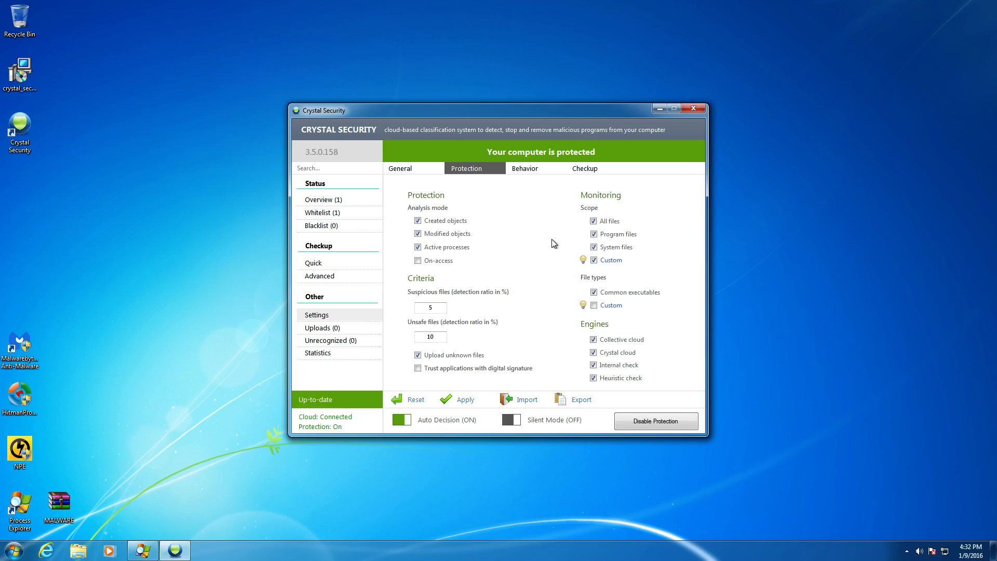
{"action": "mouse_move", "coordinate": [583, 230]}
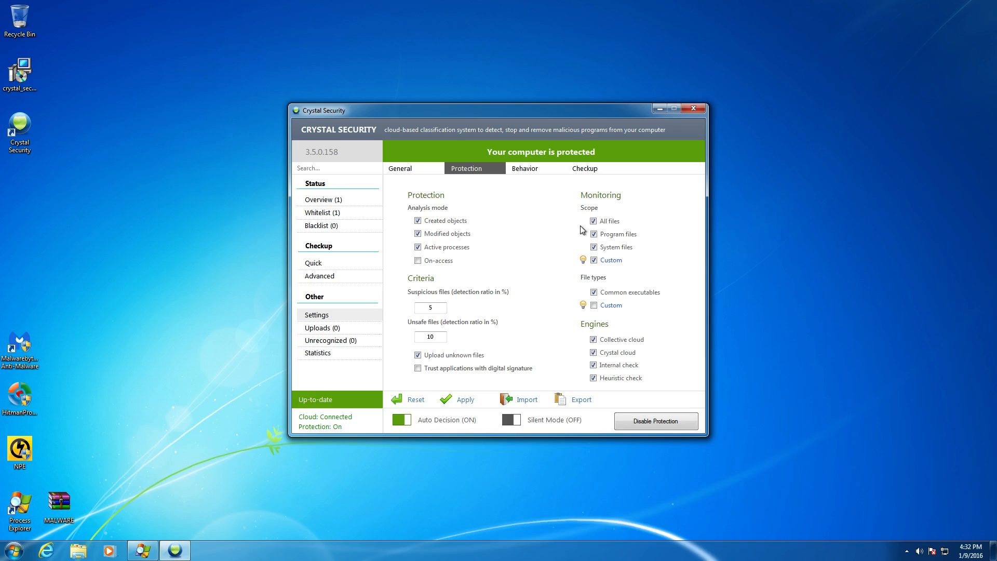
{"action": "mouse_move", "coordinate": [712, 250]}
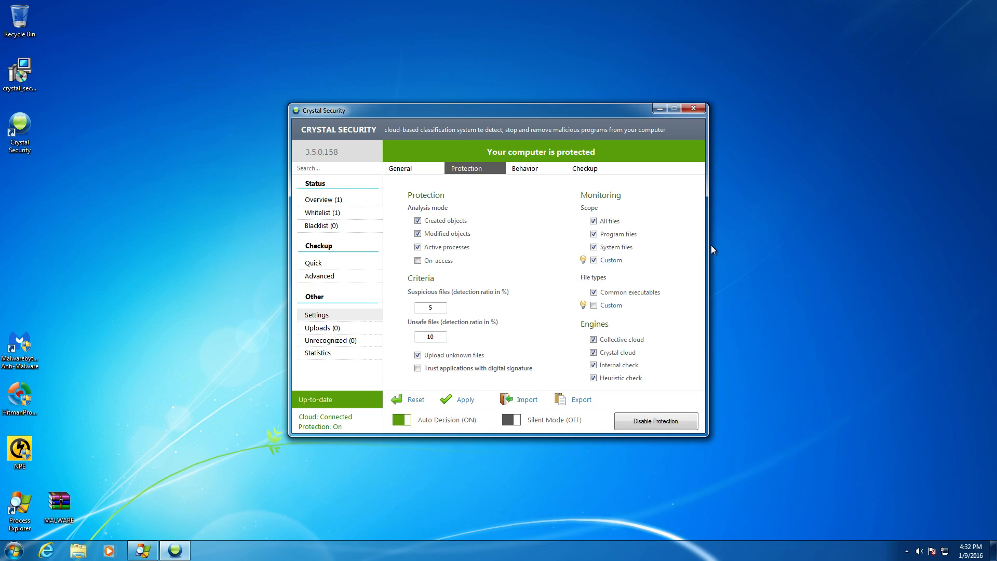
{"action": "mouse_move", "coordinate": [557, 259]}
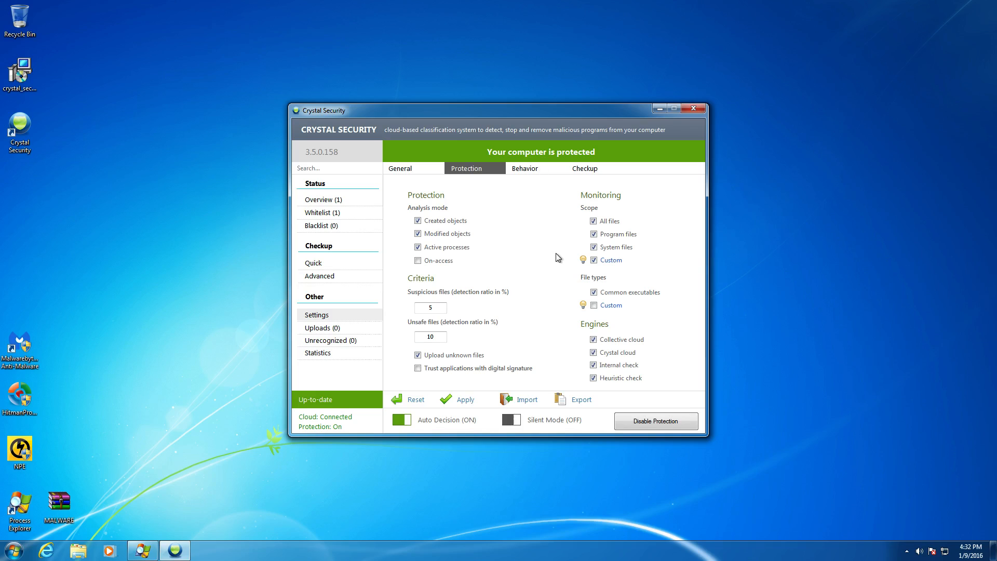
{"action": "mouse_move", "coordinate": [574, 302]}
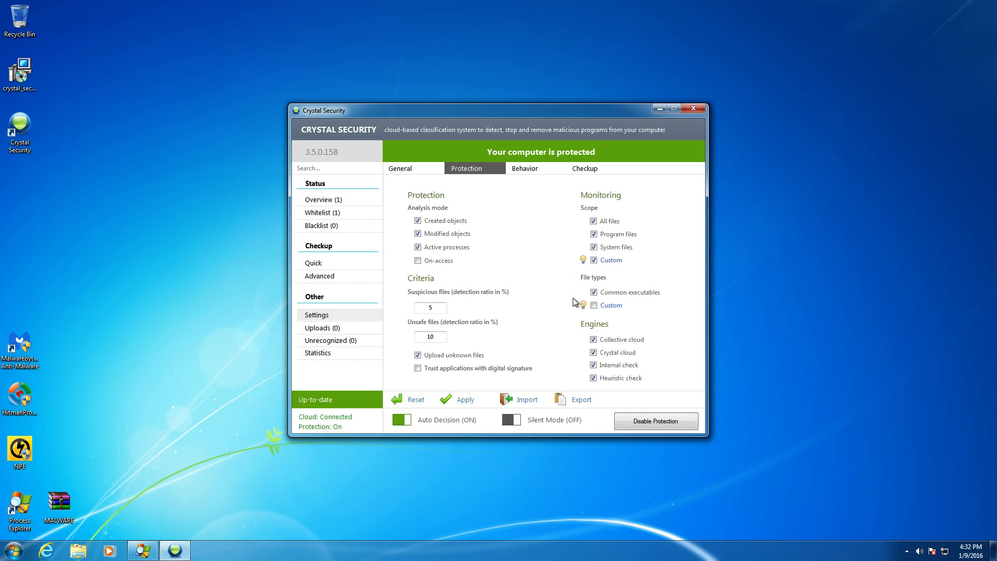
{"action": "mouse_move", "coordinate": [377, 386]}
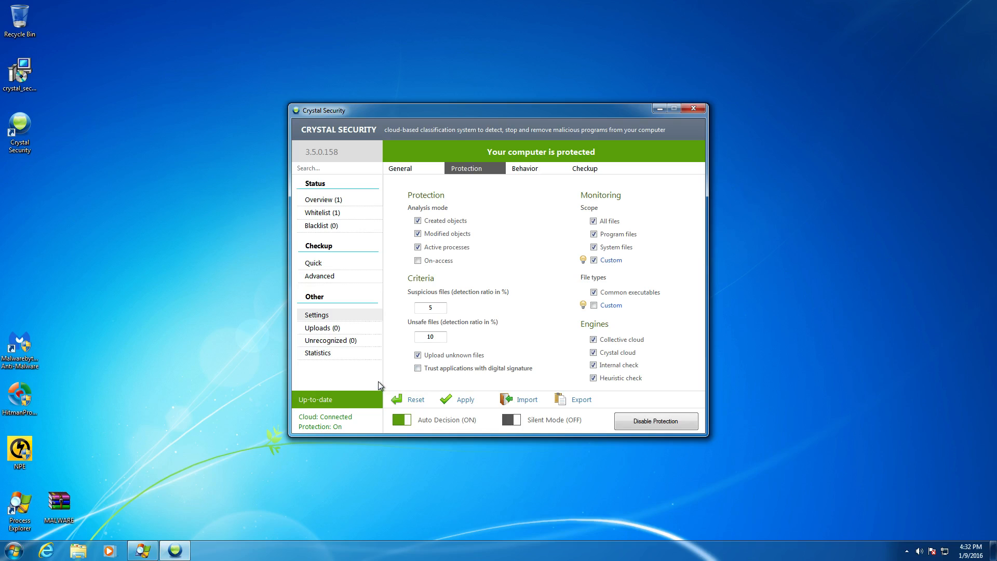
{"action": "mouse_move", "coordinate": [383, 382]}
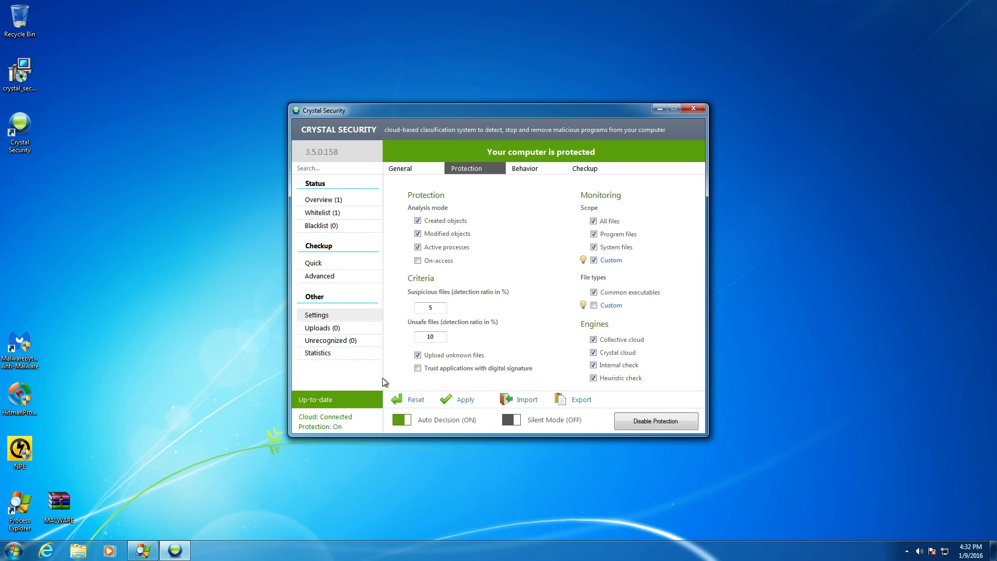
{"action": "mouse_move", "coordinate": [397, 387]}
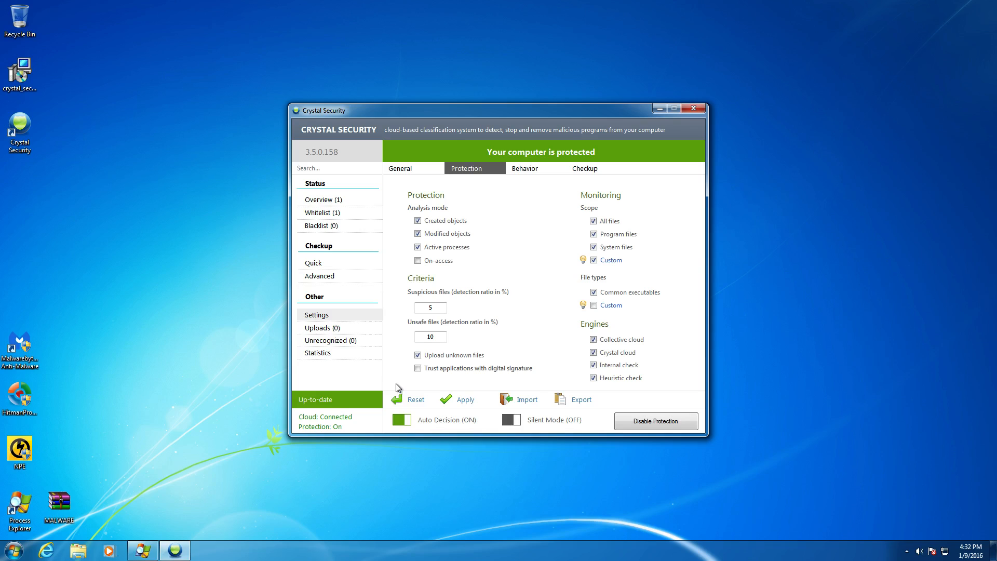
{"action": "mouse_move", "coordinate": [401, 388]}
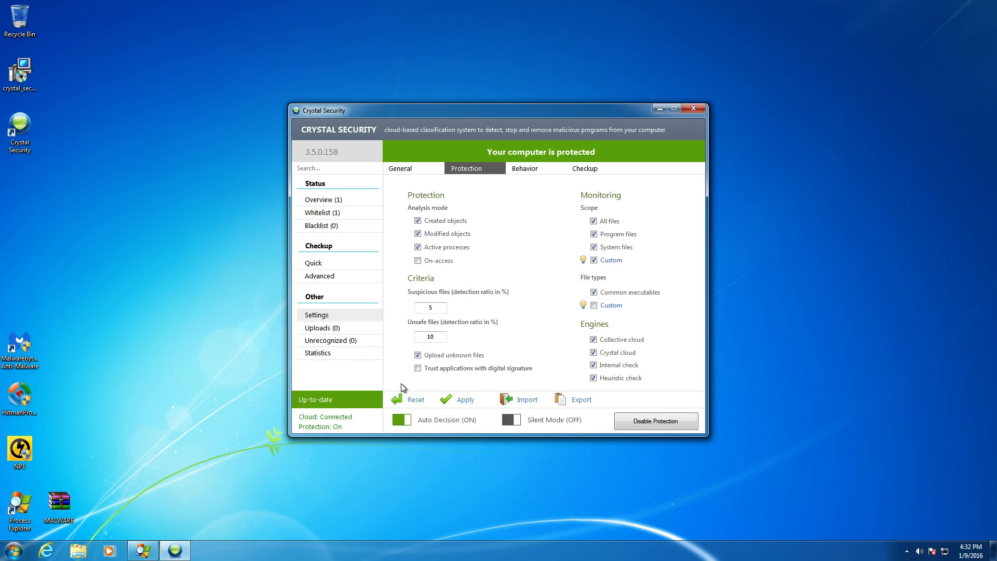
{"action": "mouse_move", "coordinate": [452, 390]}
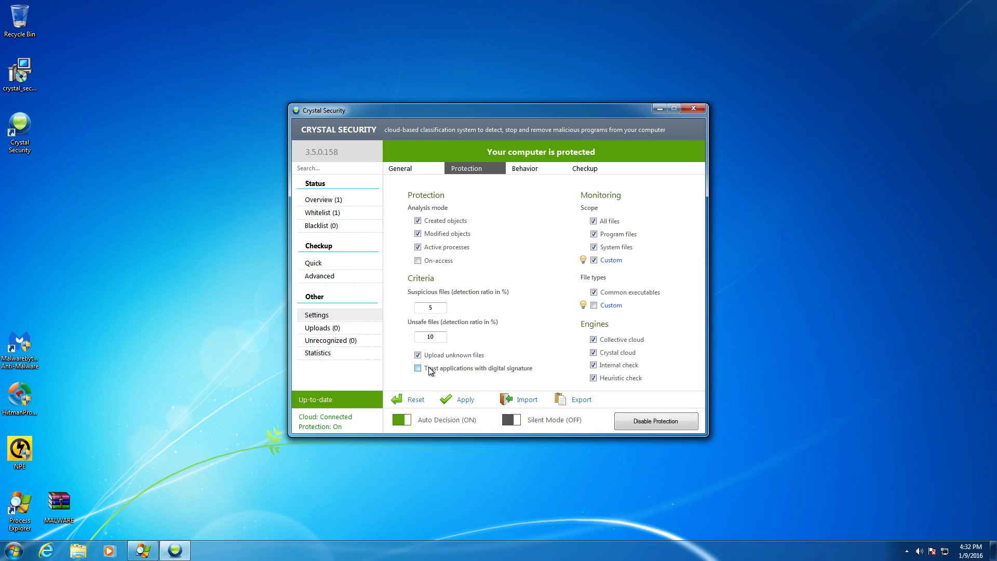
{"action": "mouse_move", "coordinate": [447, 373]}
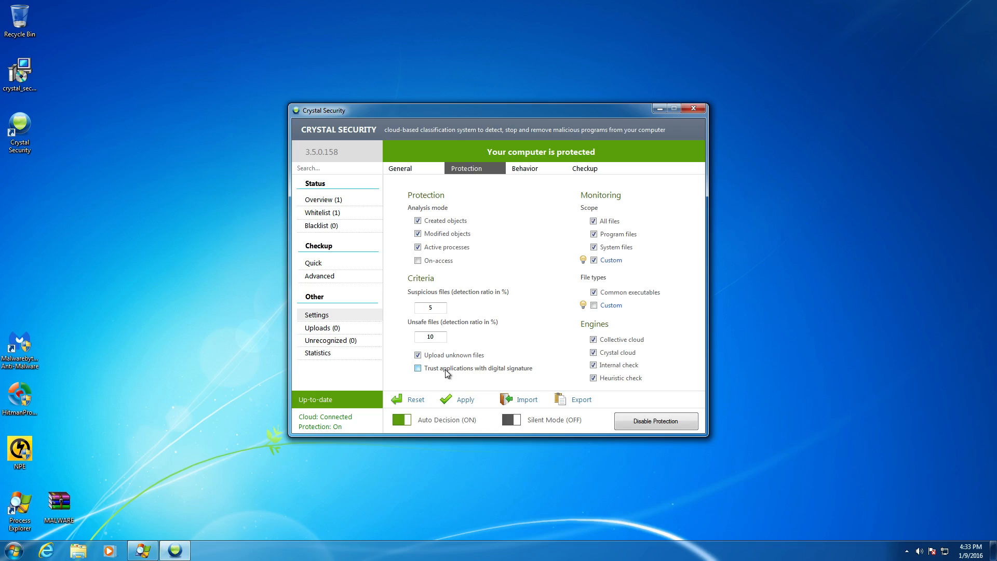
{"action": "mouse_move", "coordinate": [451, 373]}
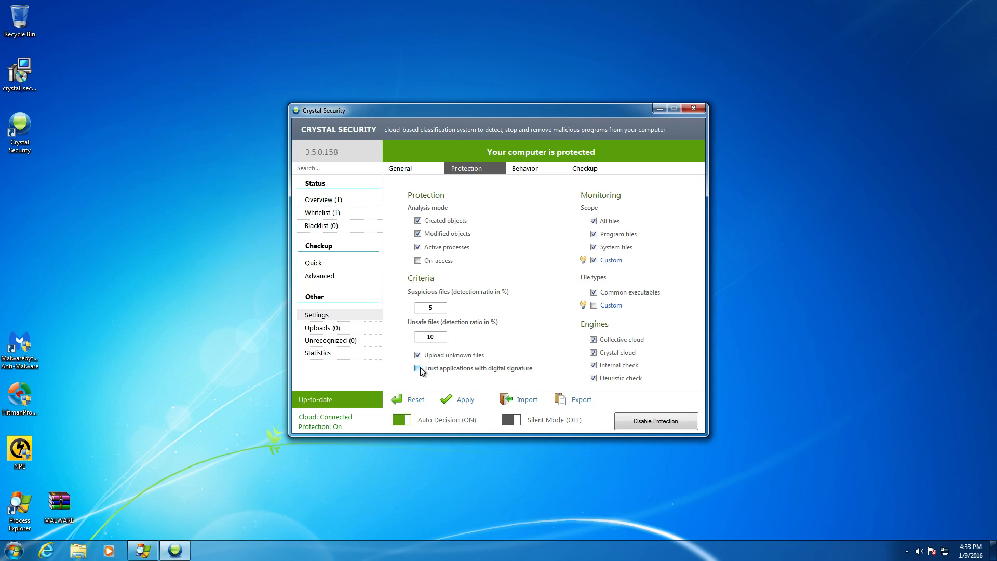
{"action": "left_click", "coordinate": [418, 367]}
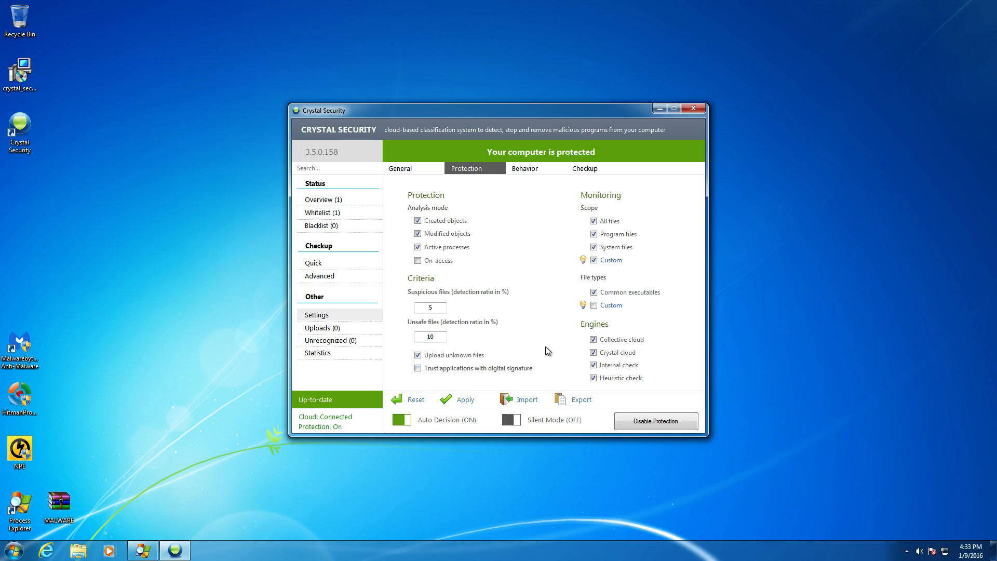
{"action": "mouse_move", "coordinate": [525, 356]}
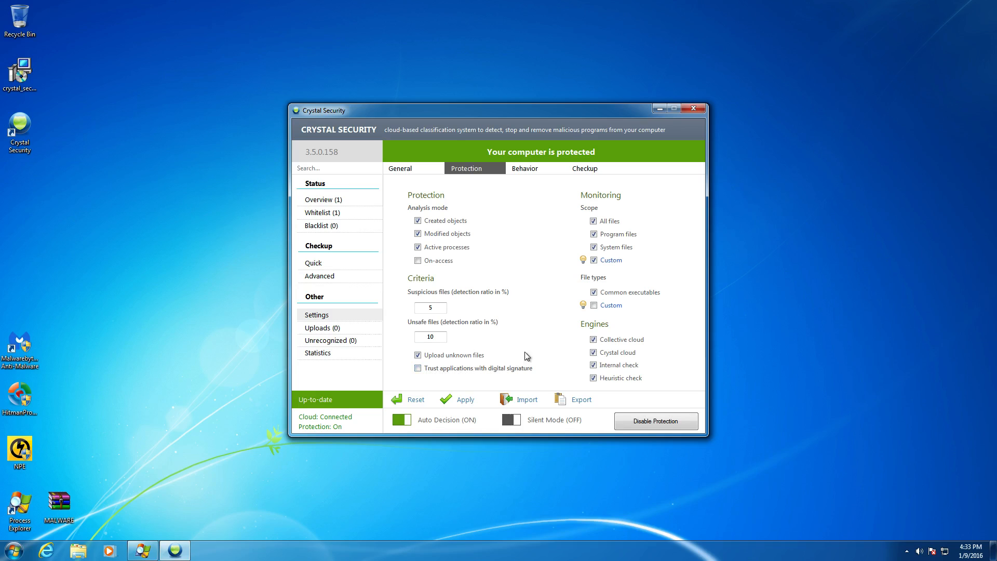
{"action": "mouse_move", "coordinate": [530, 176]}
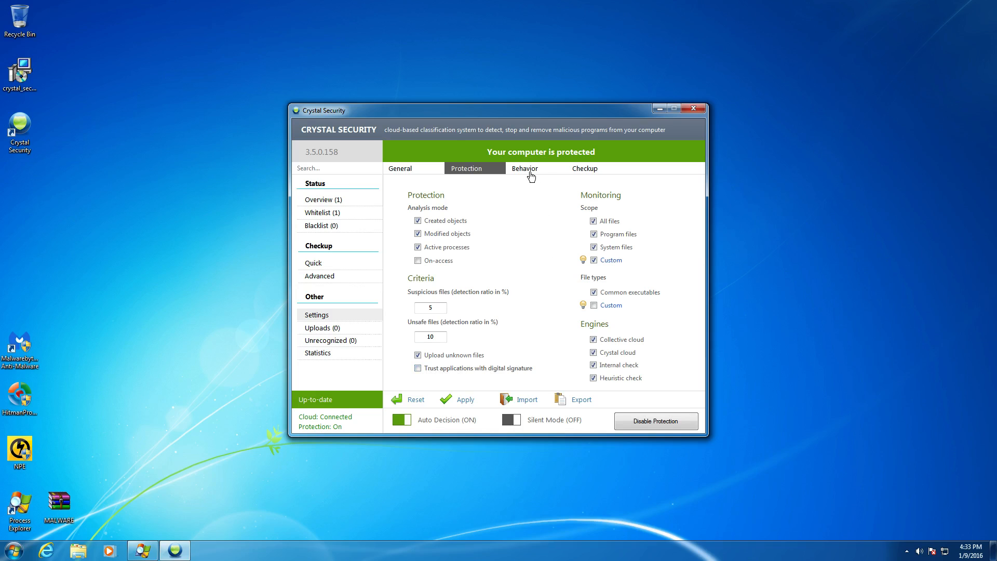
{"action": "left_click", "coordinate": [525, 168]}
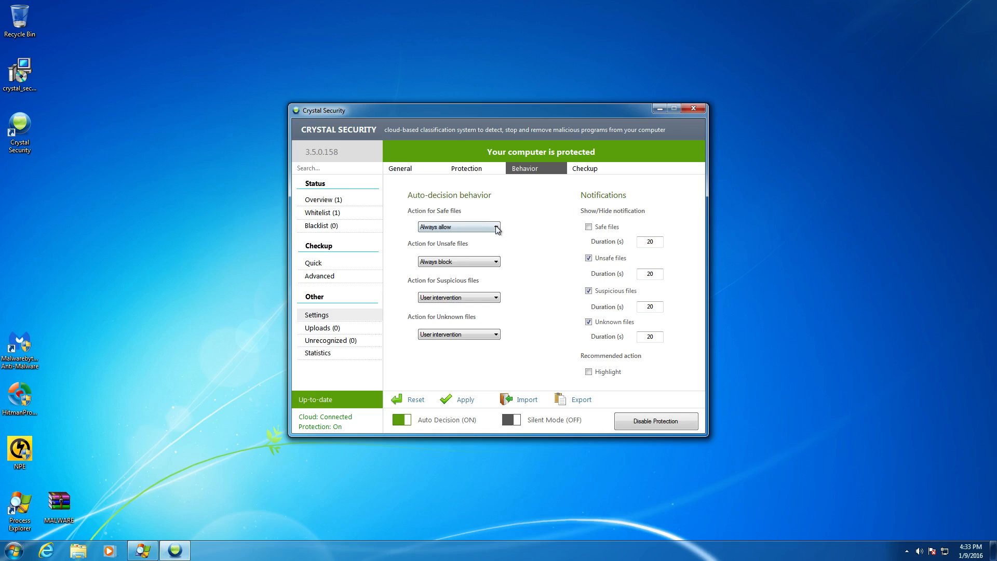
{"action": "mouse_move", "coordinate": [539, 201]}
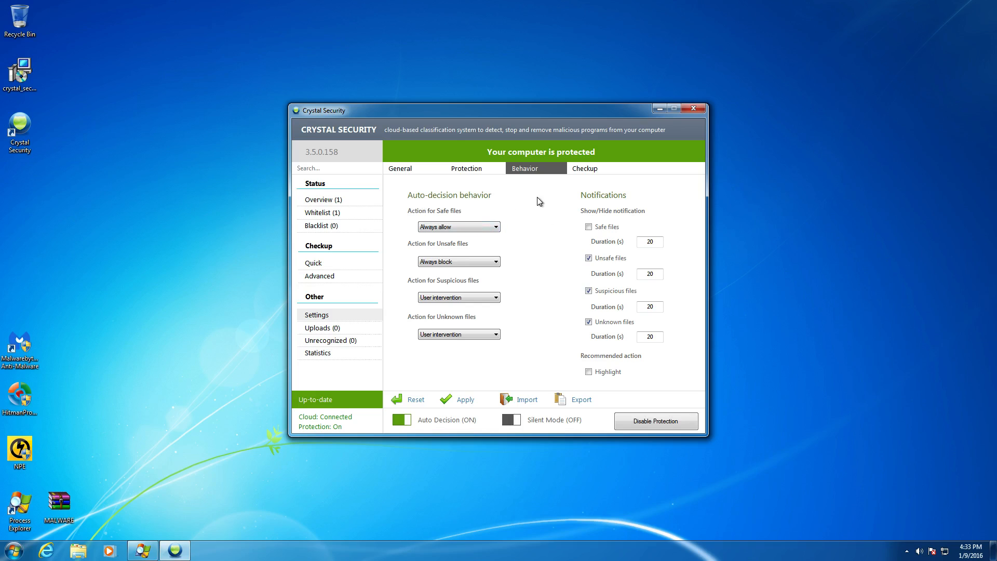
{"action": "mouse_move", "coordinate": [434, 254]}
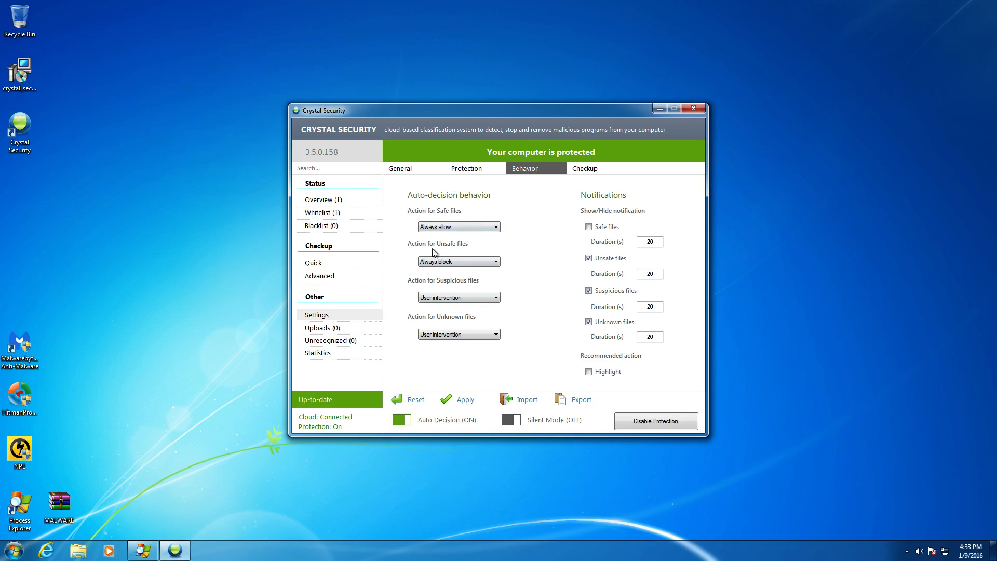
{"action": "mouse_move", "coordinate": [508, 258]}
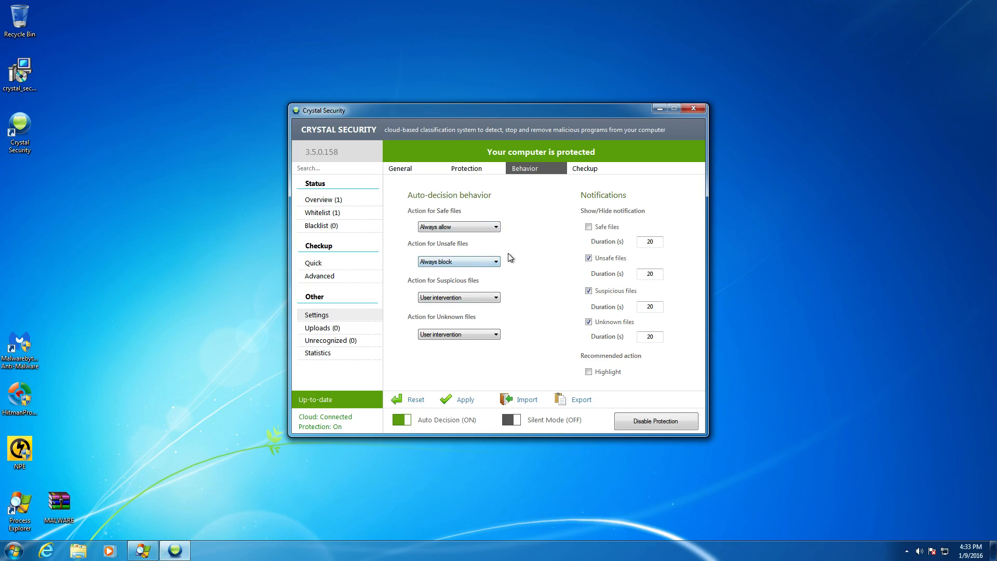
{"action": "mouse_move", "coordinate": [524, 269]}
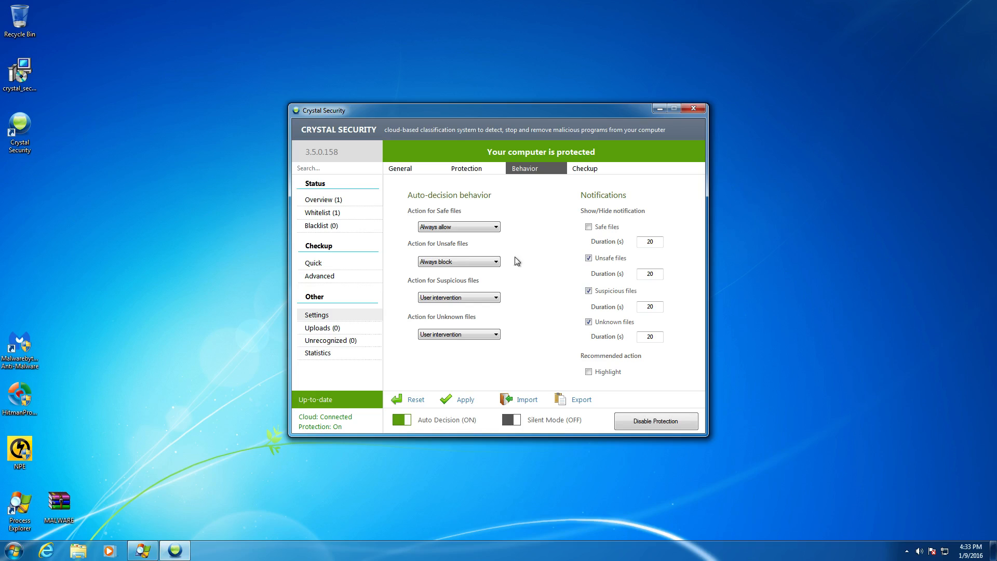
{"action": "mouse_move", "coordinate": [536, 225]}
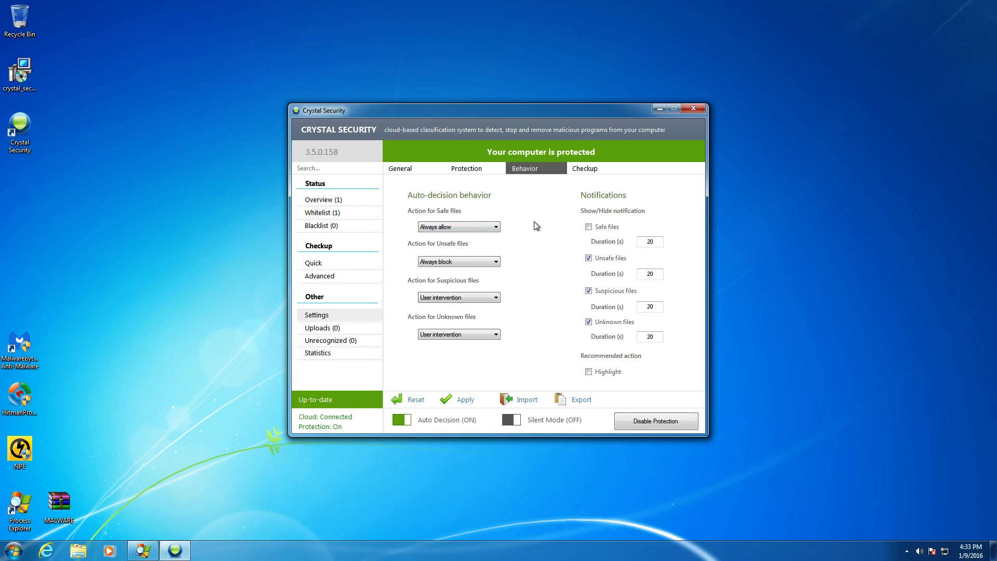
{"action": "mouse_move", "coordinate": [534, 229]}
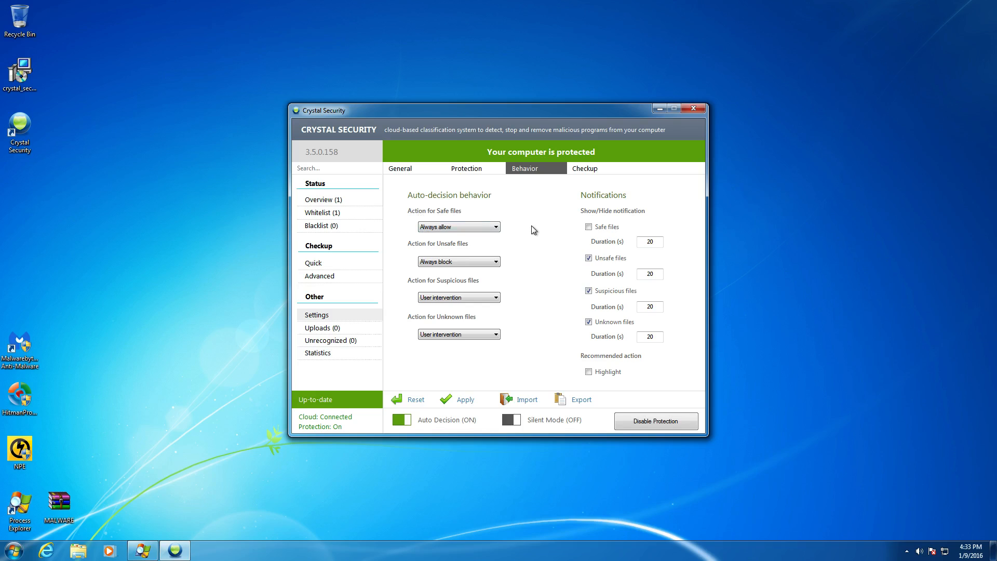
{"action": "mouse_move", "coordinate": [446, 262]}
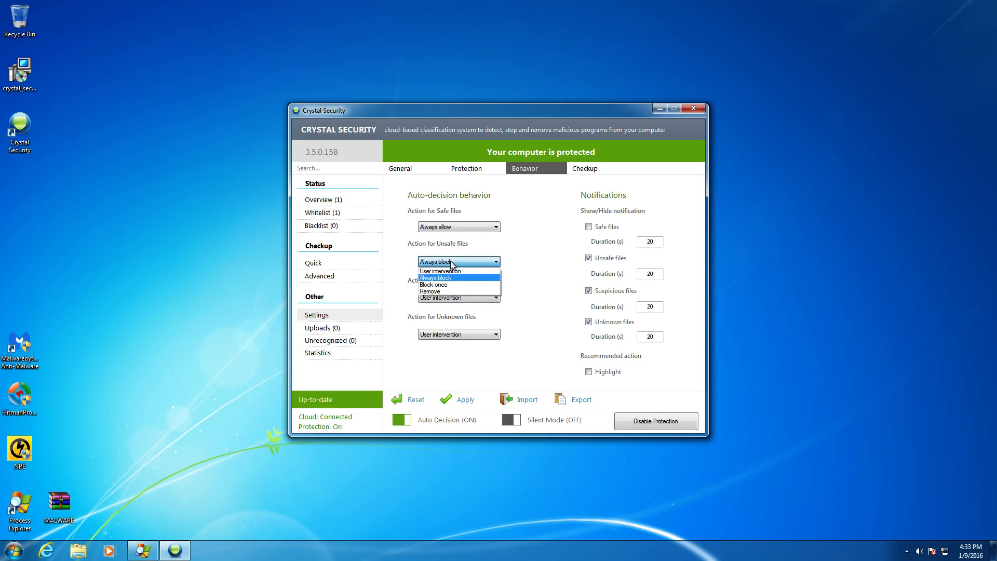
{"action": "mouse_move", "coordinate": [450, 291]}
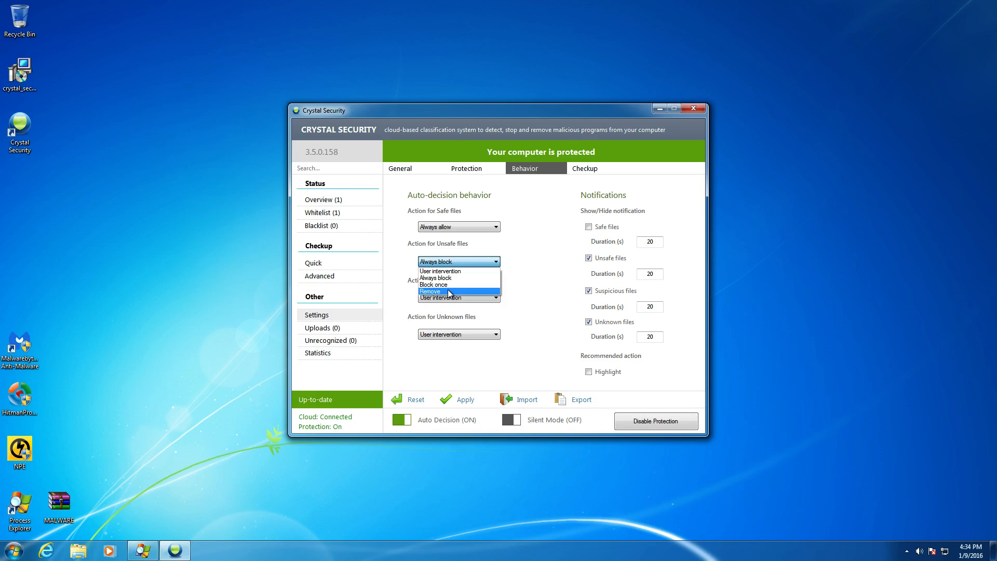
Set the action for unsafe files to Remove instead of Always block
{"action": "left_click", "coordinate": [430, 291]}
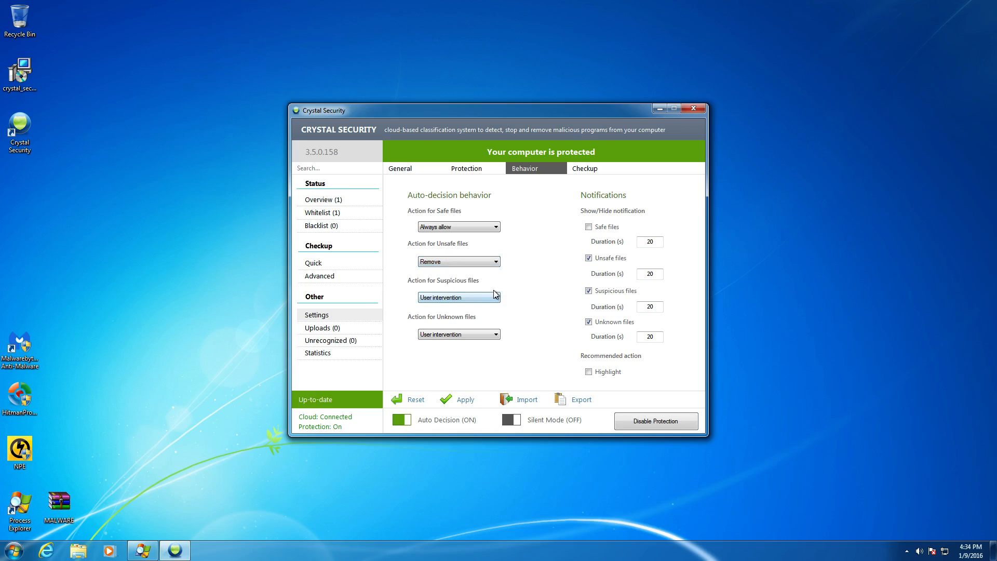
{"action": "mouse_move", "coordinate": [548, 287]}
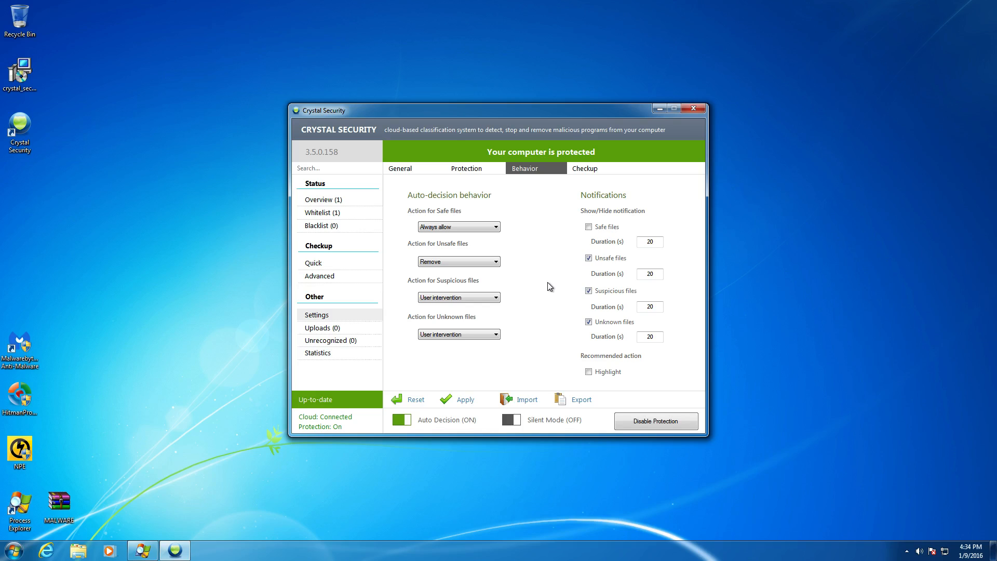
{"action": "mouse_move", "coordinate": [517, 288]}
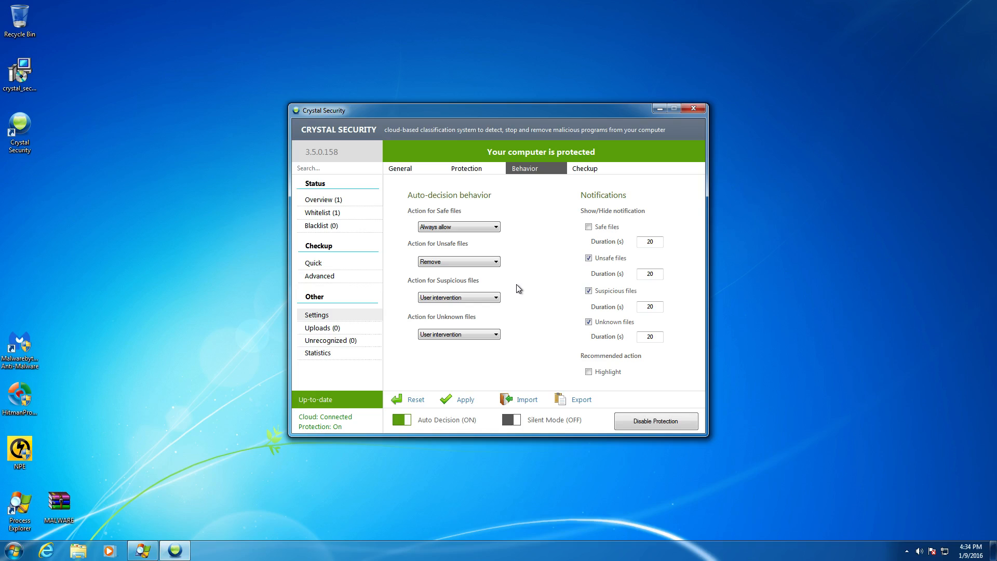
{"action": "mouse_move", "coordinate": [517, 293]}
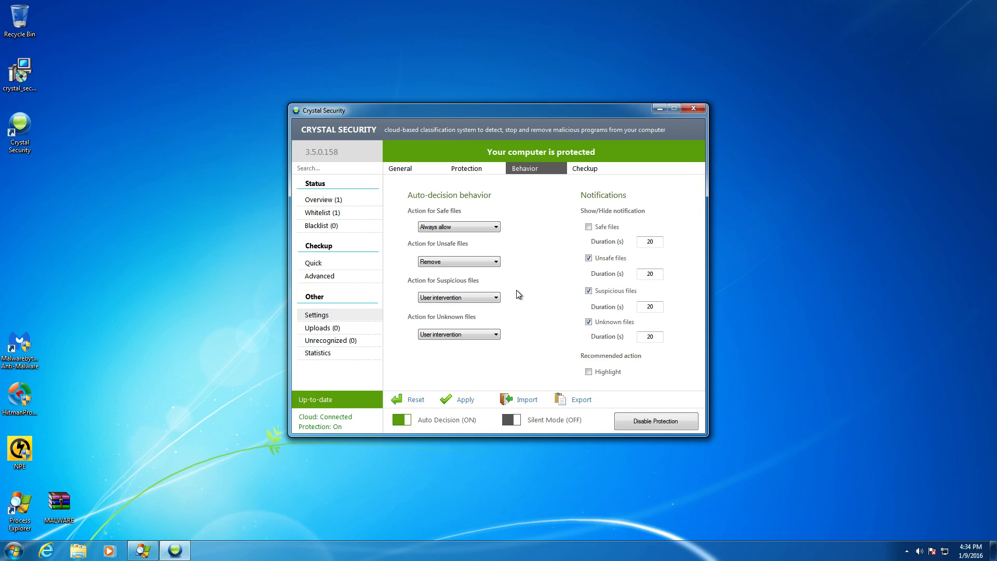
{"action": "mouse_move", "coordinate": [519, 298]}
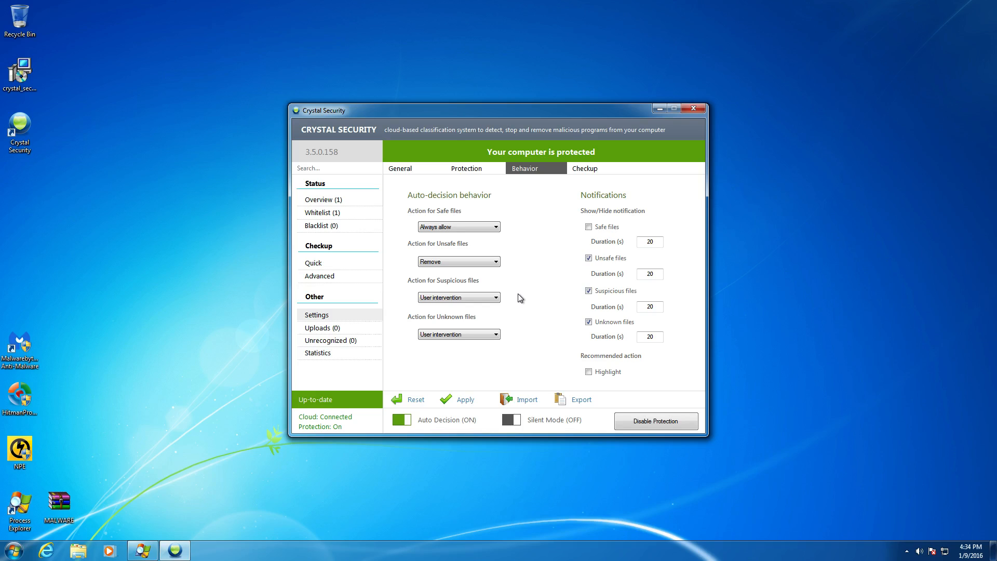
{"action": "mouse_move", "coordinate": [514, 299]}
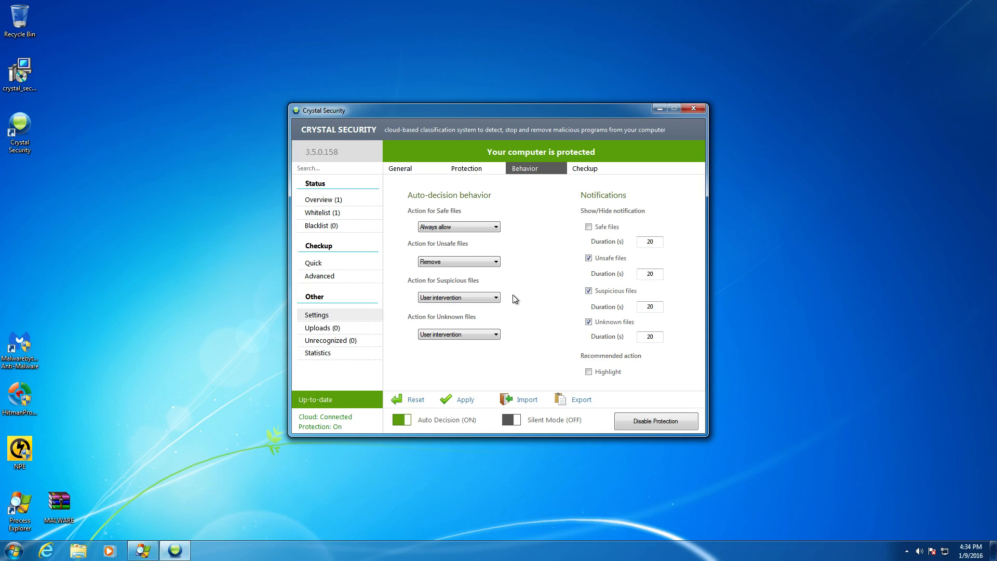
{"action": "mouse_move", "coordinate": [458, 262]}
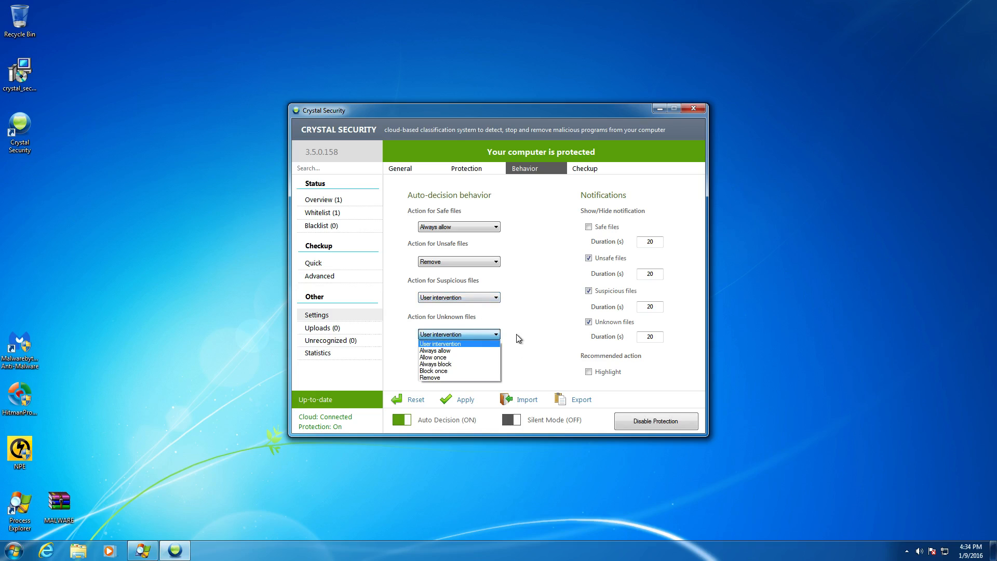
{"action": "left_click", "coordinate": [458, 334]}
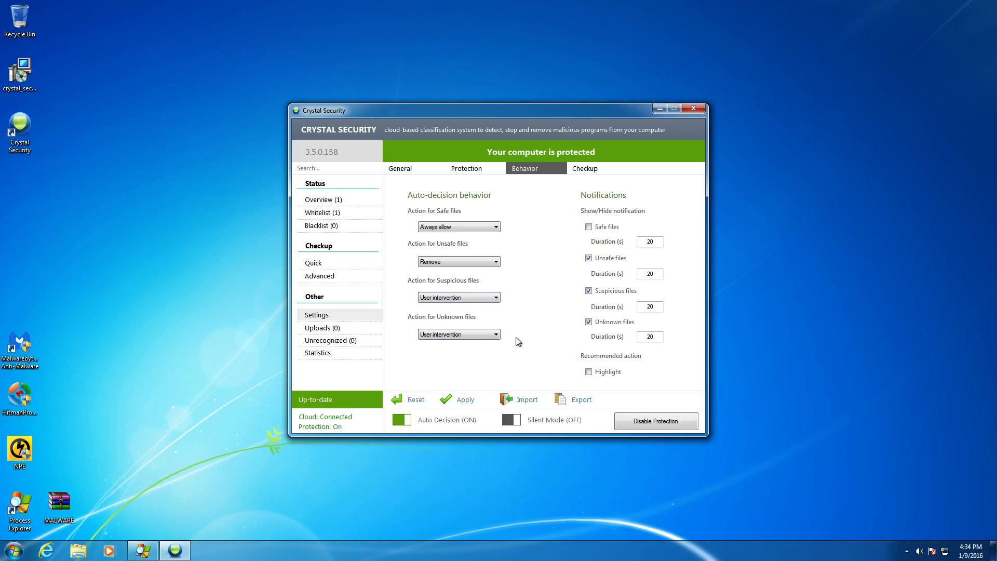
{"action": "mouse_move", "coordinate": [517, 335]}
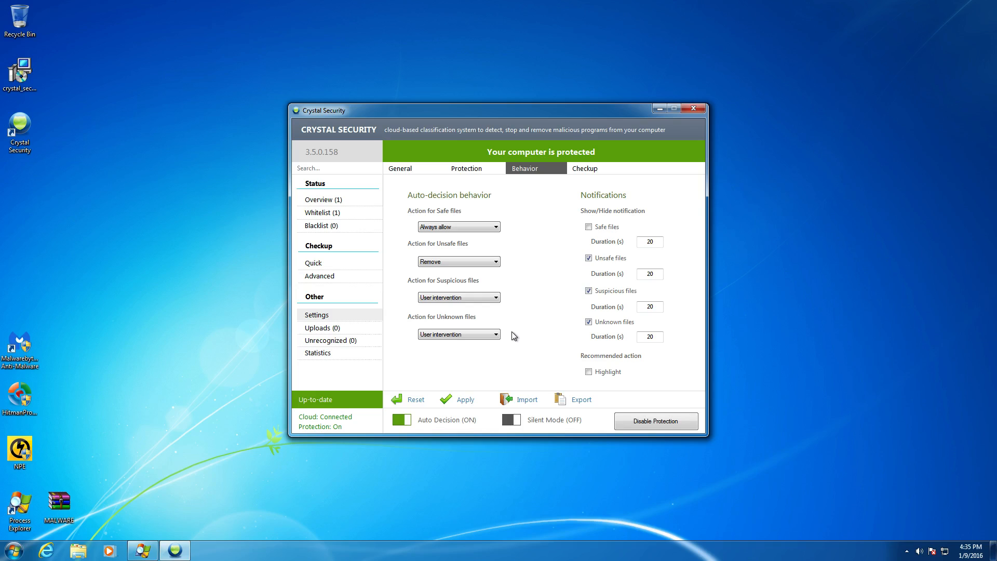
{"action": "mouse_move", "coordinate": [495, 329]}
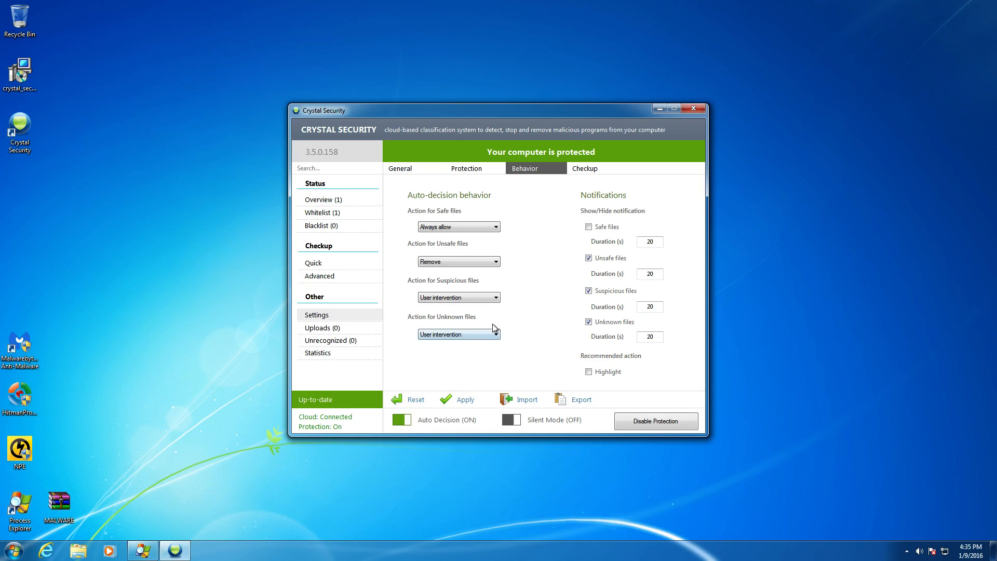
{"action": "left_click", "coordinate": [497, 297]}
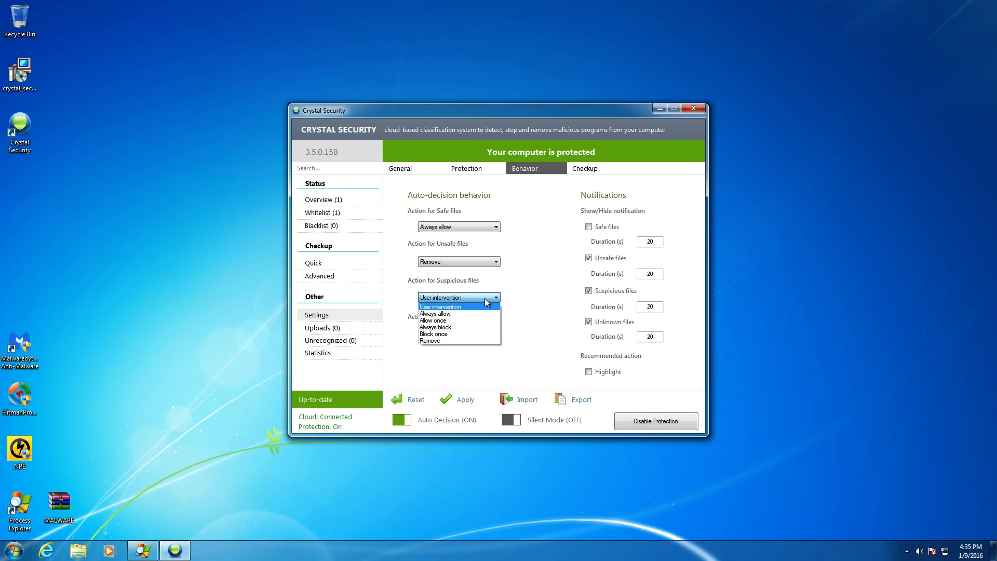
{"action": "mouse_move", "coordinate": [515, 297]}
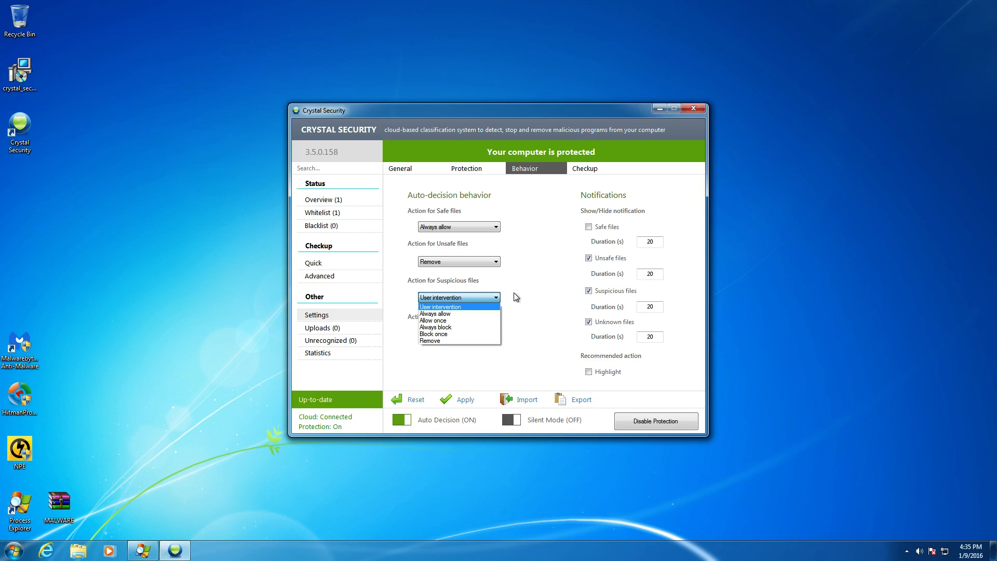
{"action": "mouse_move", "coordinate": [480, 330]}
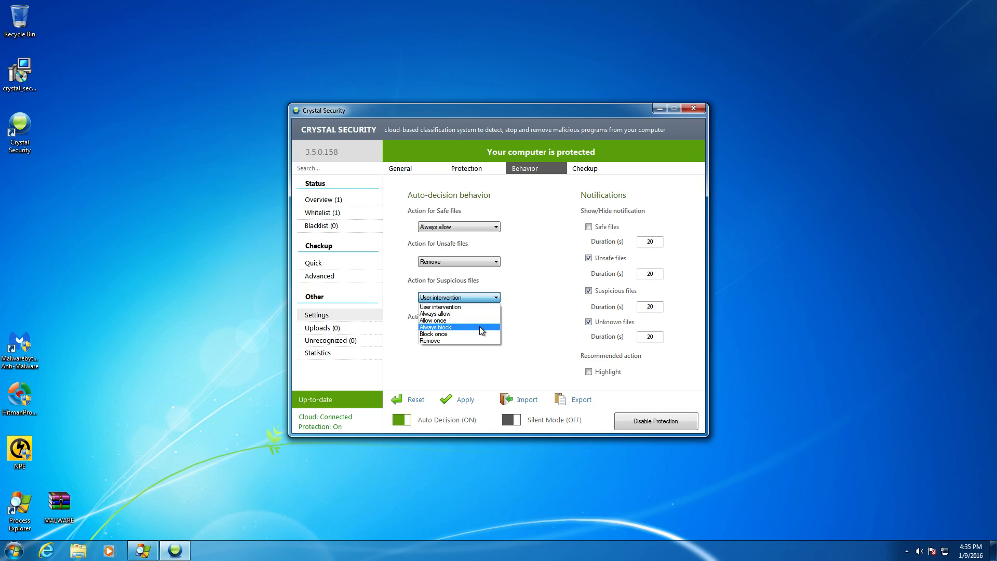
{"action": "left_click", "coordinate": [439, 306]}
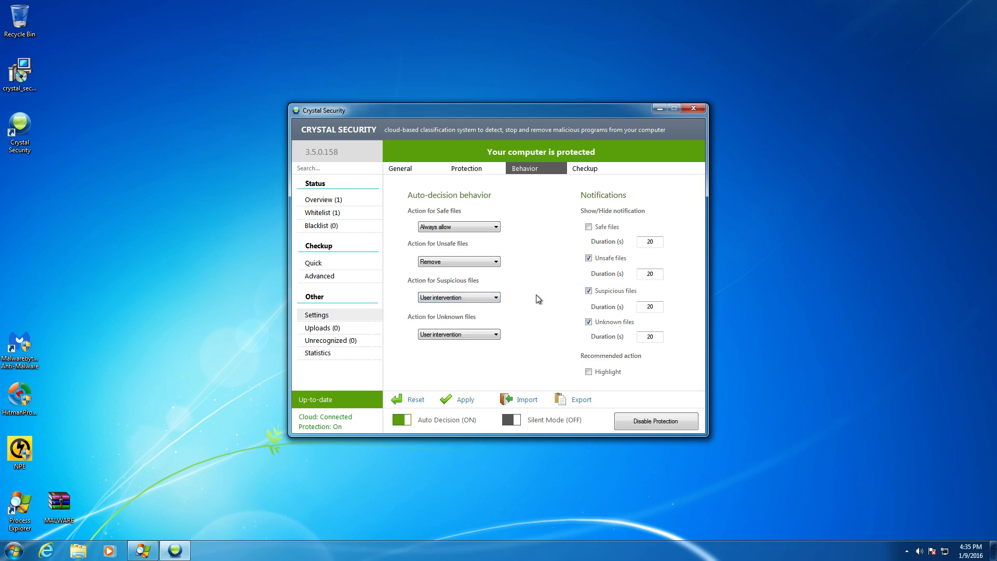
{"action": "mouse_move", "coordinate": [544, 305]}
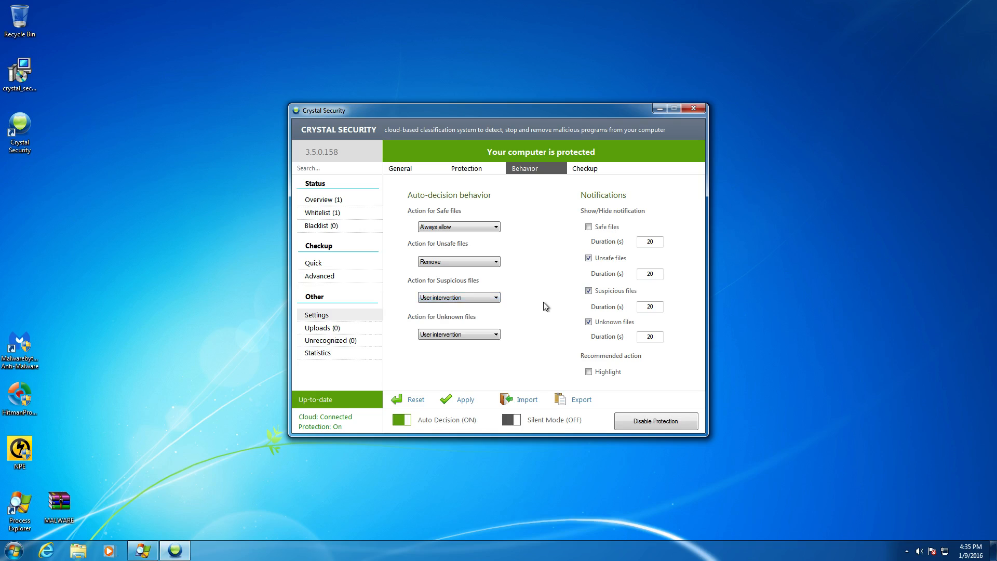
{"action": "mouse_move", "coordinate": [614, 273]}
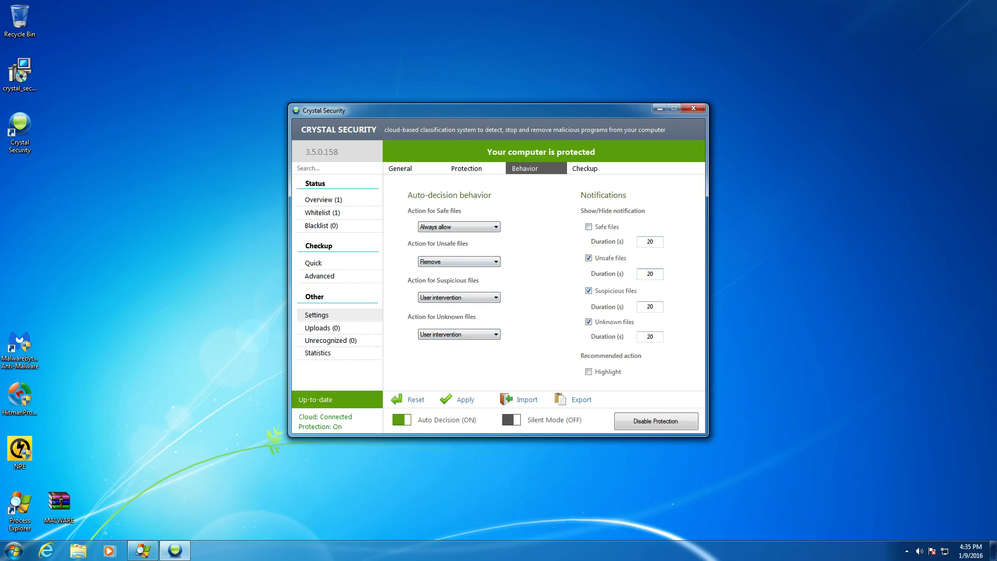
{"action": "mouse_move", "coordinate": [636, 364]}
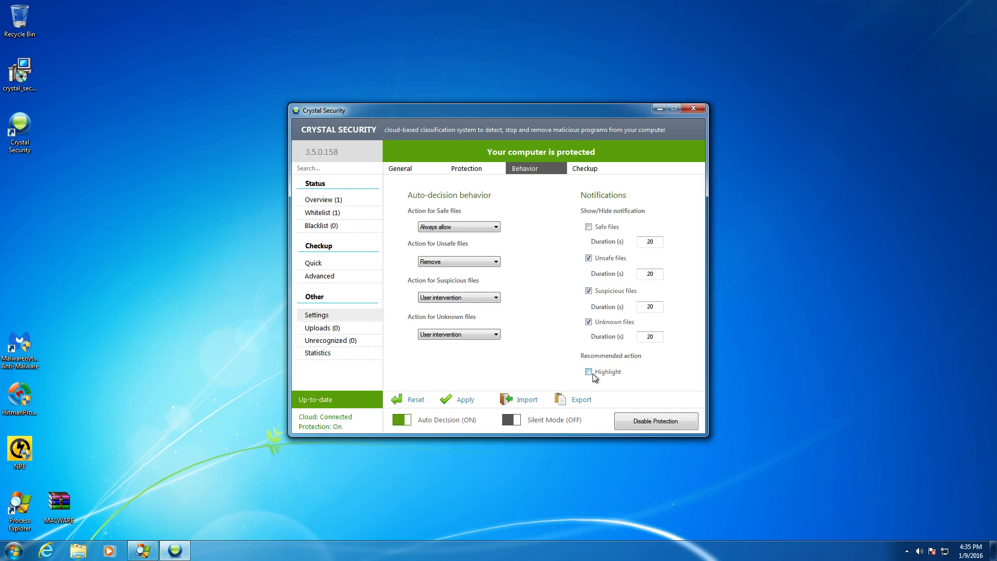
Tick Highlight under Recommended action in the Behavior settings
{"action": "left_click", "coordinate": [587, 372]}
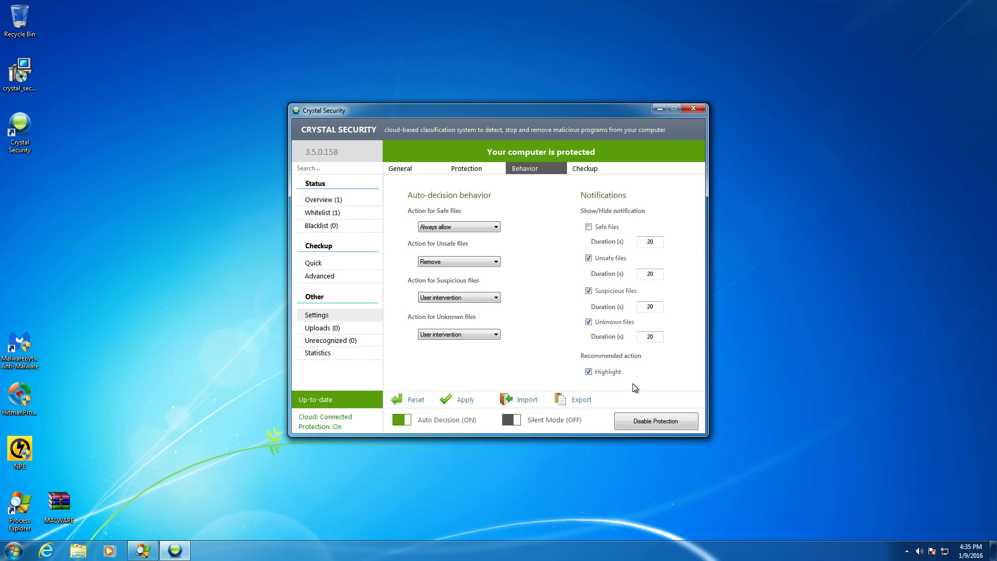
{"action": "mouse_move", "coordinate": [638, 262]}
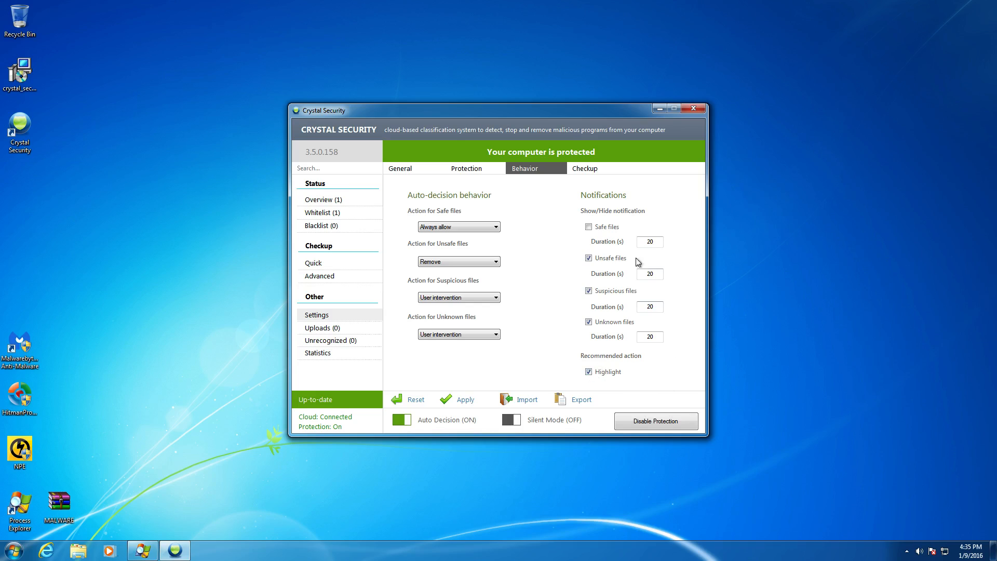
{"action": "mouse_move", "coordinate": [526, 265]}
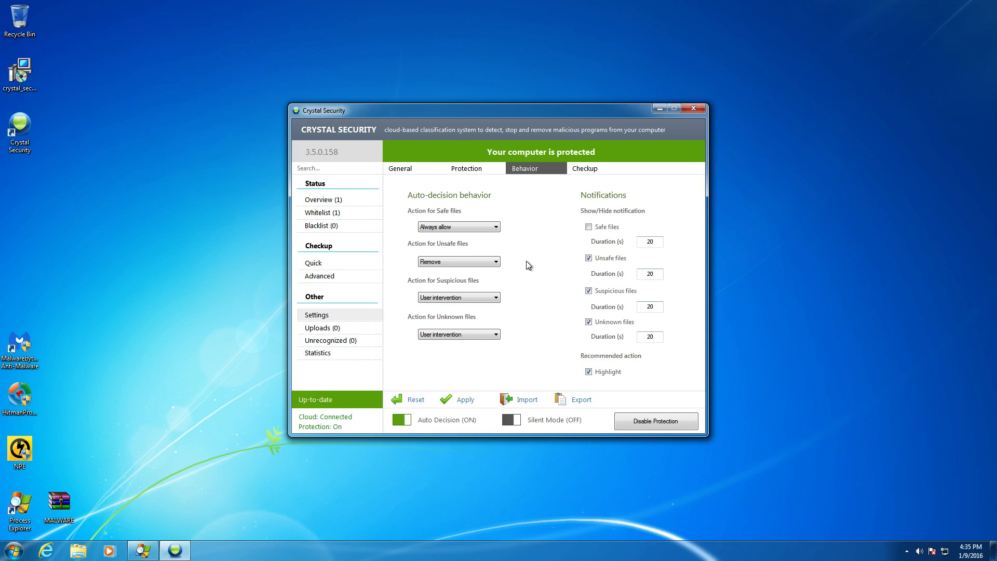
{"action": "mouse_move", "coordinate": [959, 499]}
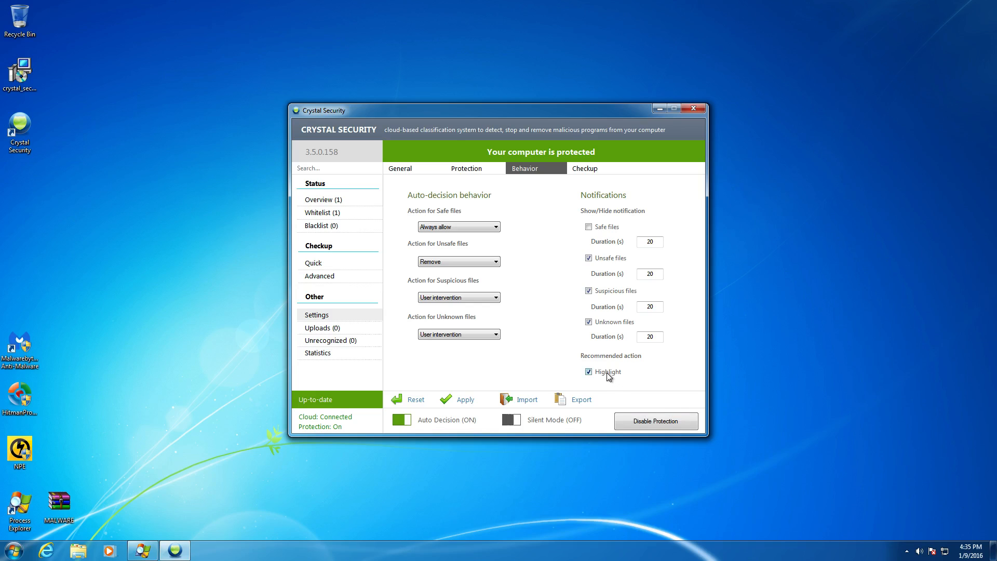
{"action": "mouse_move", "coordinate": [619, 380]}
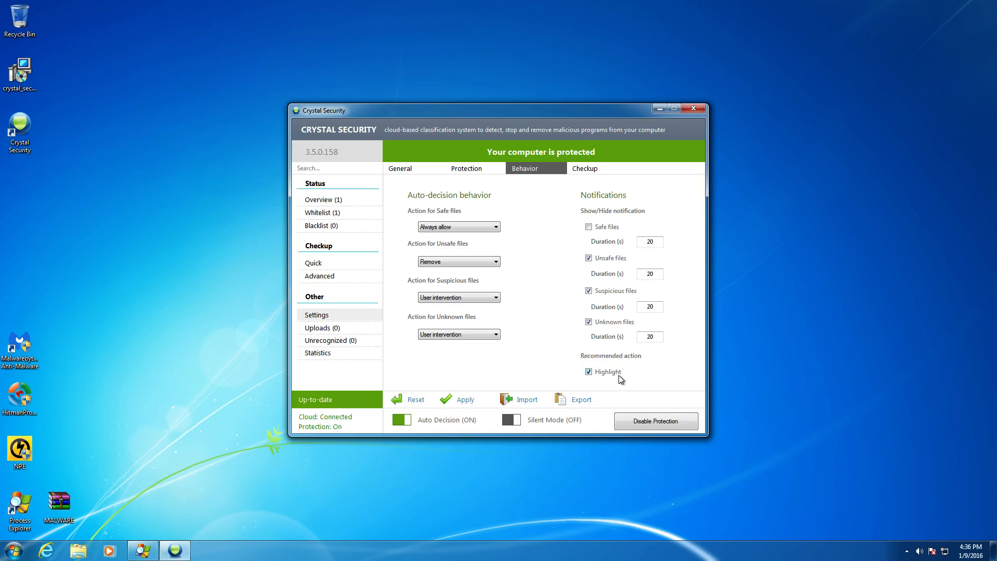
{"action": "mouse_move", "coordinate": [598, 374]}
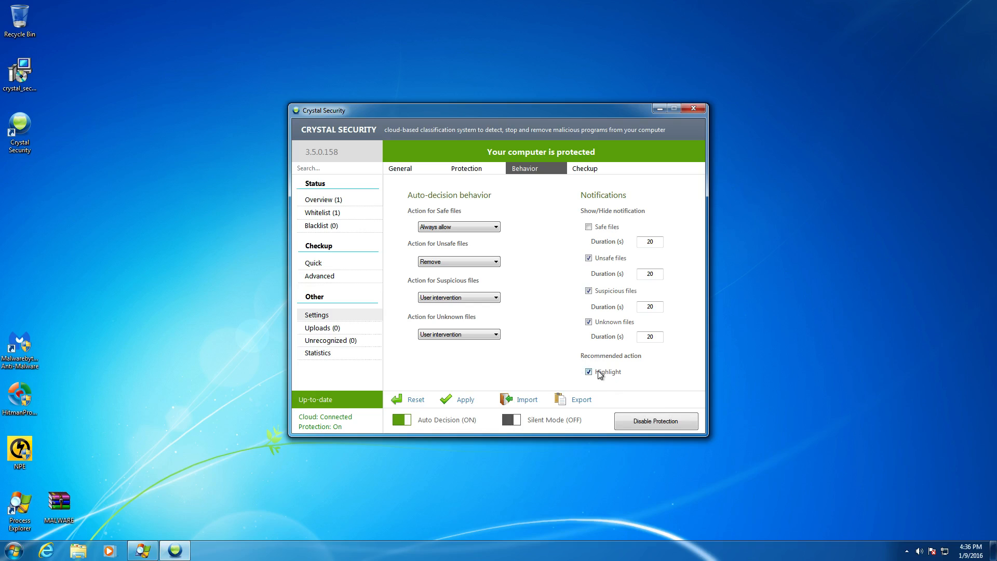
{"action": "mouse_move", "coordinate": [601, 375]}
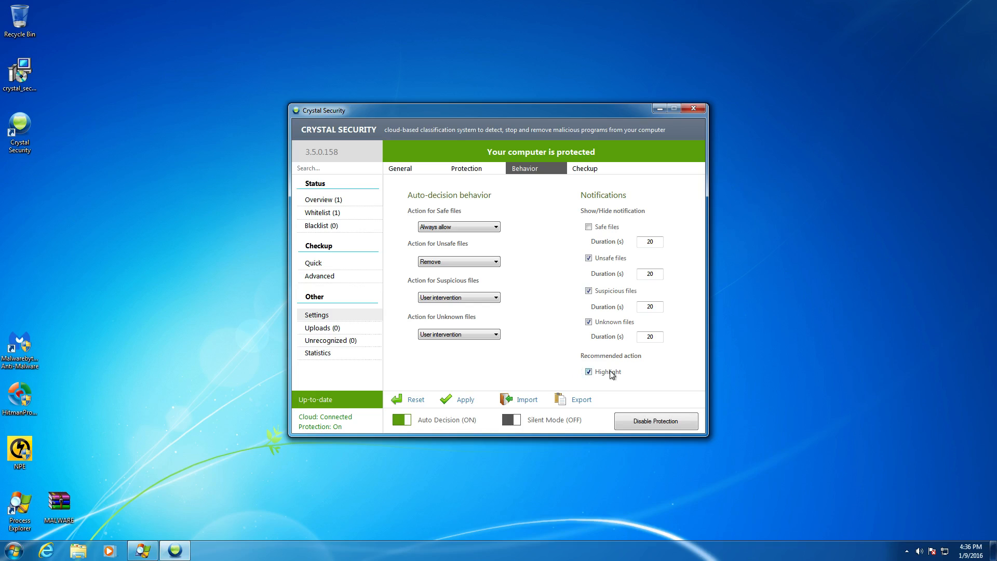
{"action": "mouse_move", "coordinate": [926, 458]}
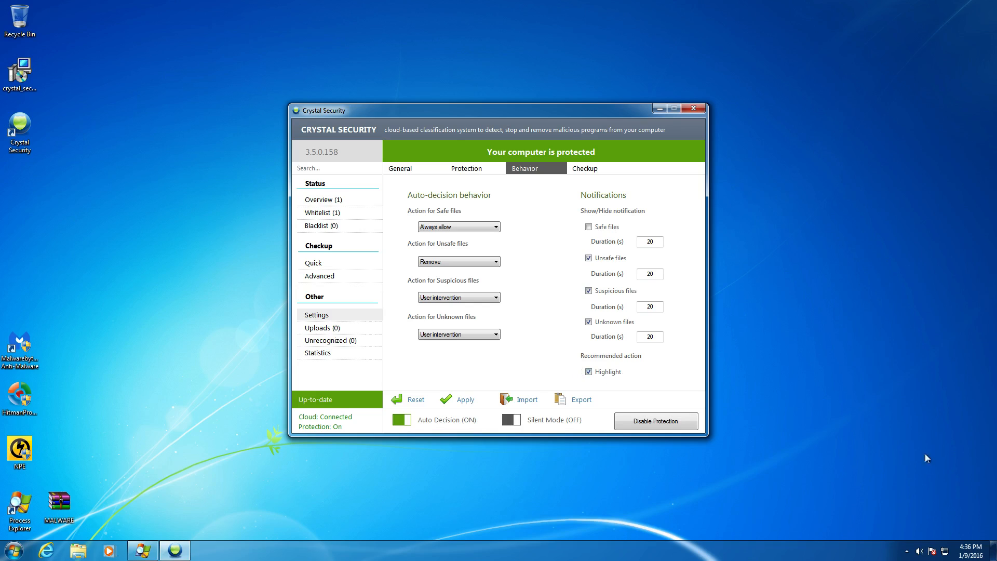
{"action": "mouse_move", "coordinate": [937, 482]}
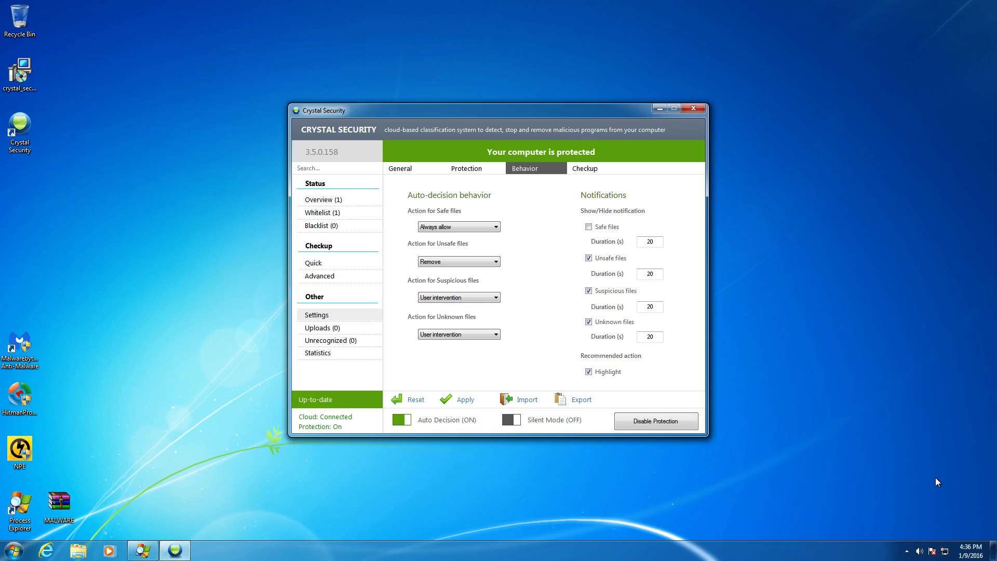
{"action": "mouse_move", "coordinate": [881, 489]}
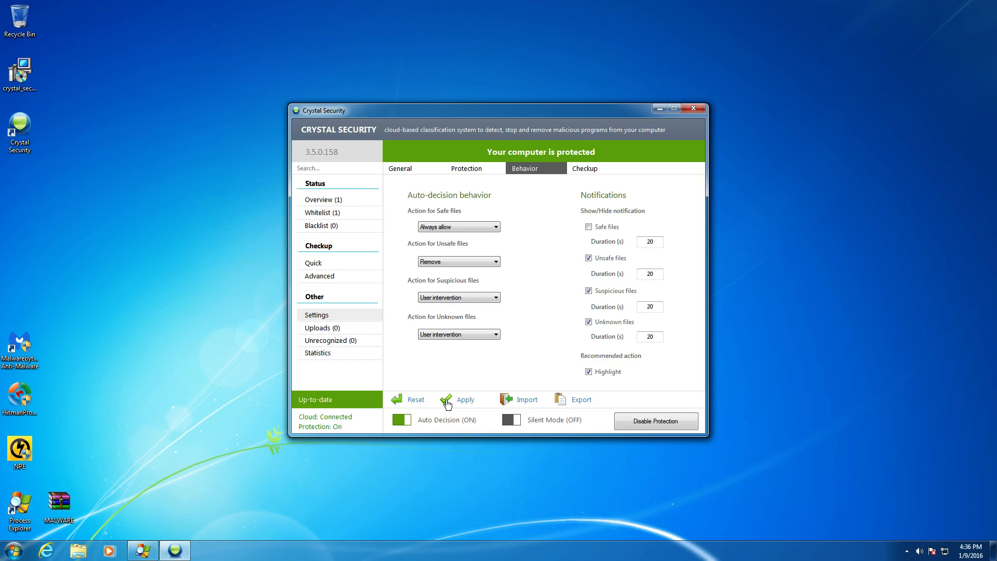
Review the Checkup settings and Quick/Advanced modes, then show the Quick checkup page on standby
{"action": "left_click", "coordinate": [584, 168]}
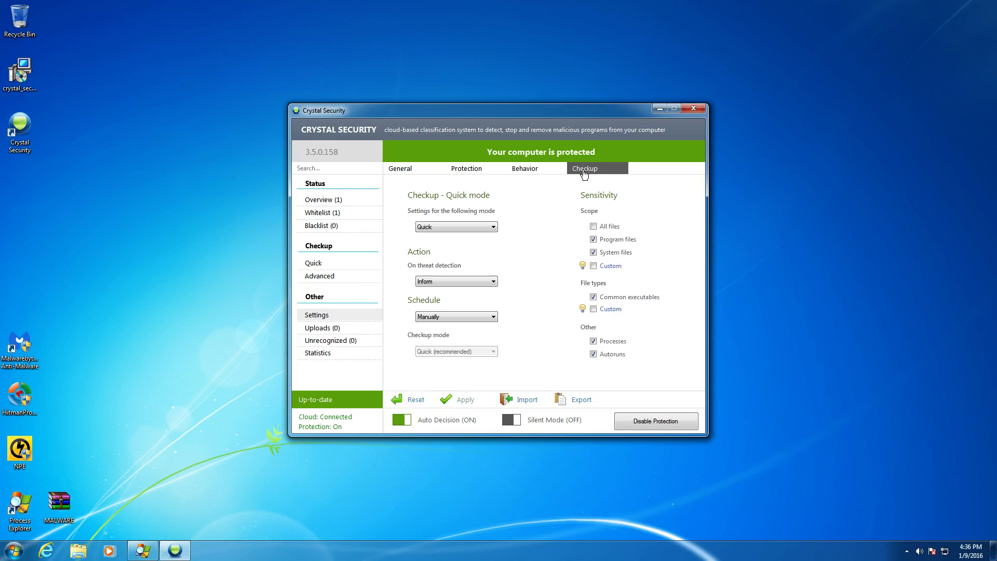
{"action": "mouse_move", "coordinate": [545, 259]}
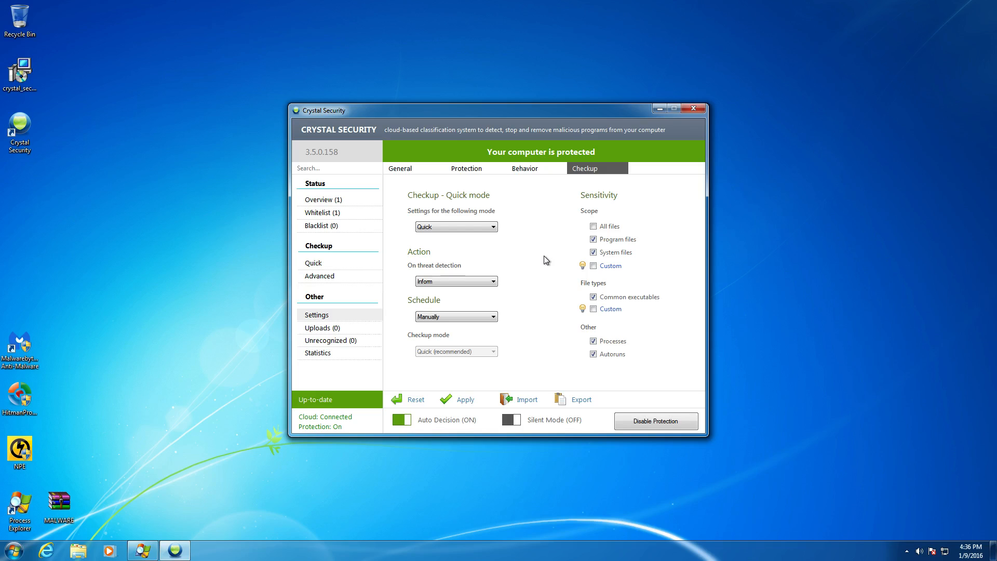
{"action": "mouse_move", "coordinate": [617, 208]}
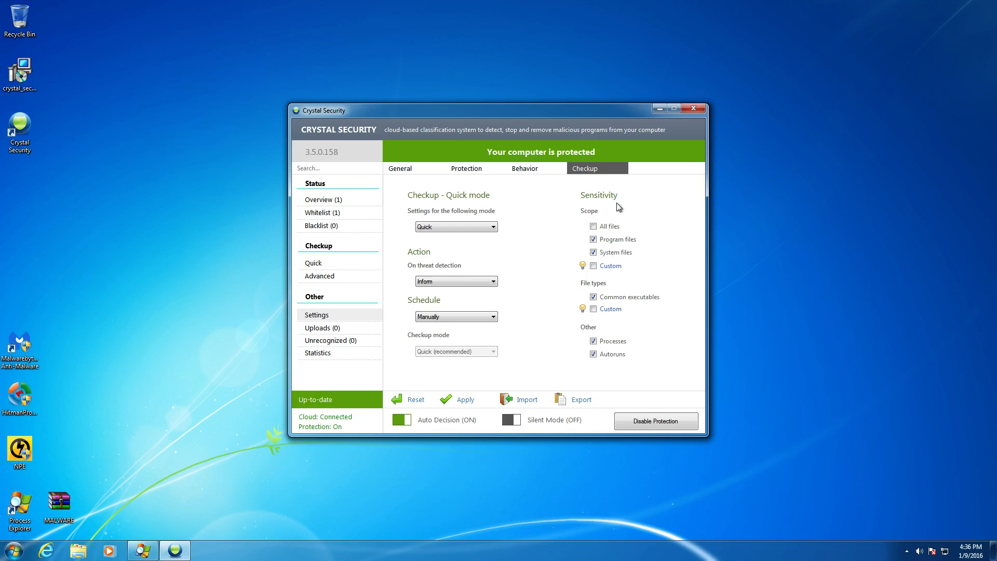
{"action": "mouse_move", "coordinate": [461, 277]}
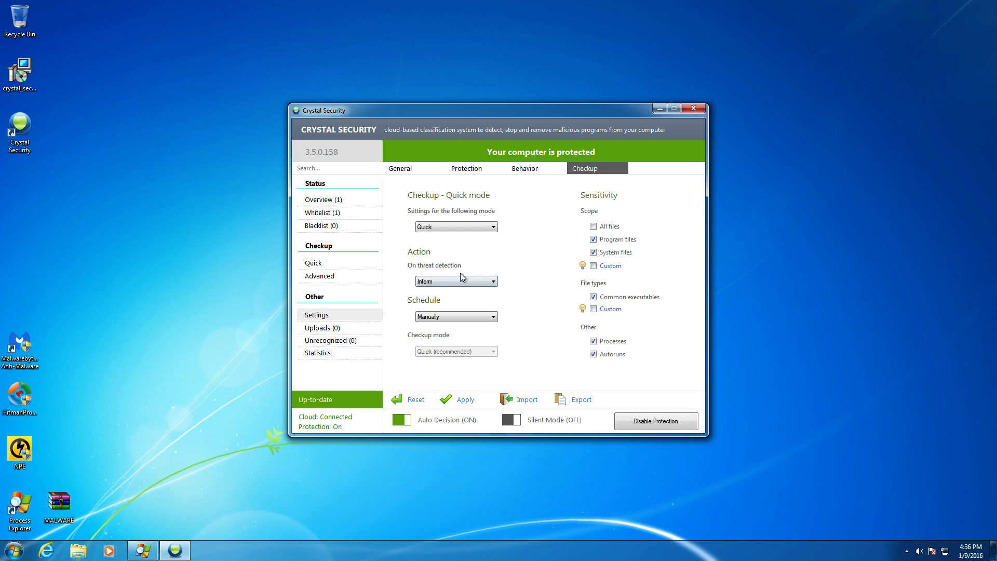
{"action": "left_click", "coordinate": [492, 227]}
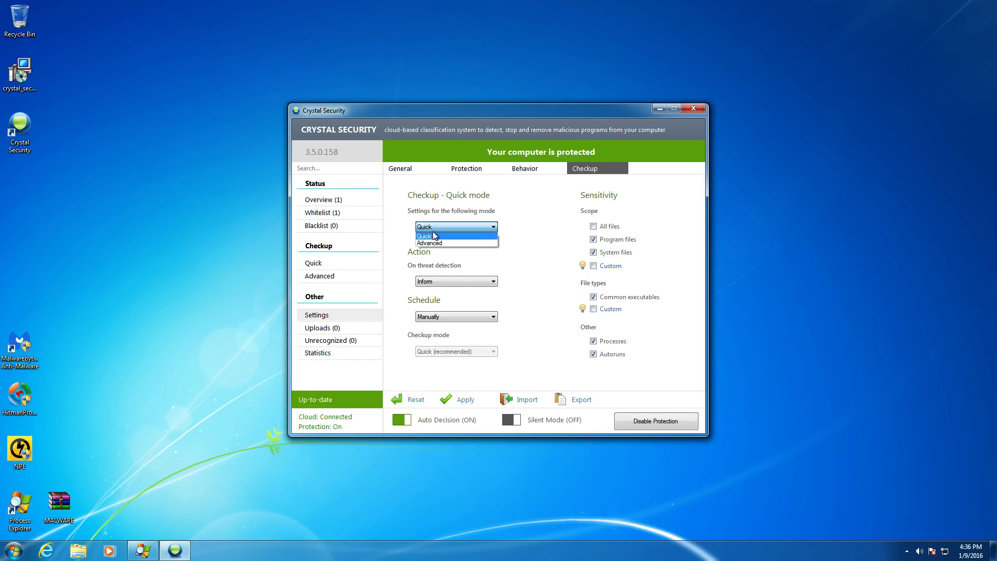
{"action": "mouse_move", "coordinate": [460, 201]}
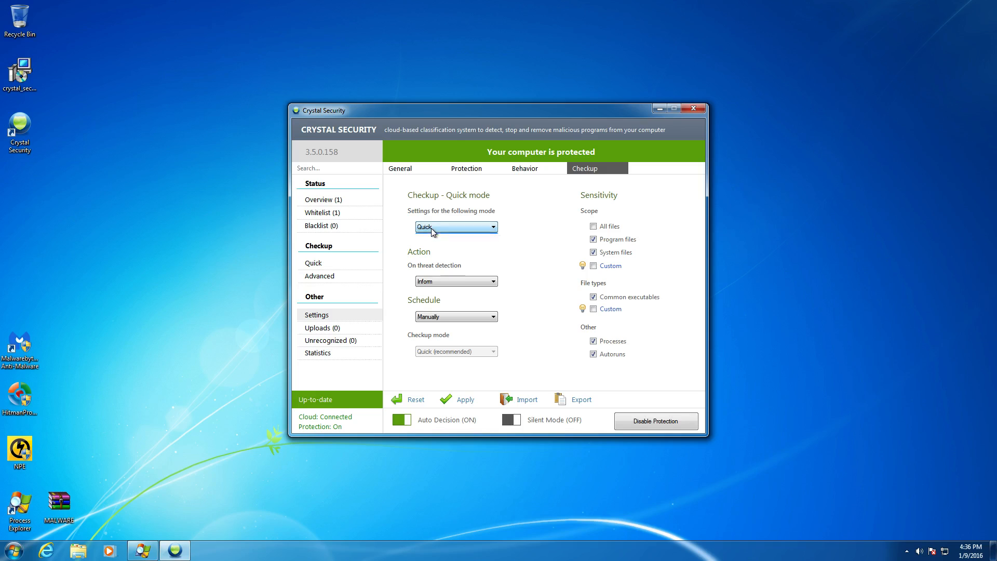
{"action": "mouse_move", "coordinate": [506, 239]}
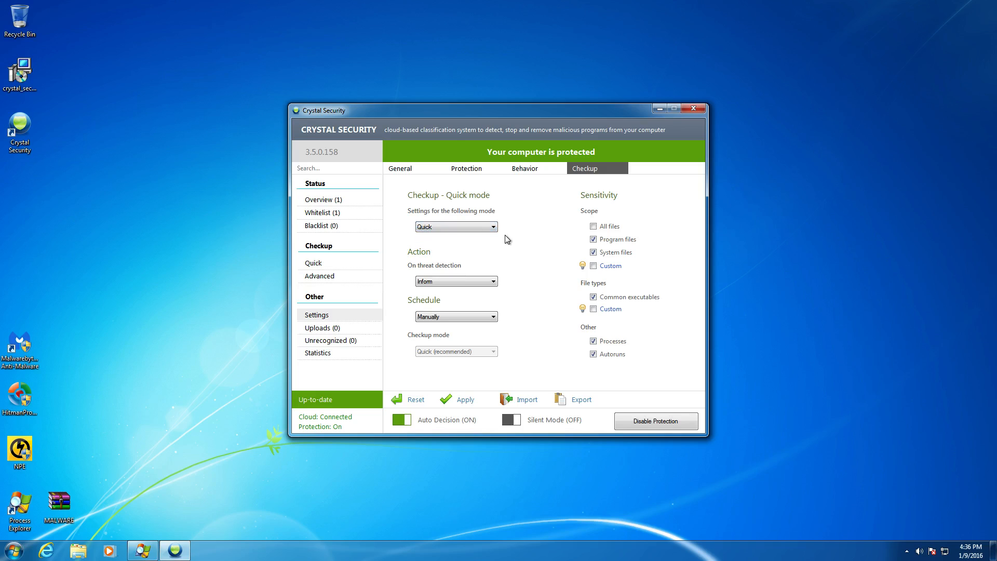
{"action": "mouse_move", "coordinate": [470, 224]}
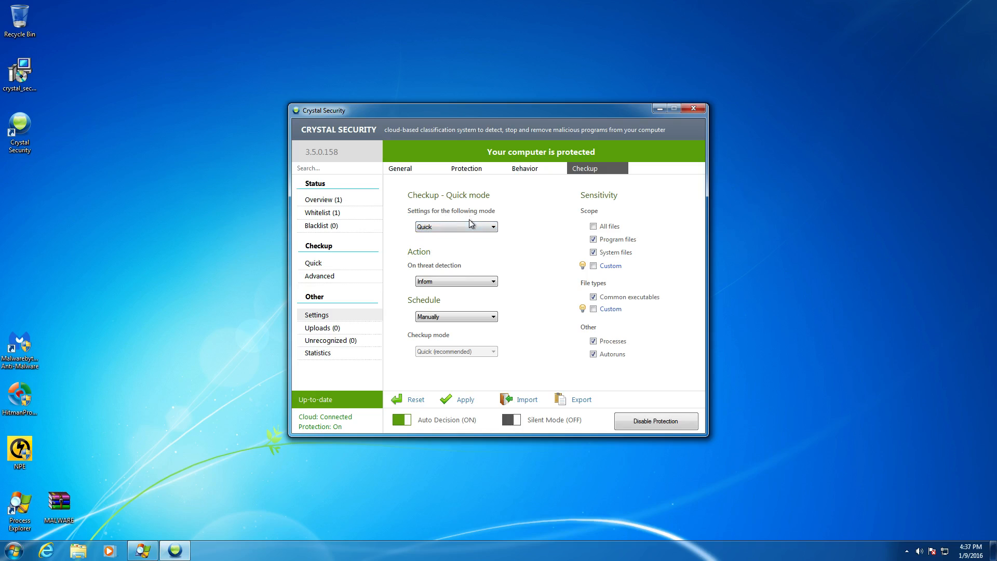
{"action": "mouse_move", "coordinate": [458, 237]}
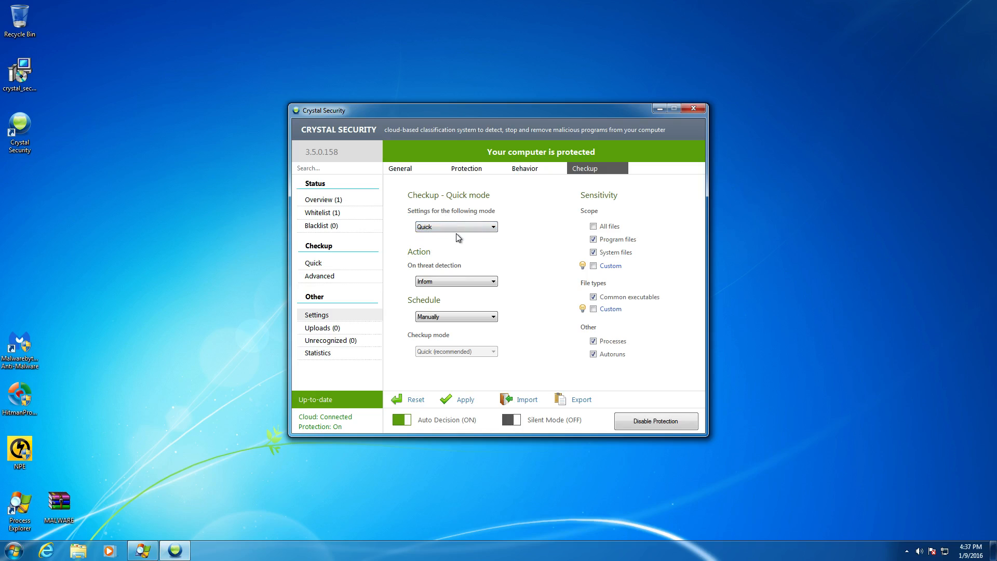
{"action": "mouse_move", "coordinate": [349, 272]}
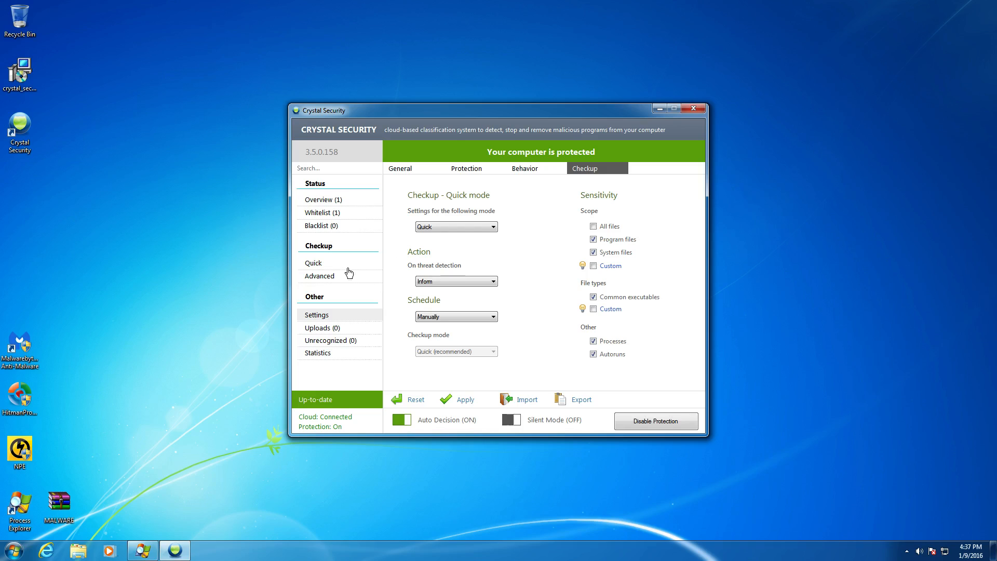
{"action": "left_click", "coordinate": [313, 263]}
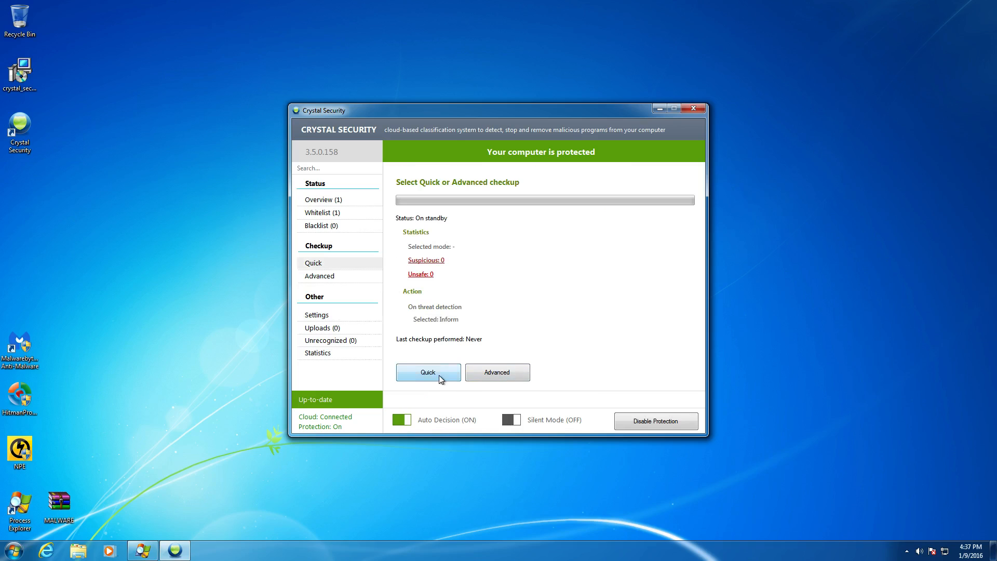
{"action": "mouse_move", "coordinate": [327, 324]}
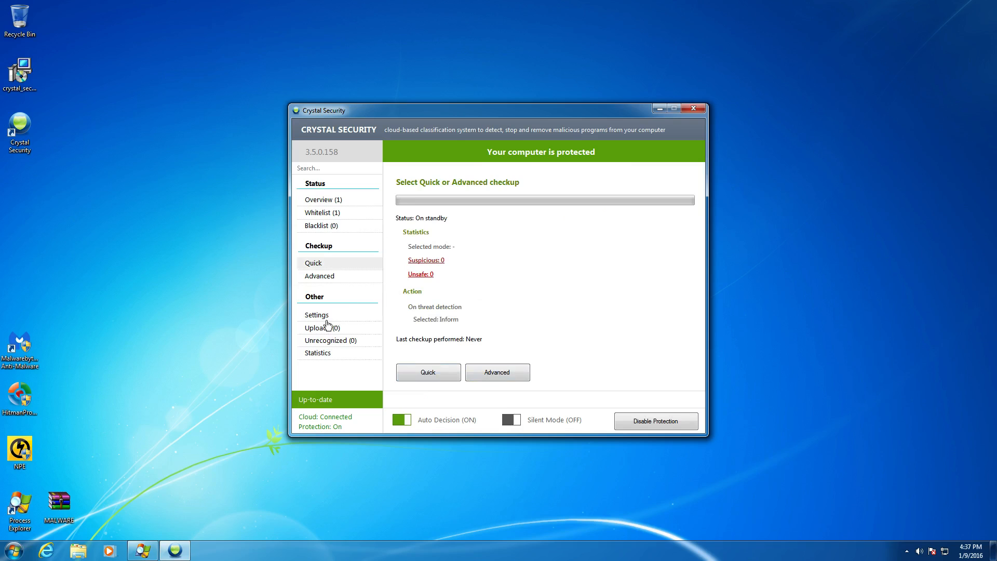
Review the threat-detection and schedule dropdowns, keeping Inform and a Manually schedule
{"action": "left_click", "coordinate": [316, 313]}
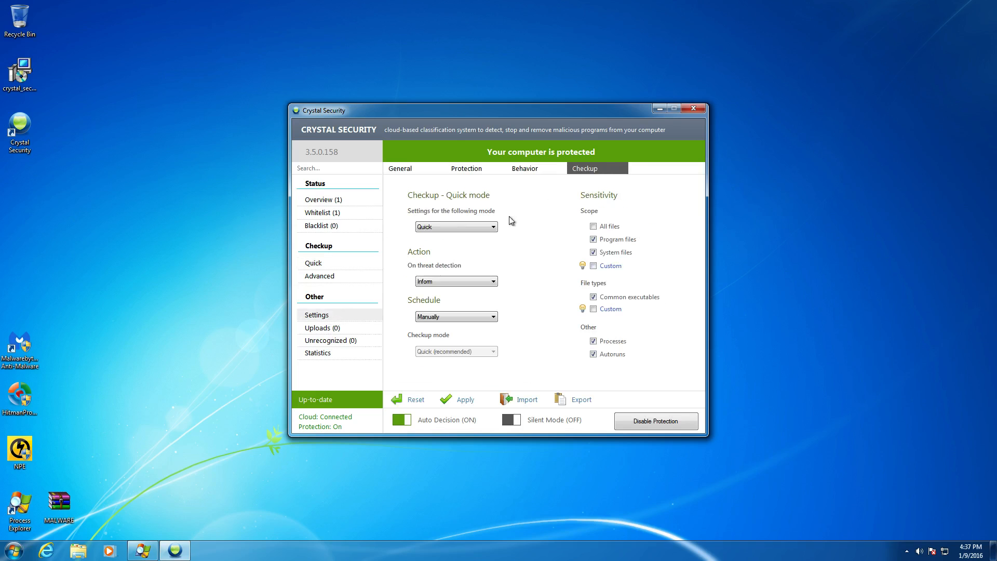
{"action": "left_click", "coordinate": [455, 282]}
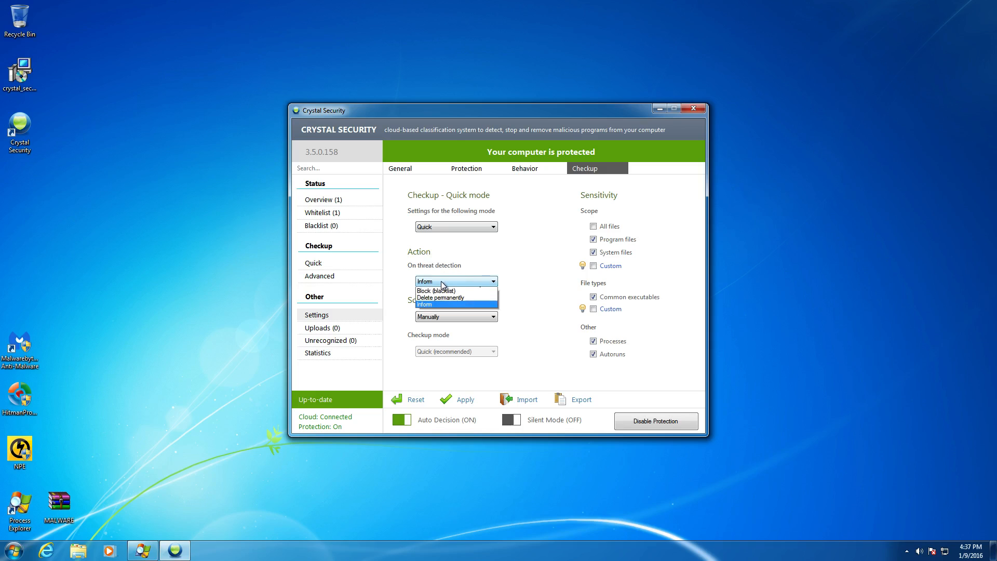
{"action": "mouse_move", "coordinate": [461, 307]}
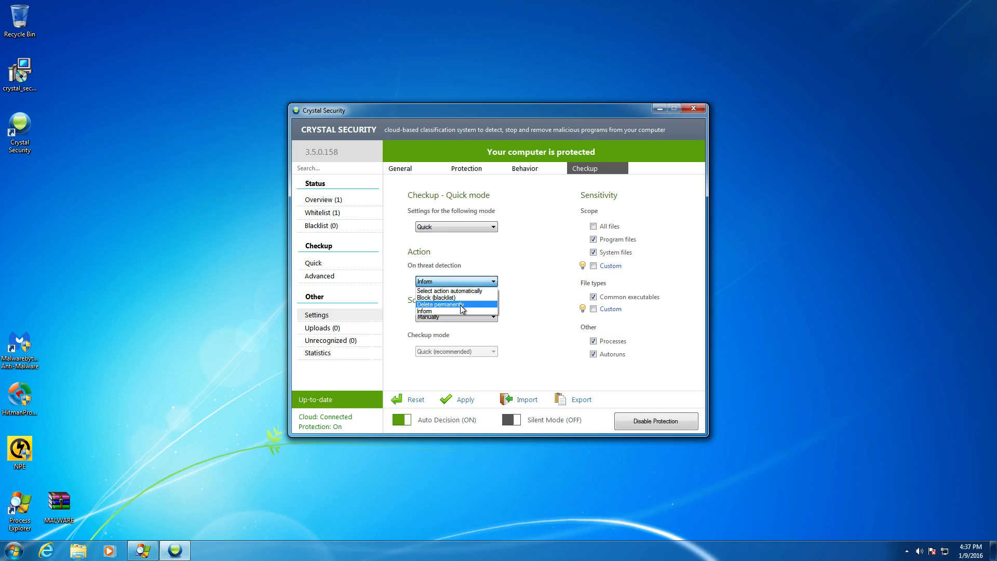
{"action": "mouse_move", "coordinate": [464, 291]}
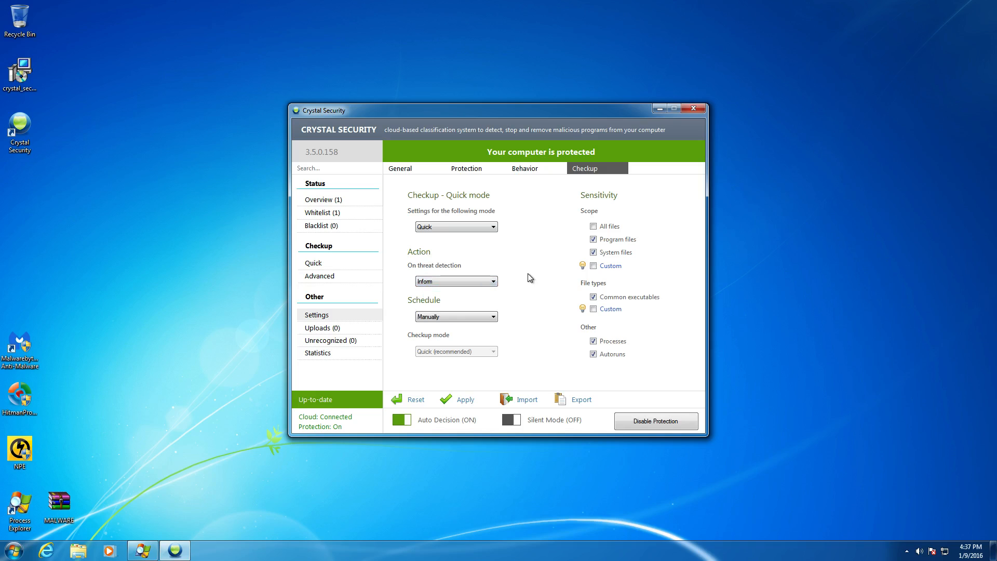
{"action": "mouse_move", "coordinate": [528, 295]}
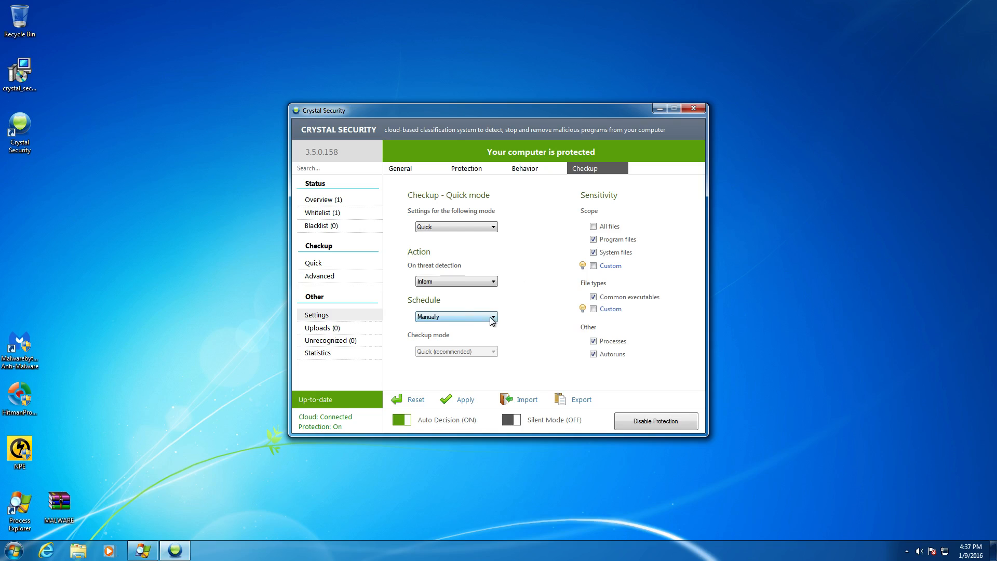
{"action": "left_click", "coordinate": [491, 316]}
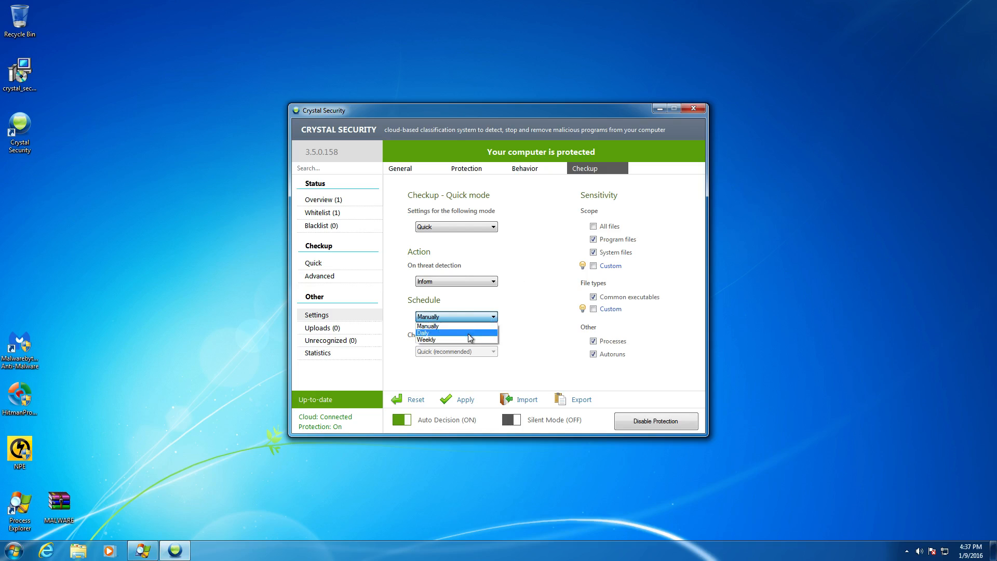
{"action": "mouse_move", "coordinate": [464, 338]}
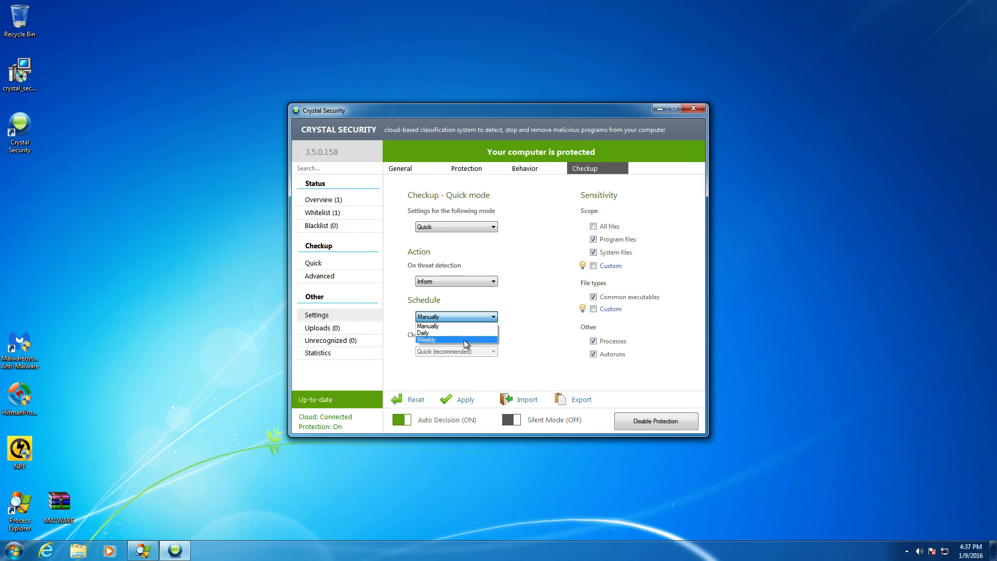
{"action": "mouse_move", "coordinate": [474, 326]}
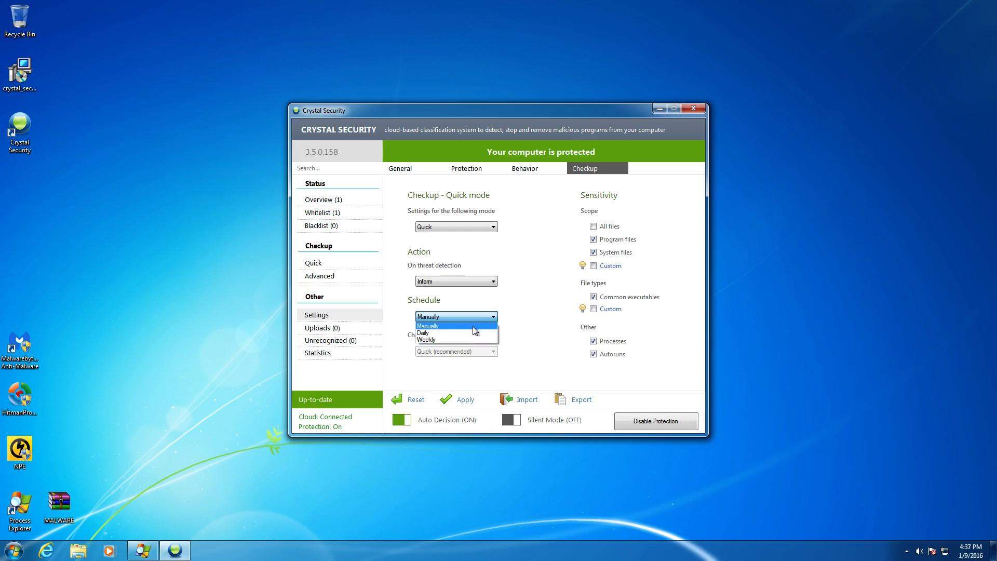
{"action": "left_click", "coordinate": [427, 325]}
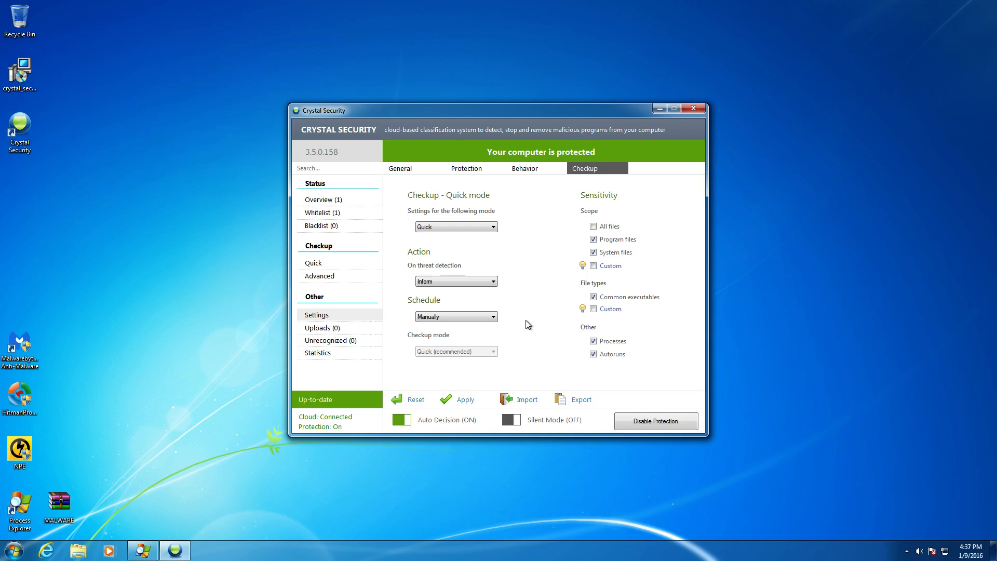
{"action": "mouse_move", "coordinate": [452, 243]}
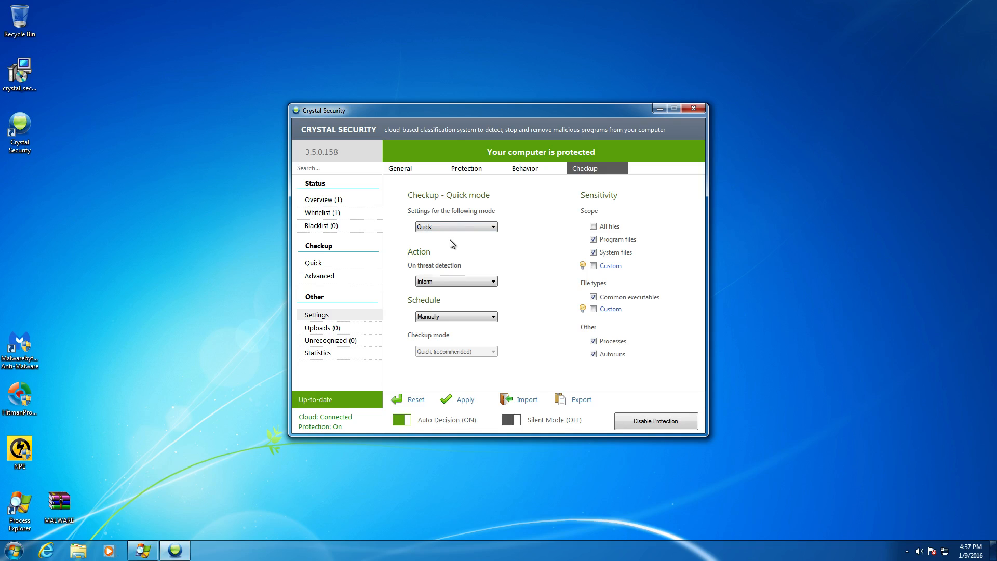
{"action": "mouse_move", "coordinate": [451, 251]}
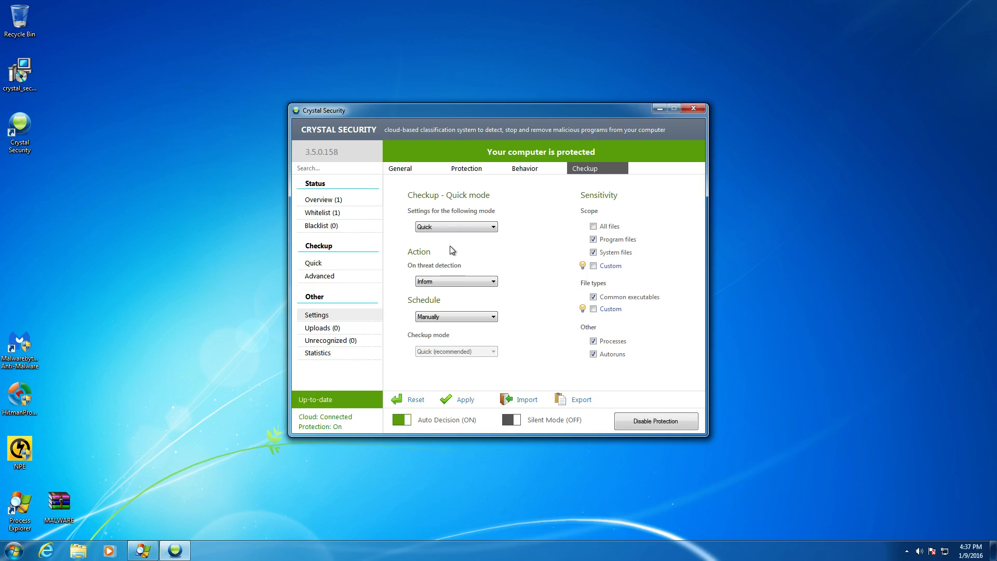
{"action": "mouse_move", "coordinate": [514, 282]}
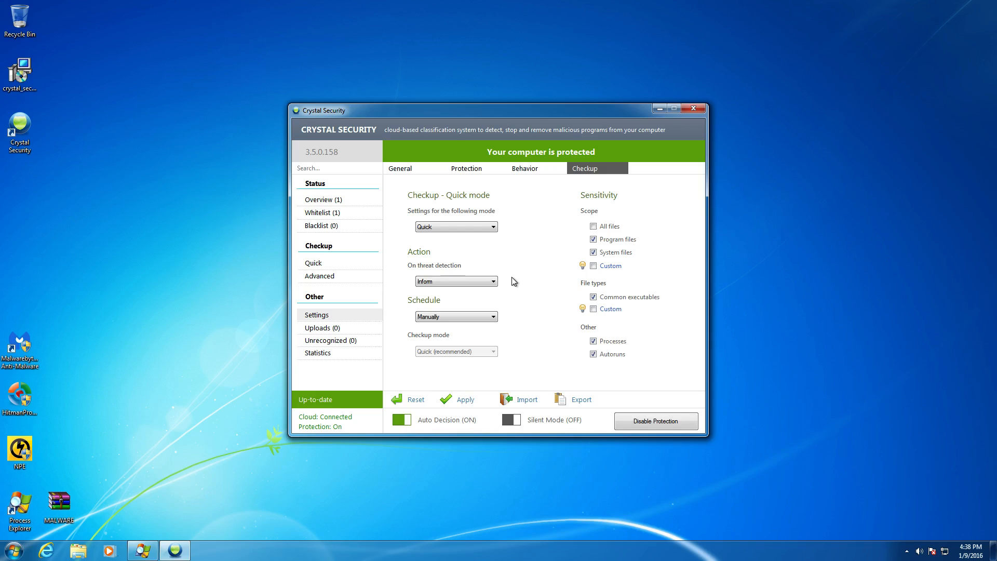
{"action": "mouse_move", "coordinate": [498, 382]}
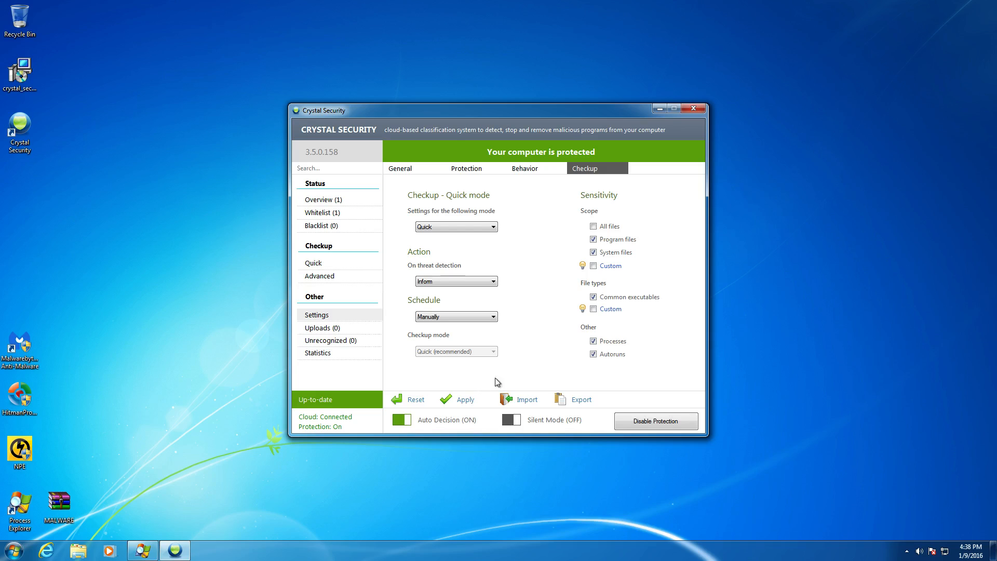
{"action": "mouse_move", "coordinate": [613, 248]}
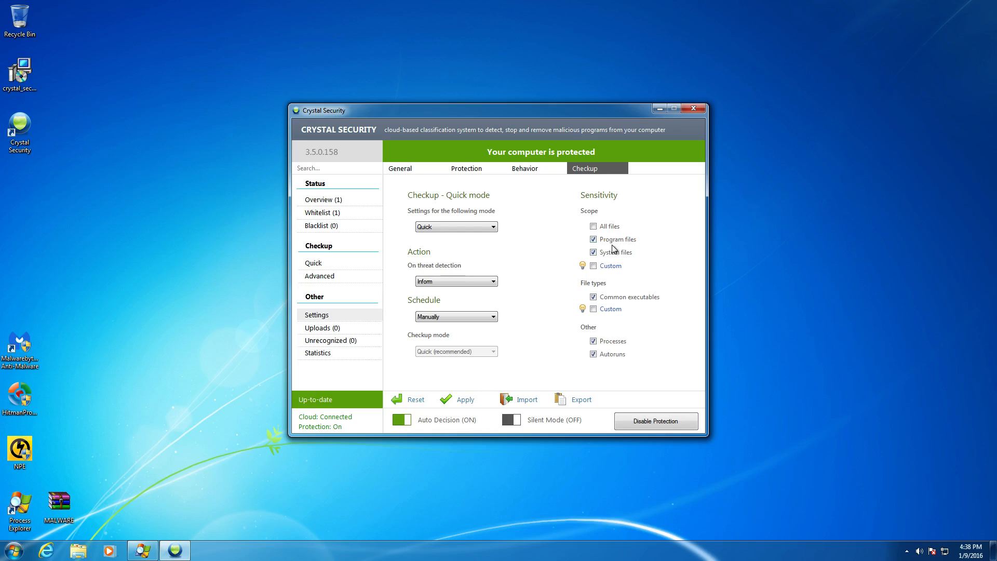
{"action": "mouse_move", "coordinate": [631, 228]}
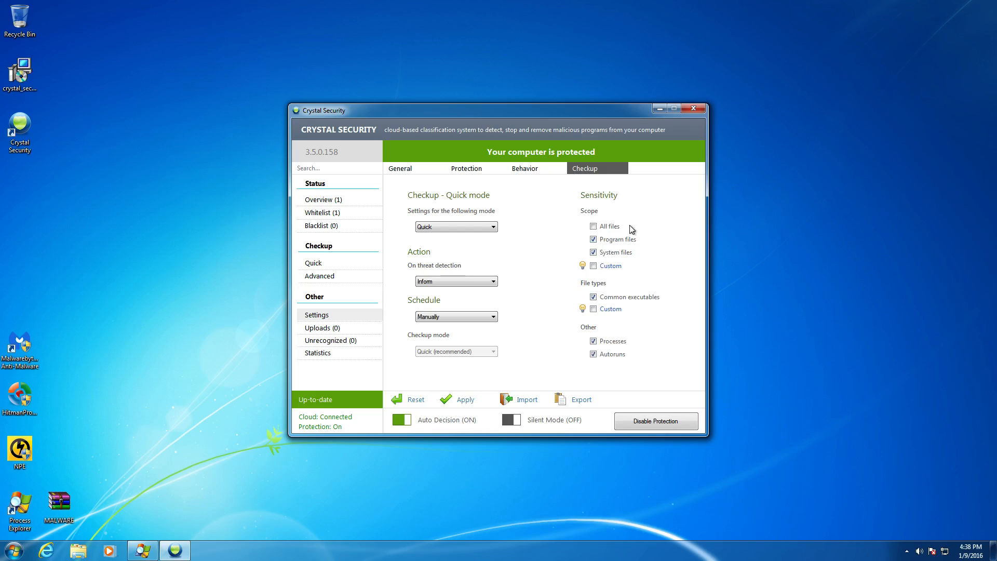
{"action": "mouse_move", "coordinate": [656, 255]}
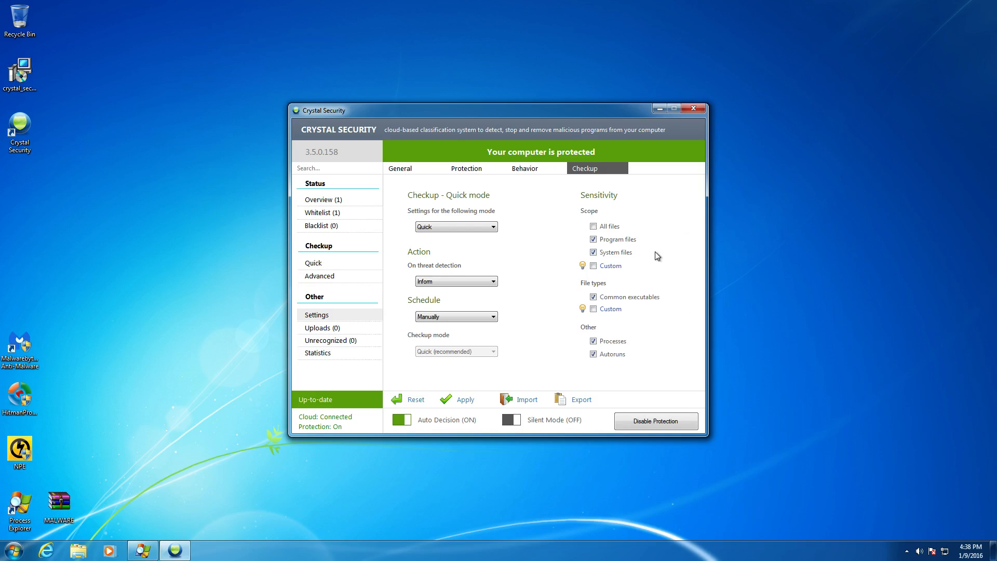
{"action": "mouse_move", "coordinate": [660, 268]}
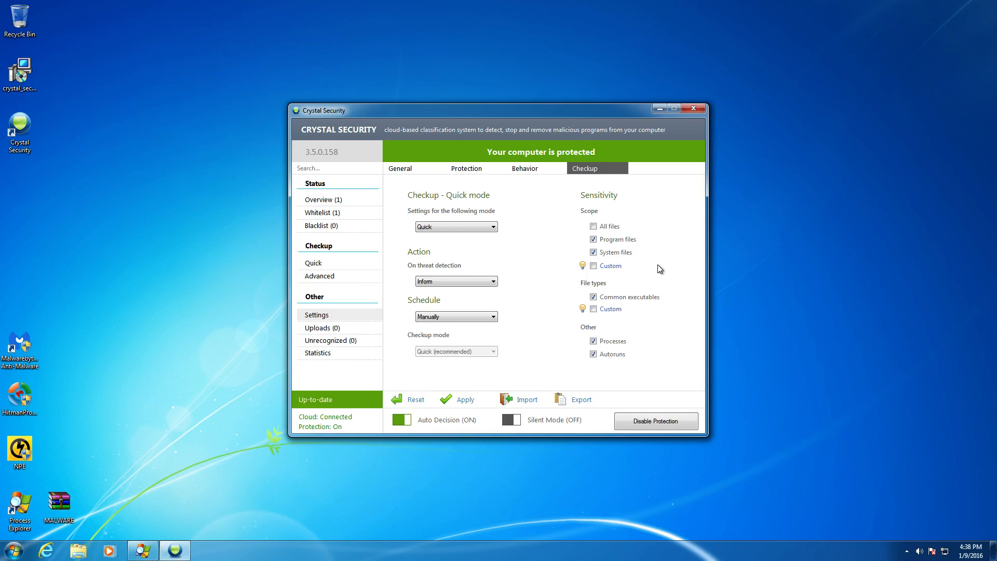
{"action": "mouse_move", "coordinate": [667, 256]}
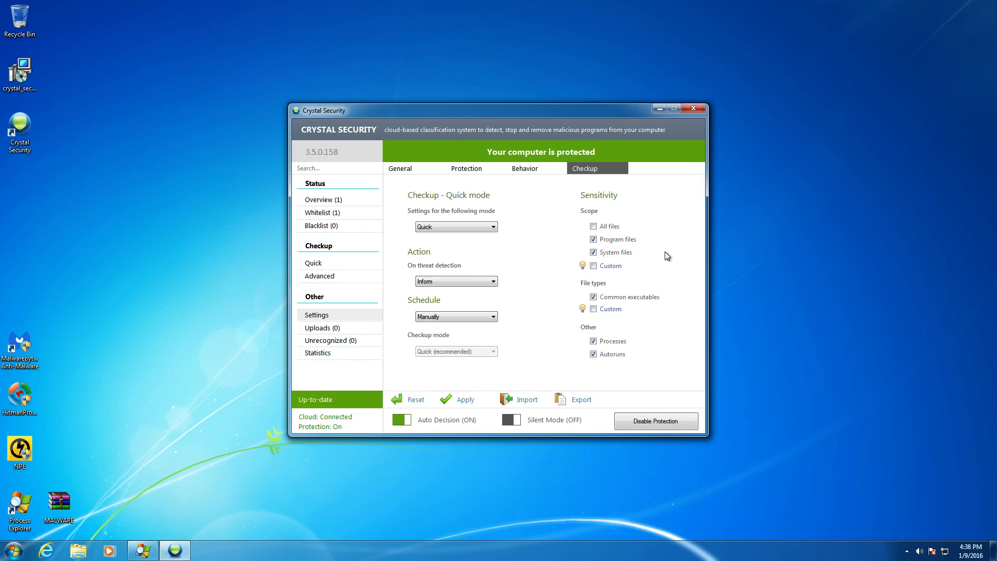
{"action": "mouse_move", "coordinate": [642, 263]}
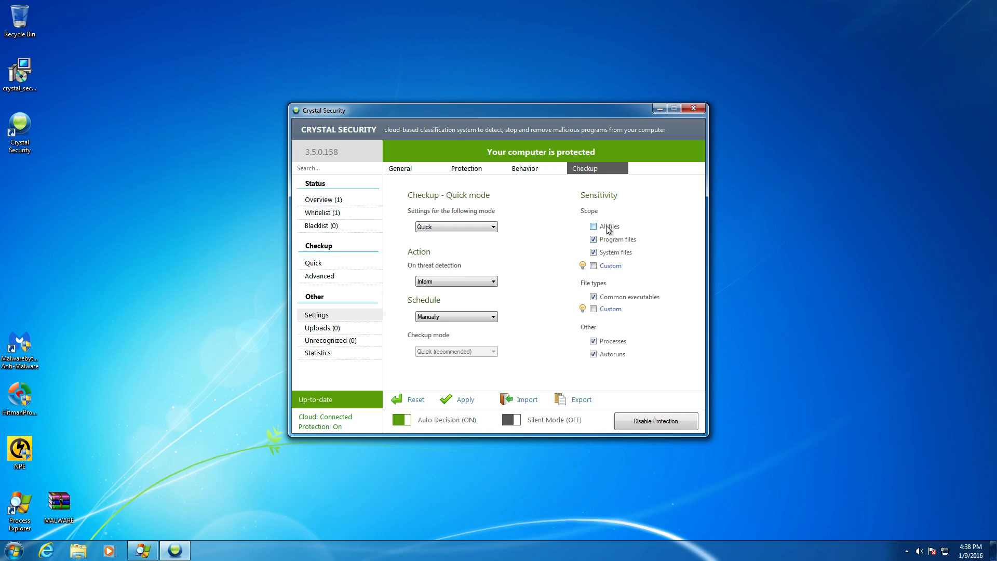
{"action": "mouse_move", "coordinate": [619, 231]}
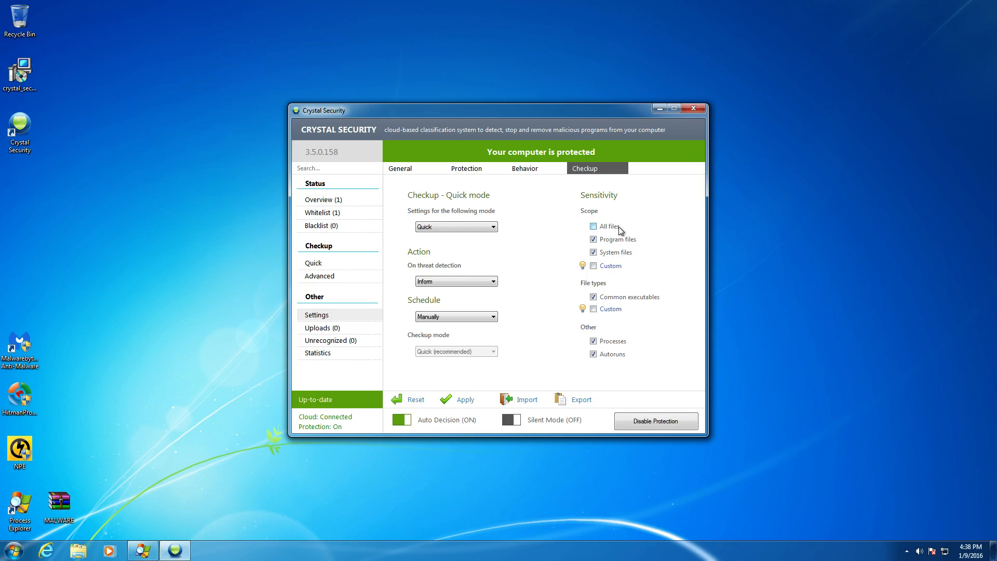
{"action": "left_click", "coordinate": [593, 225]}
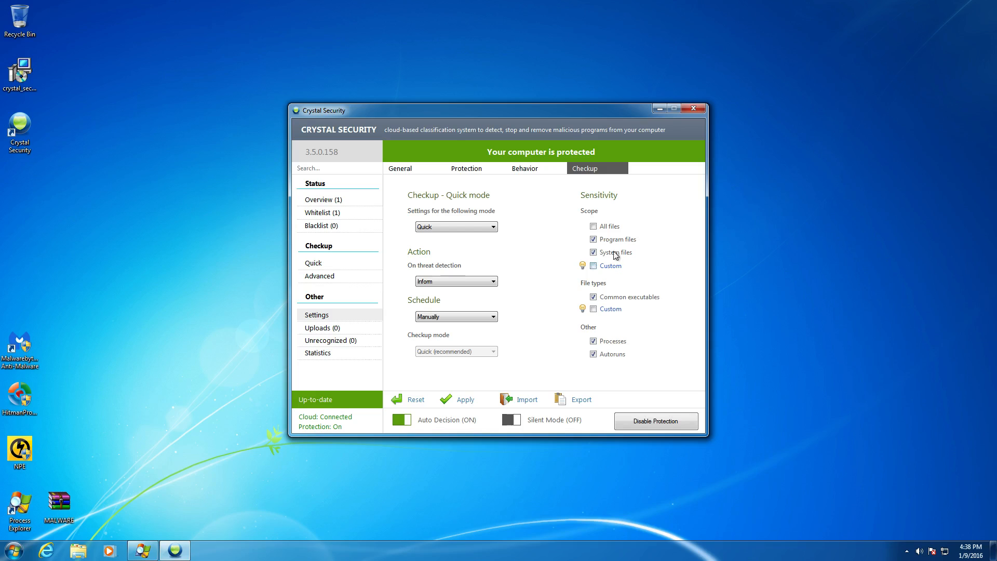
{"action": "mouse_move", "coordinate": [594, 227]}
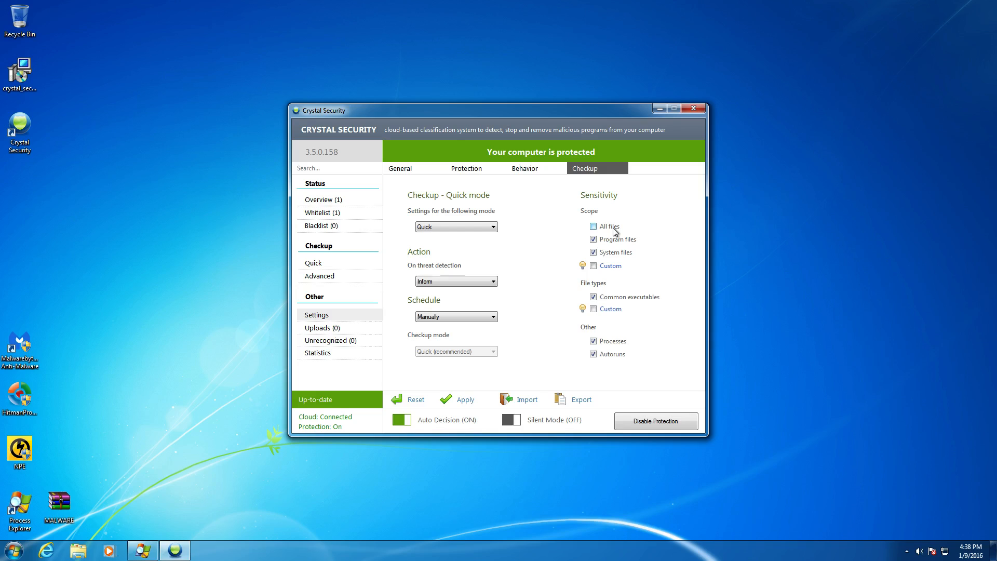
{"action": "left_click", "coordinate": [593, 225]}
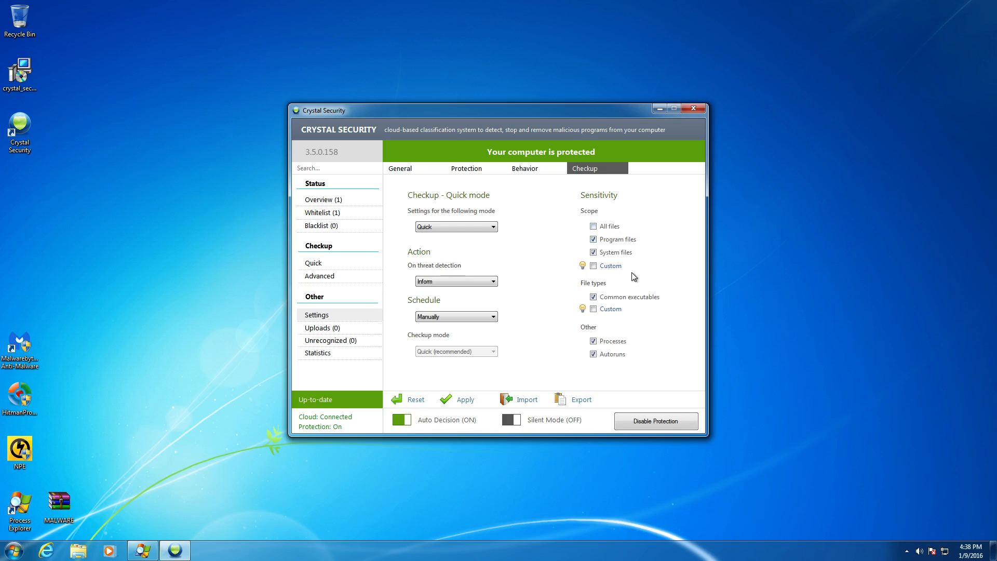
{"action": "mouse_move", "coordinate": [647, 291]}
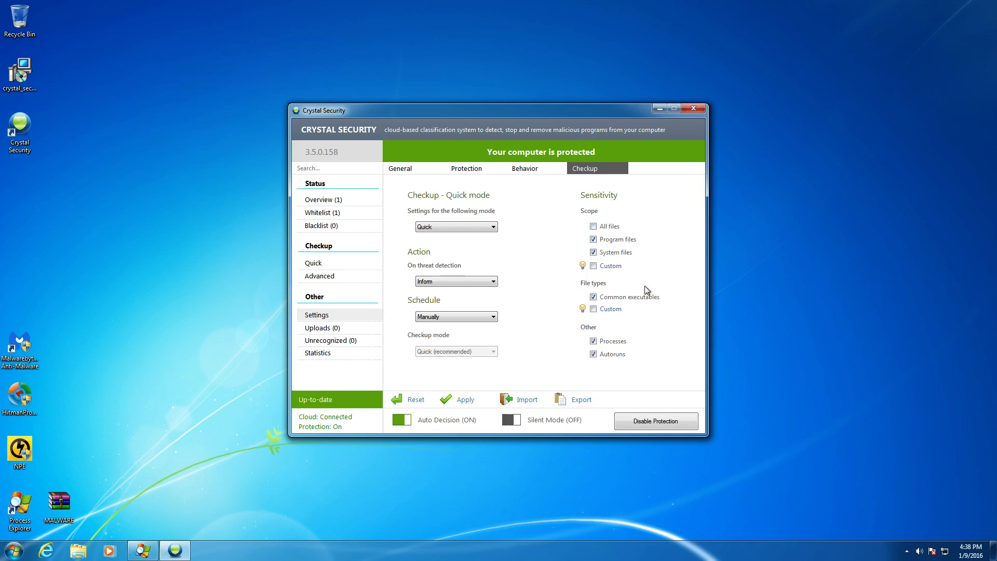
{"action": "mouse_move", "coordinate": [617, 304]}
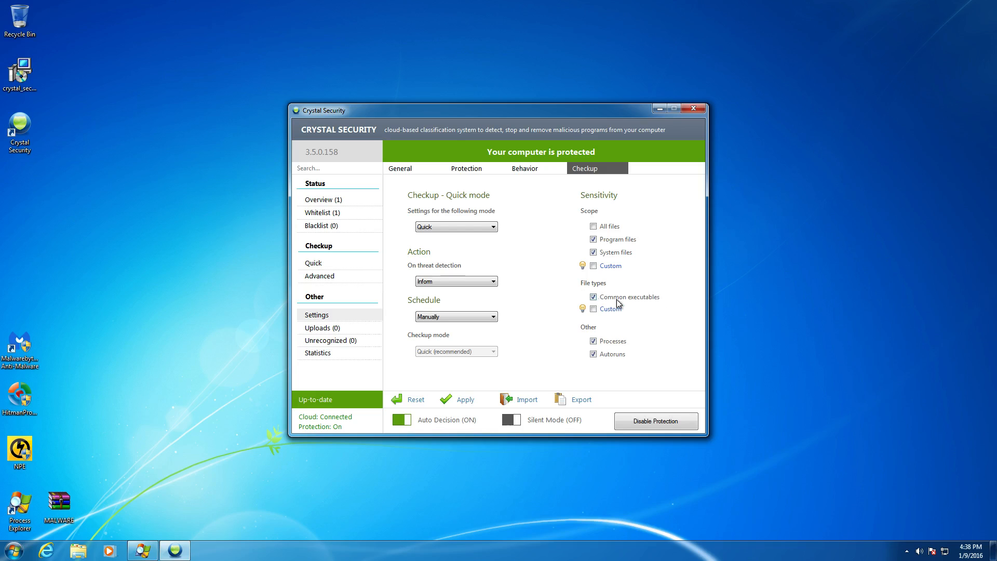
{"action": "mouse_move", "coordinate": [659, 305]}
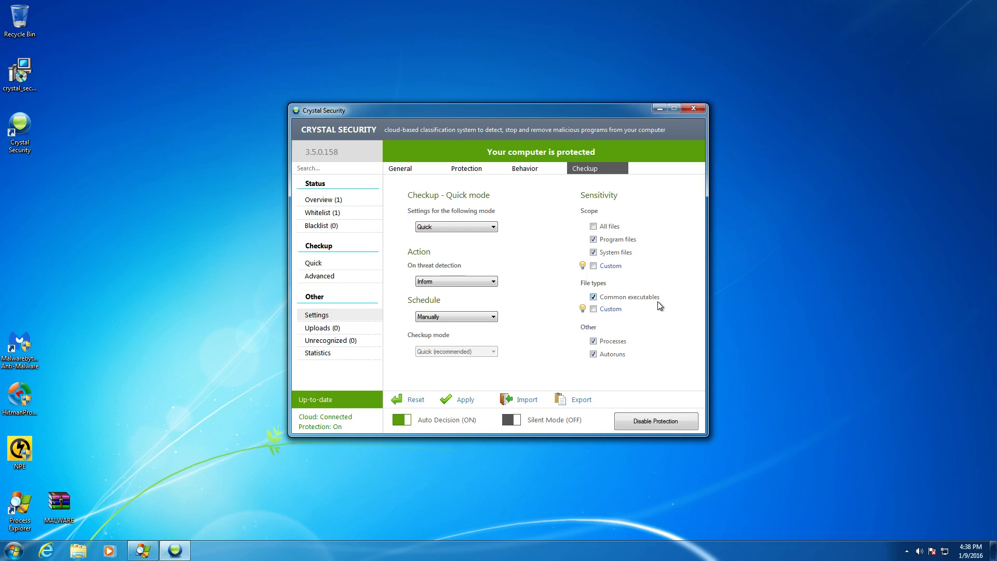
{"action": "mouse_move", "coordinate": [652, 353]}
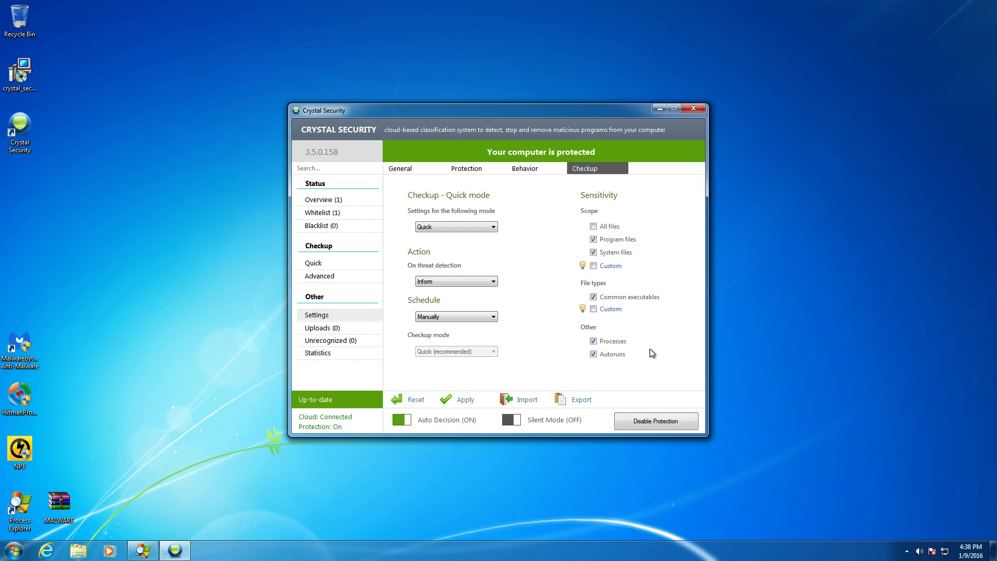
{"action": "mouse_move", "coordinate": [649, 359]}
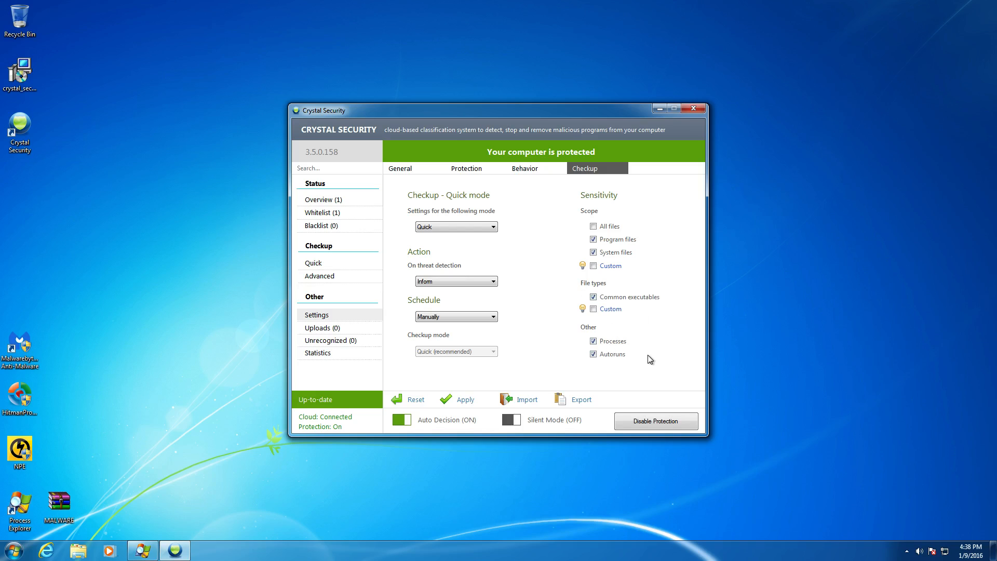
{"action": "mouse_move", "coordinate": [652, 364]}
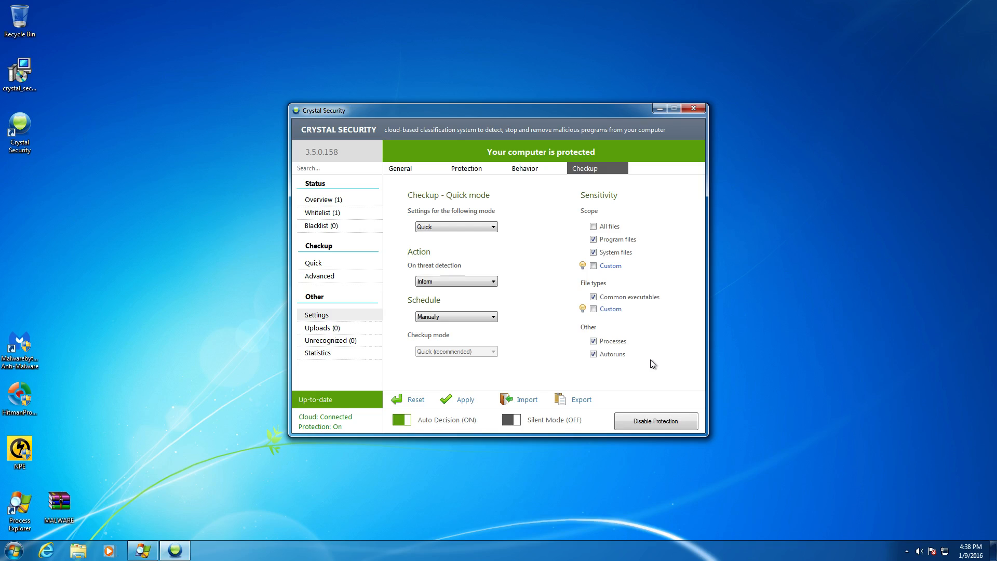
{"action": "mouse_move", "coordinate": [169, 329]}
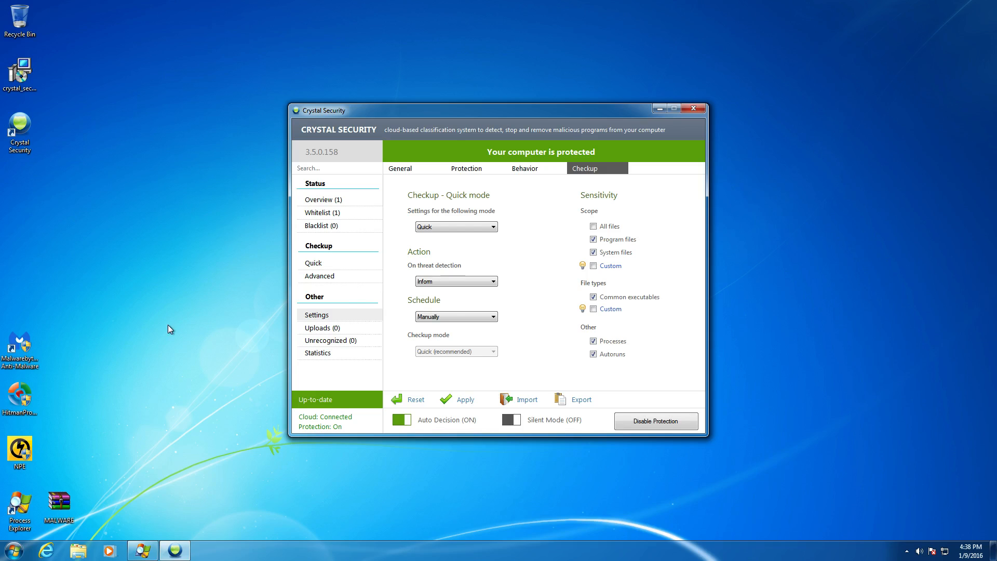
{"action": "mouse_move", "coordinate": [682, 317]}
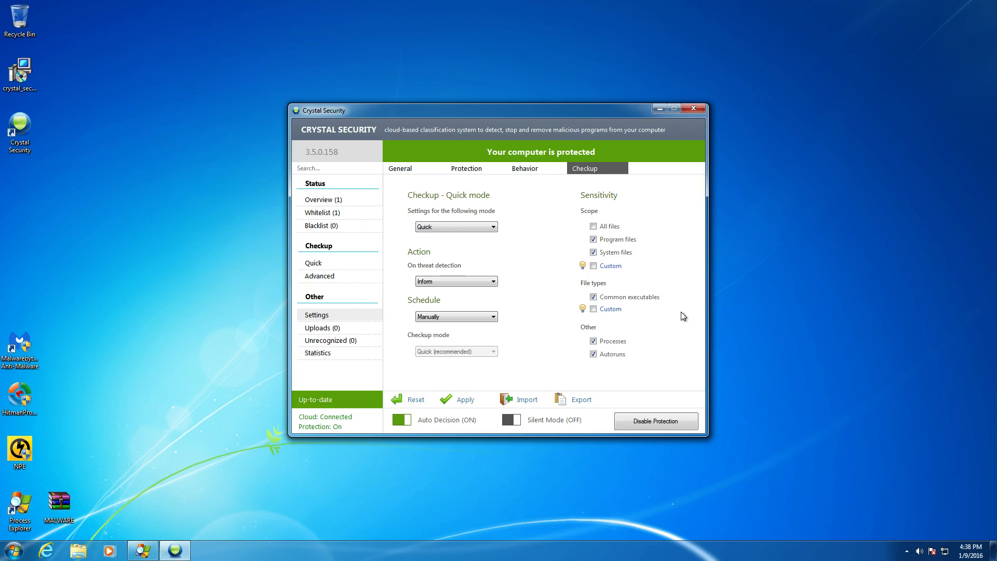
{"action": "mouse_move", "coordinate": [640, 355]}
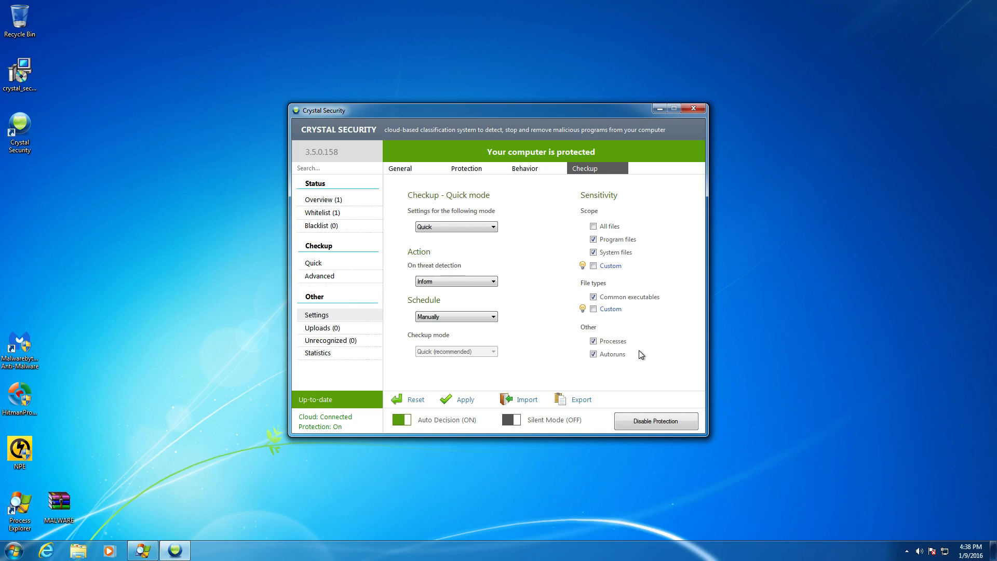
{"action": "mouse_move", "coordinate": [582, 175]}
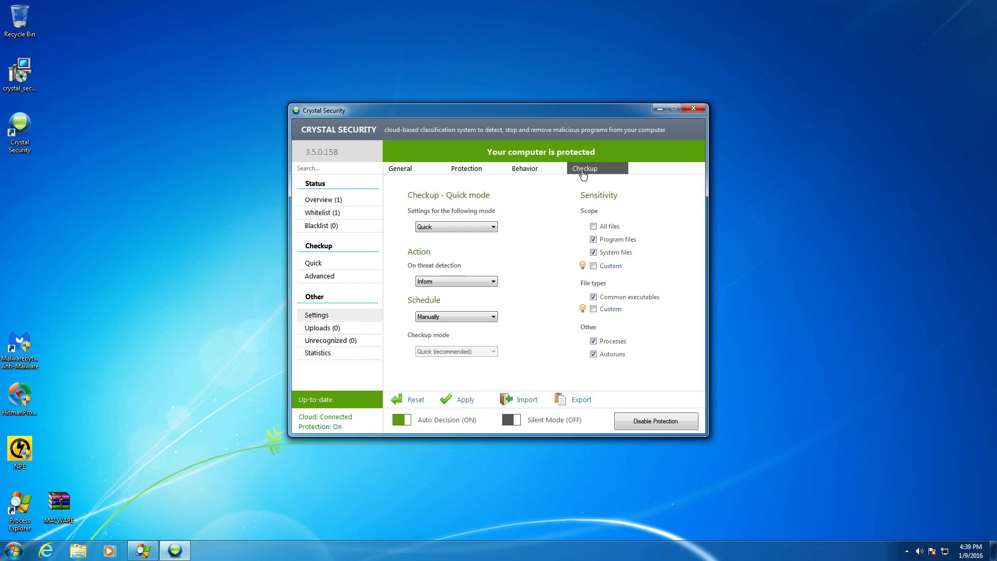
{"action": "mouse_move", "coordinate": [404, 407]}
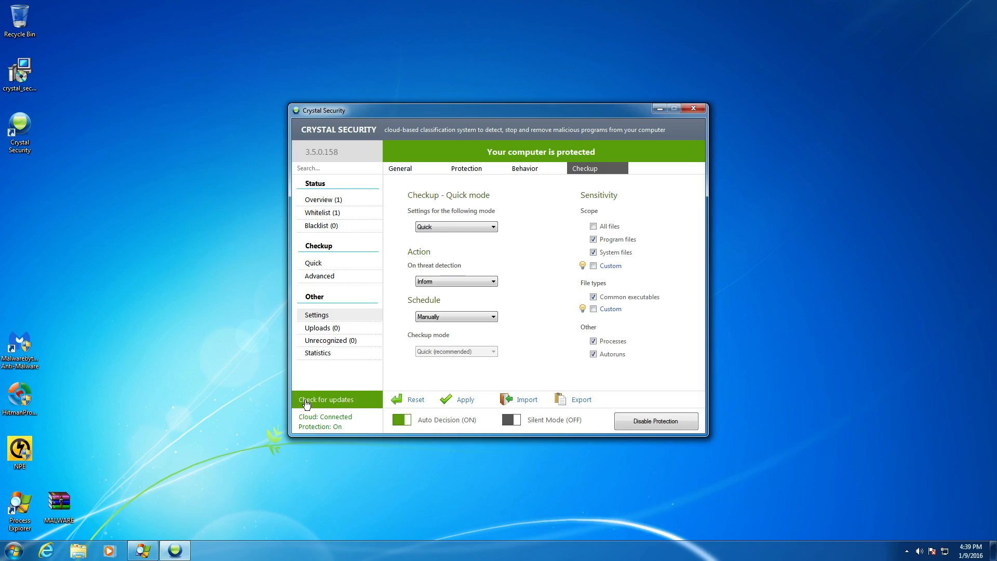
{"action": "left_click", "coordinate": [326, 399]}
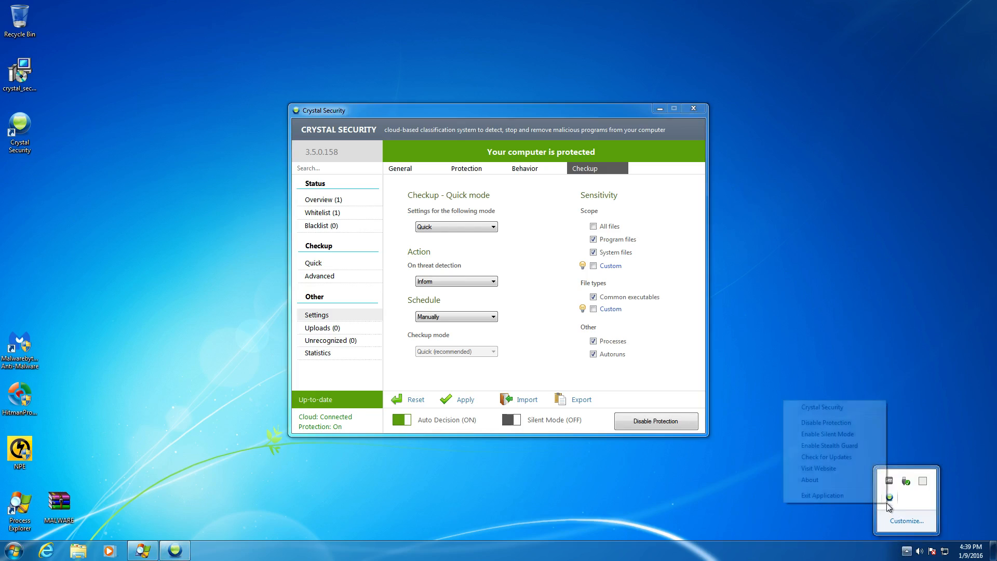
{"action": "left_click", "coordinate": [401, 169]}
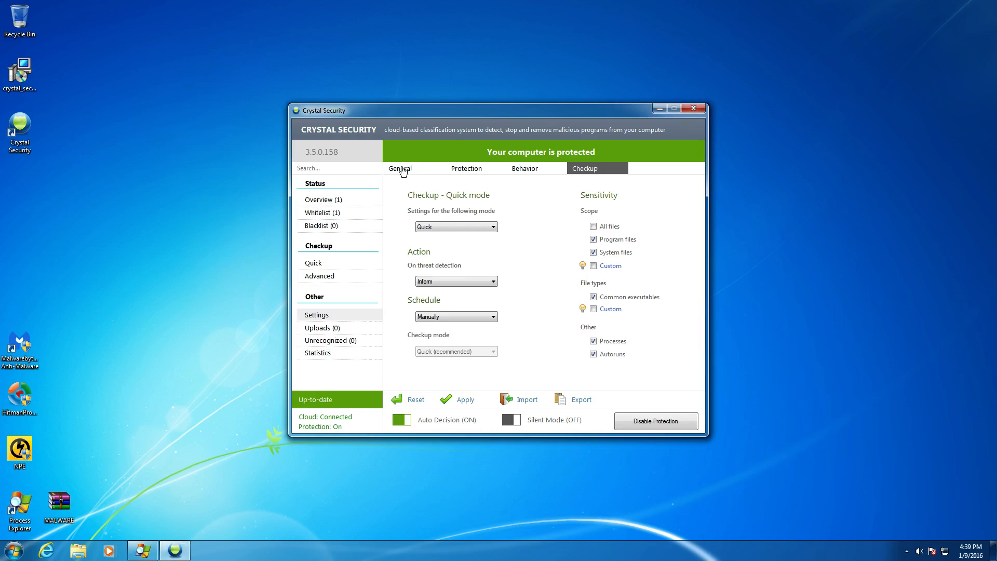
Show General settings and run Check for updates until status reads Up-to-date
{"action": "left_click", "coordinate": [400, 168]}
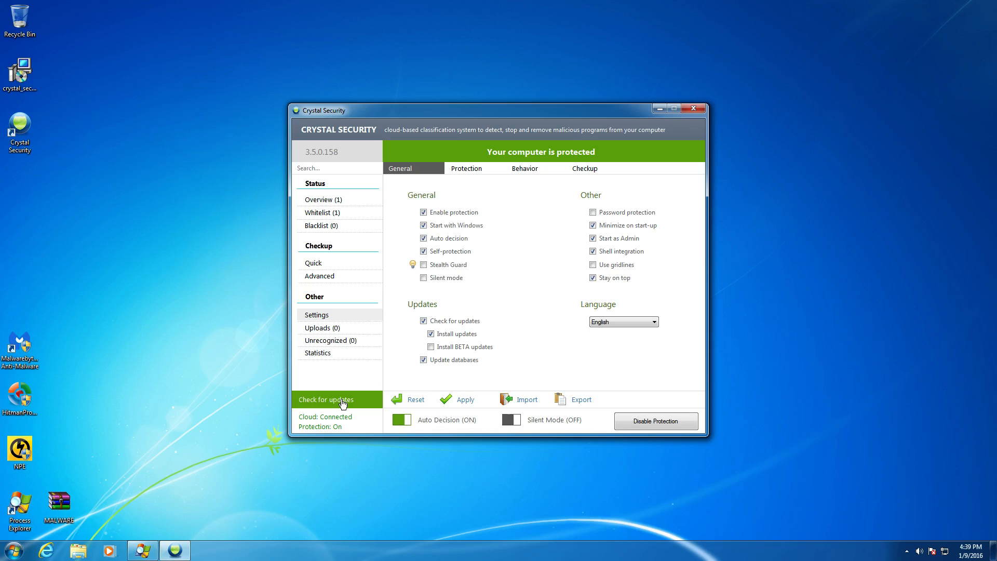
{"action": "left_click", "coordinate": [326, 399]}
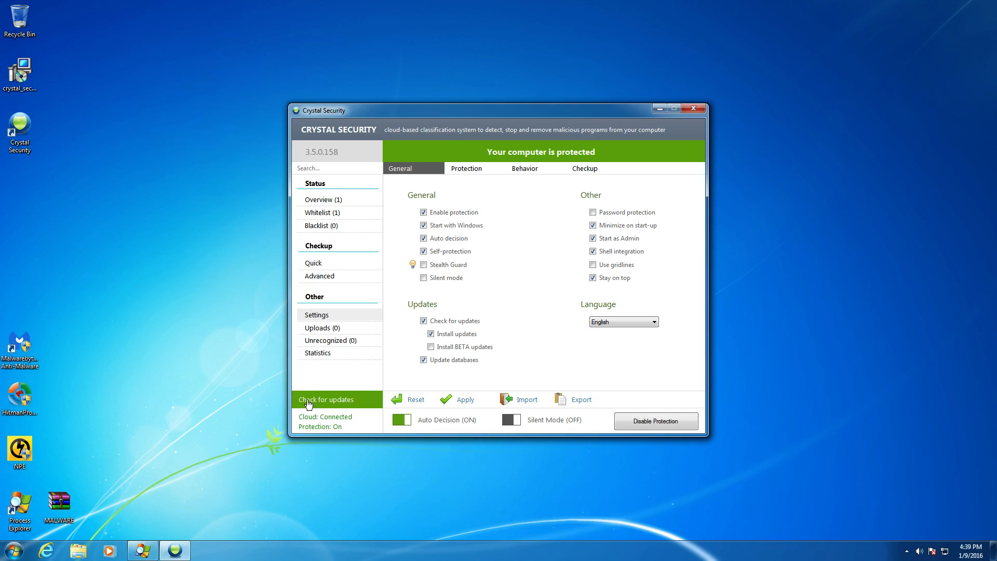
{"action": "left_click", "coordinate": [326, 399]}
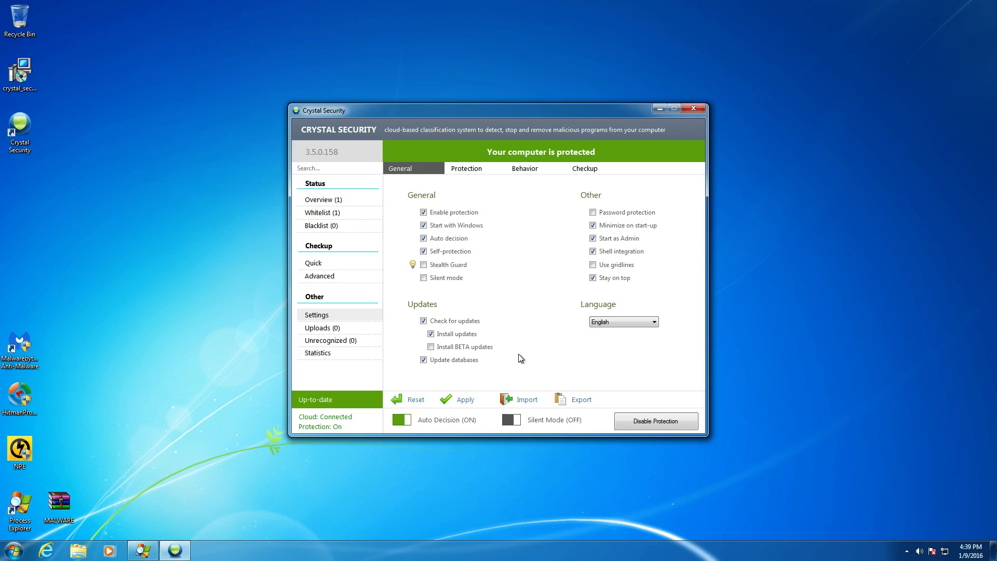
{"action": "mouse_move", "coordinate": [569, 330]}
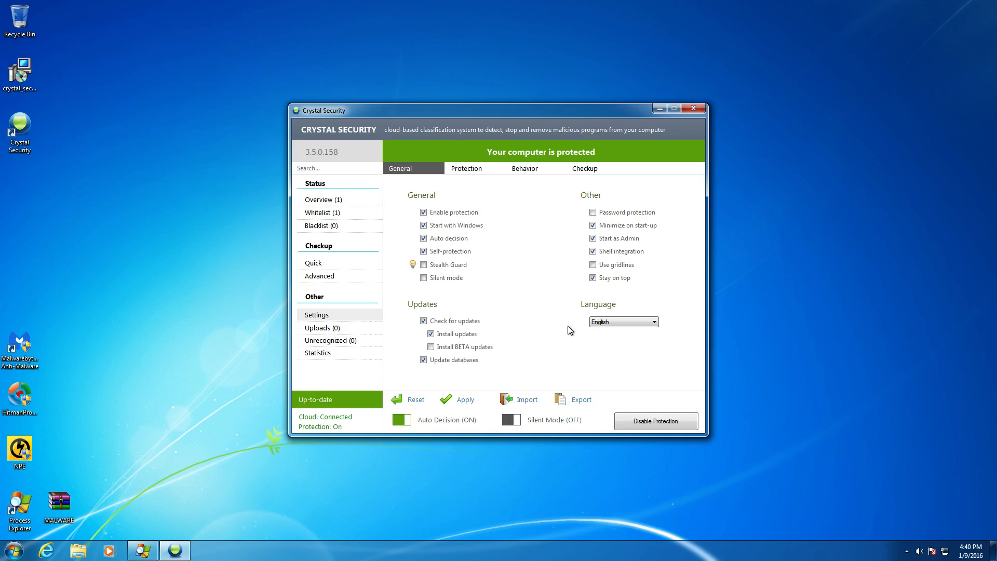
{"action": "mouse_move", "coordinate": [715, 264]}
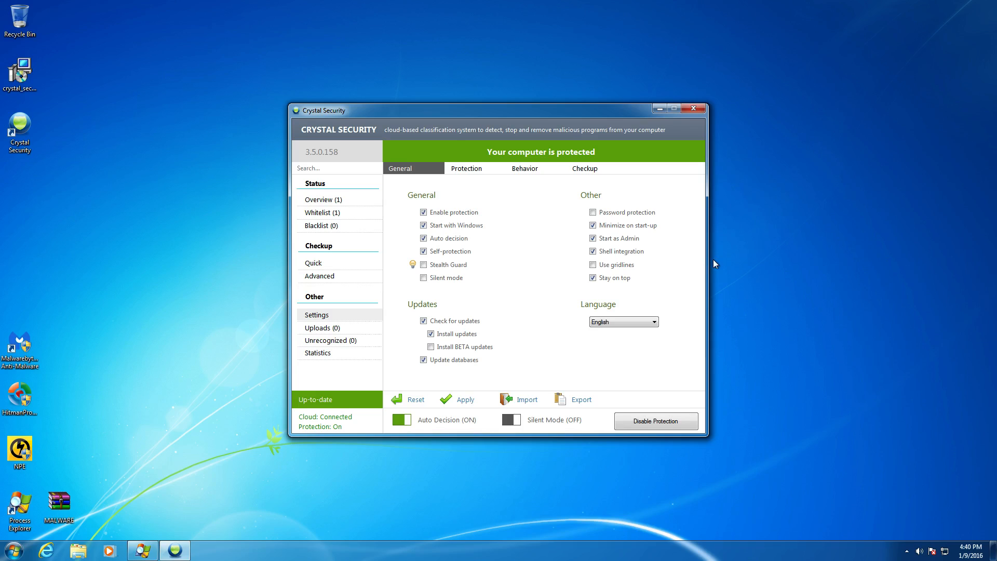
{"action": "mouse_move", "coordinate": [342, 335]}
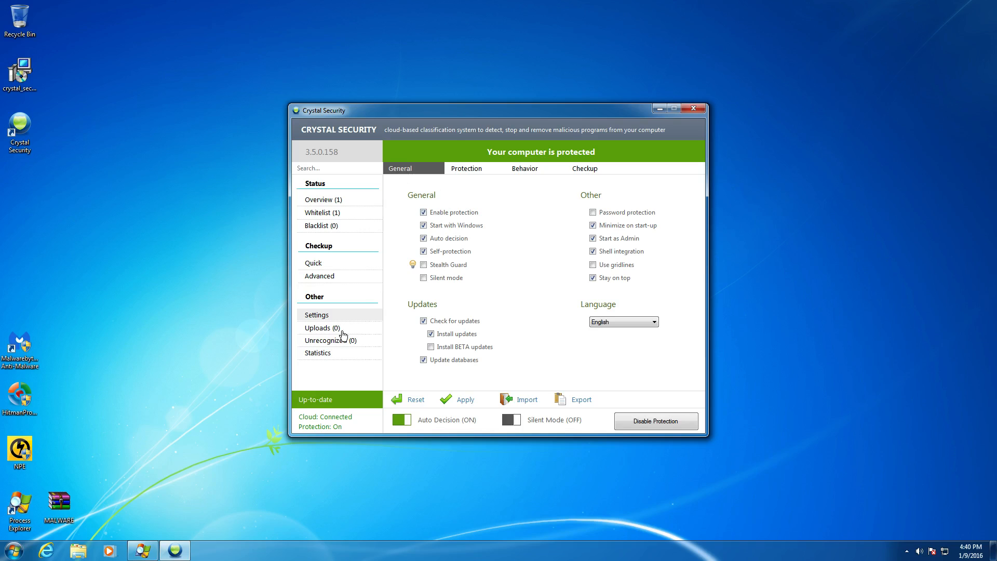
{"action": "mouse_move", "coordinate": [338, 336]}
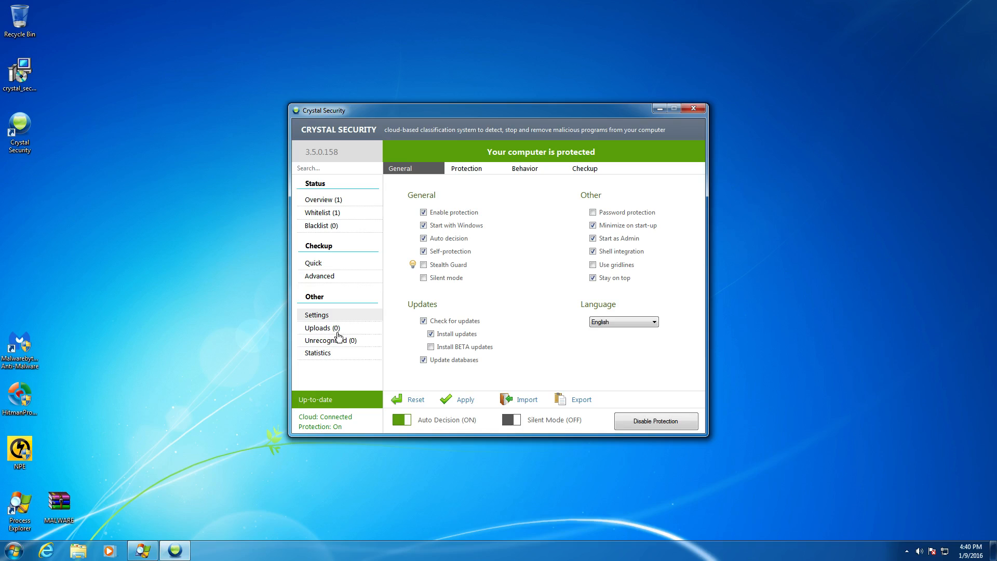
{"action": "mouse_move", "coordinate": [330, 362]}
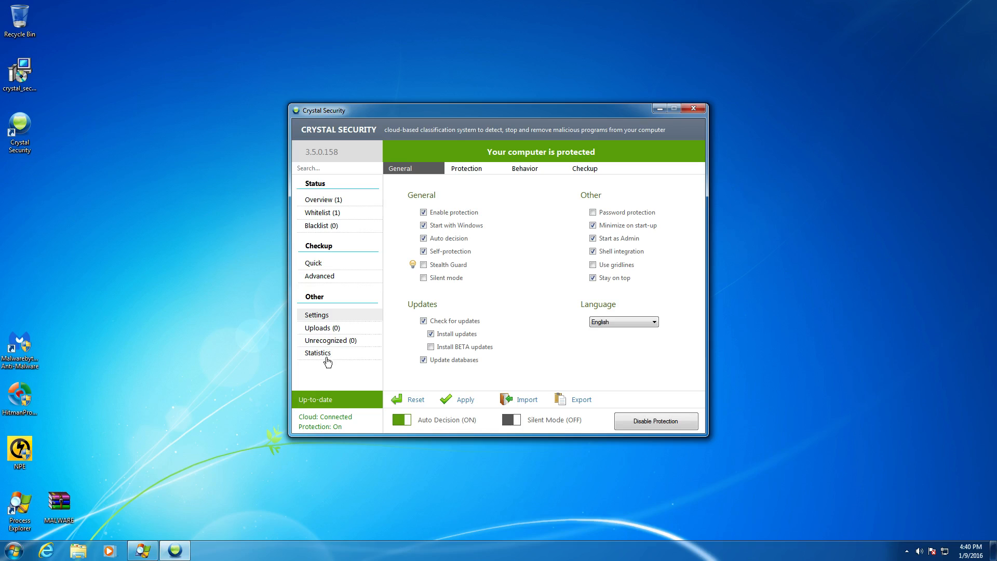
{"action": "mouse_move", "coordinate": [693, 108]}
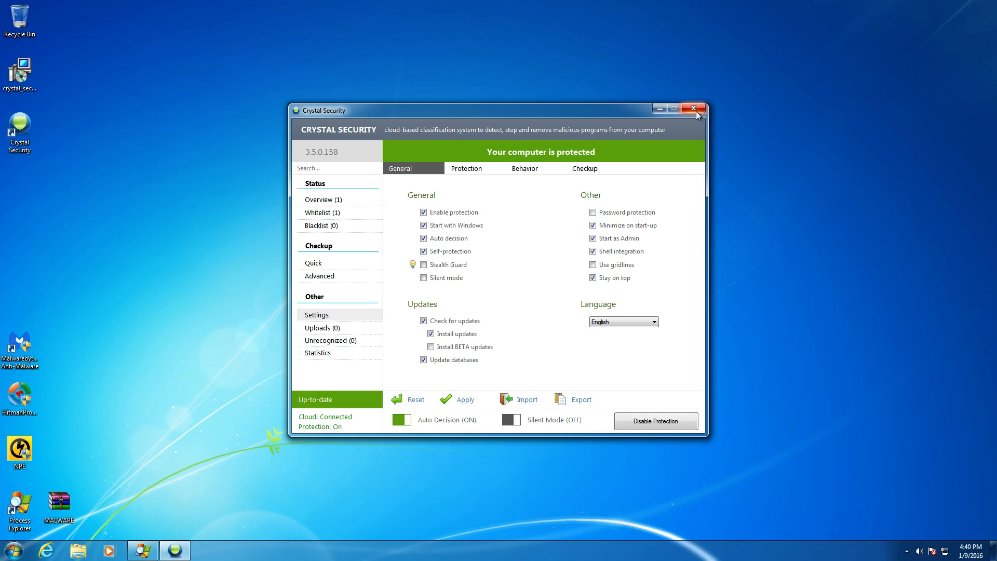